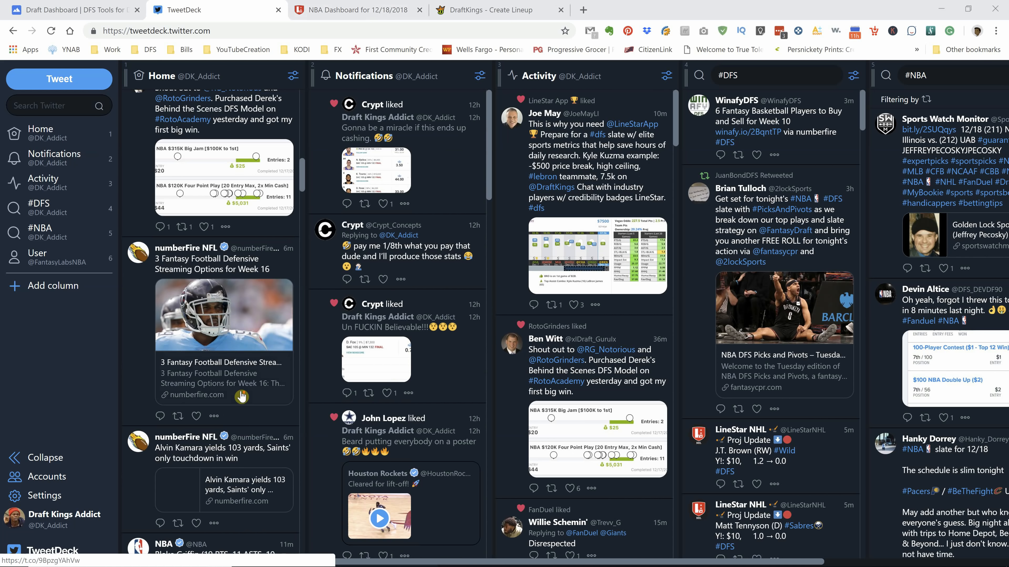
Show the Position Optimizer's optimal NBA players for the 7:00pm main slate on 2018-12-18.
left_click(71, 9)
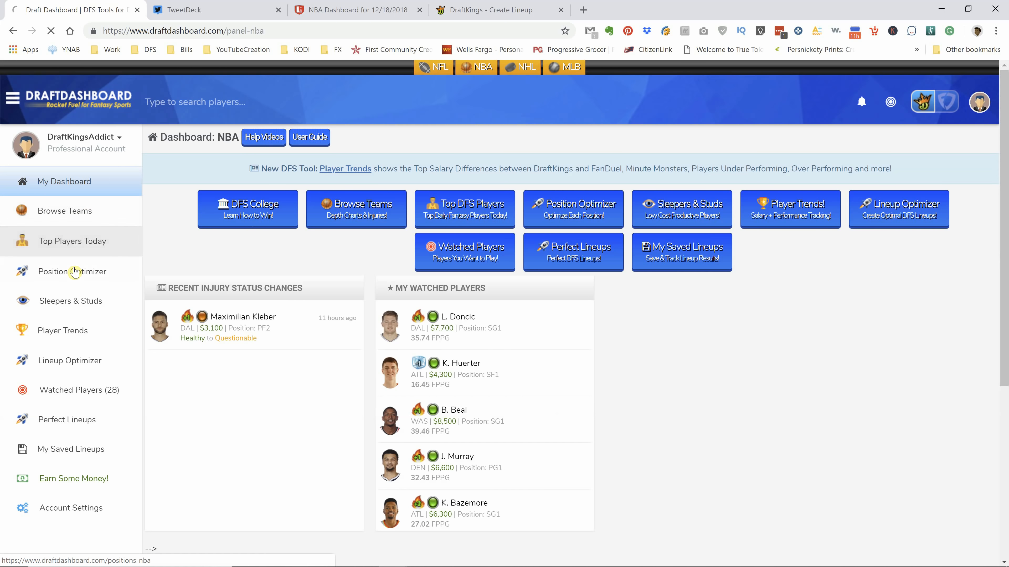
left_click(71, 271)
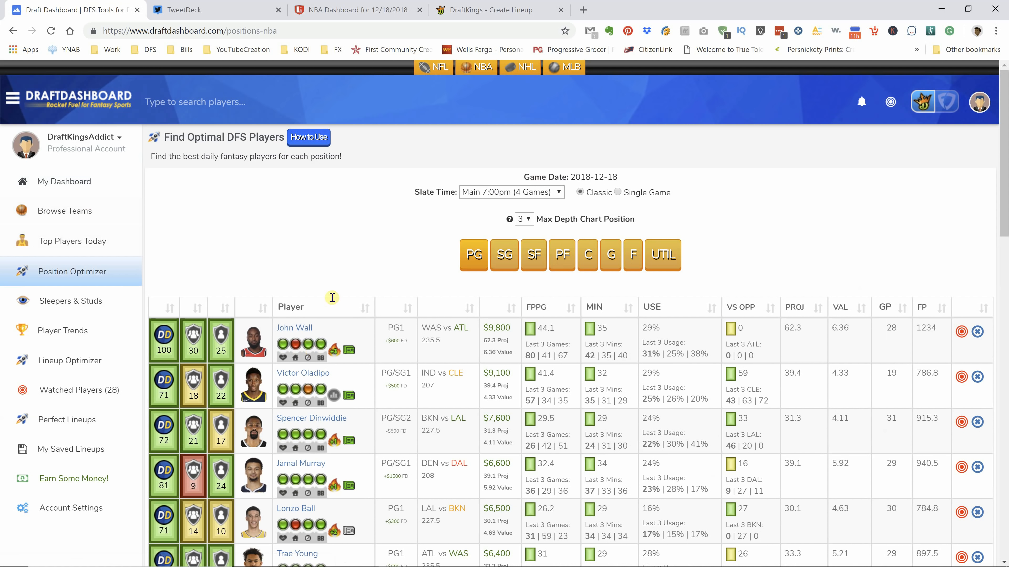
mouse_move(339, 277)
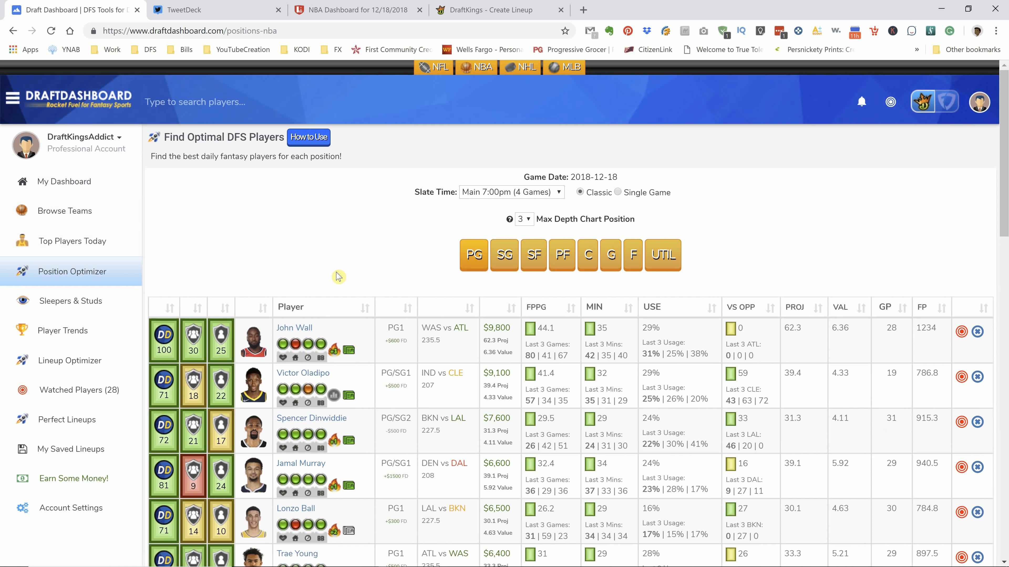
mouse_move(349, 259)
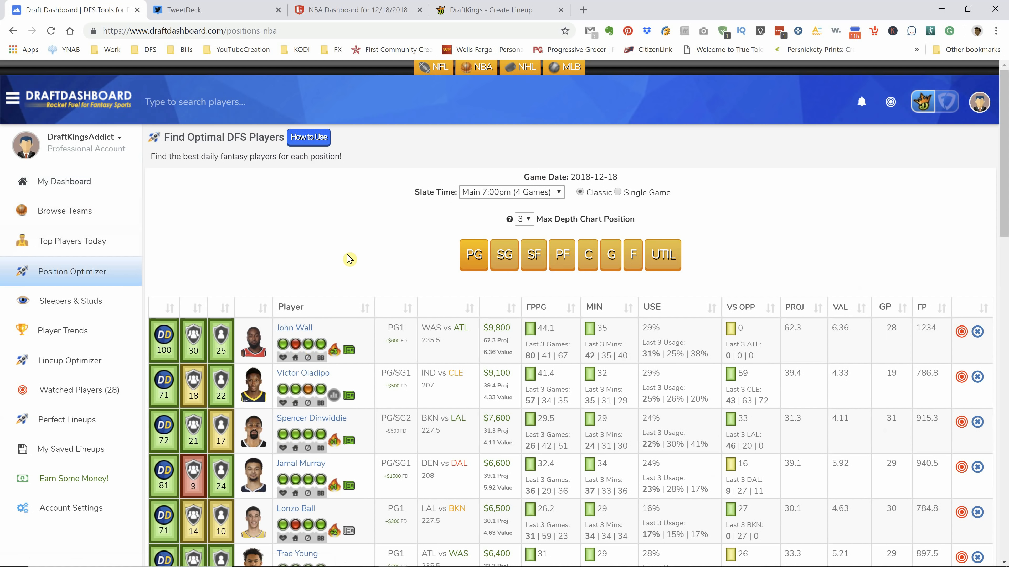
mouse_move(362, 253)
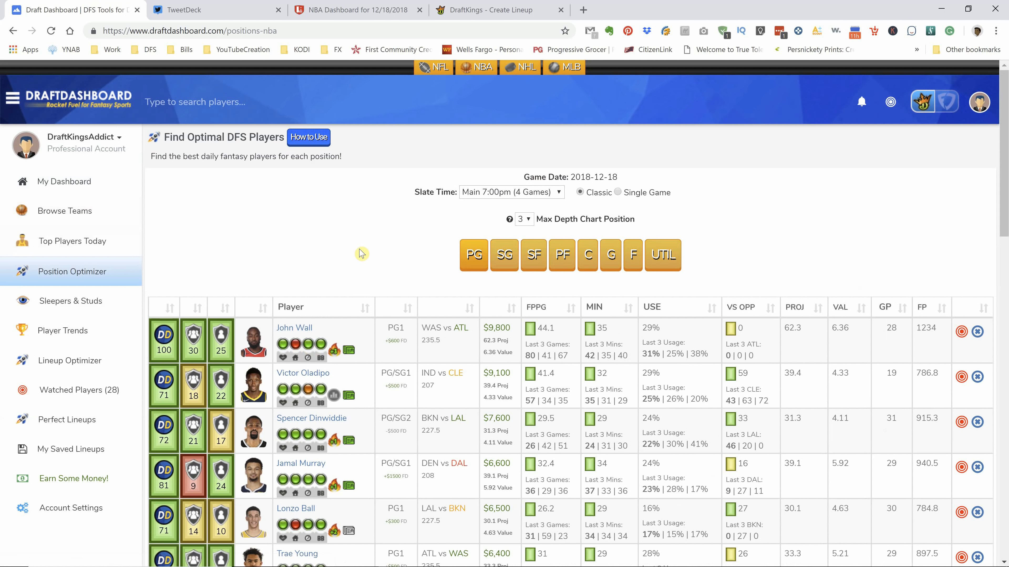
mouse_move(120, 286)
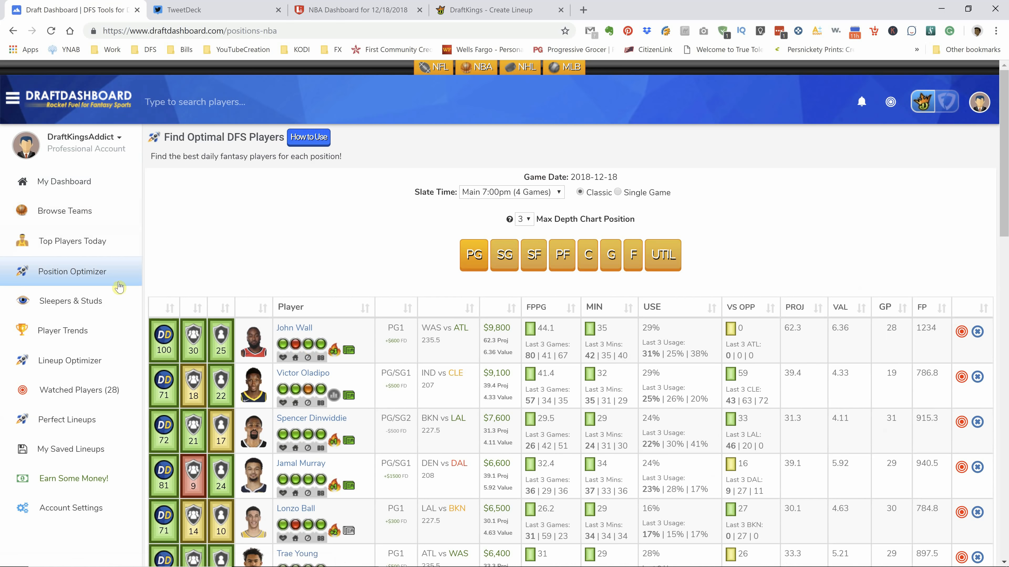
mouse_move(362, 286)
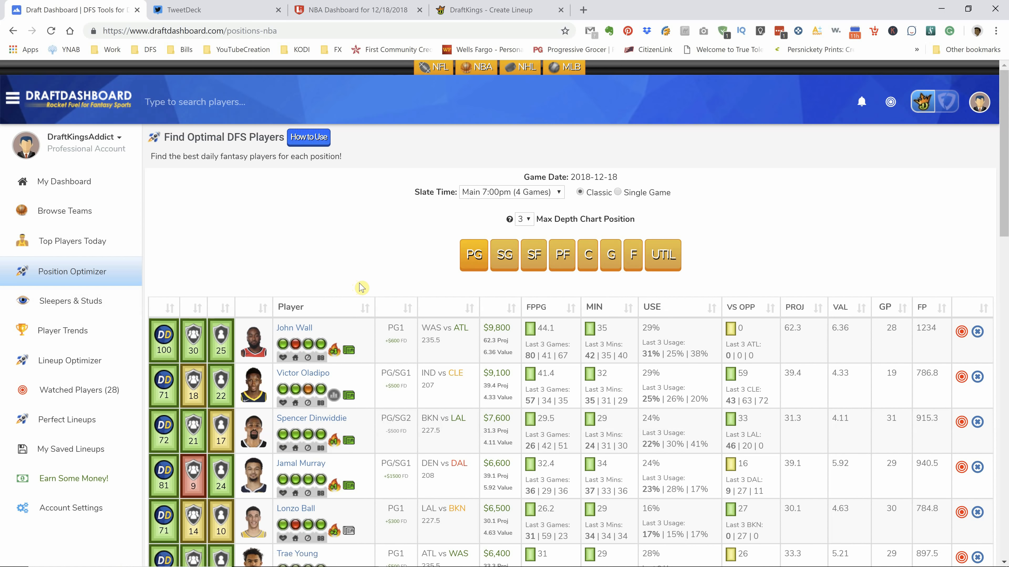
mouse_move(346, 344)
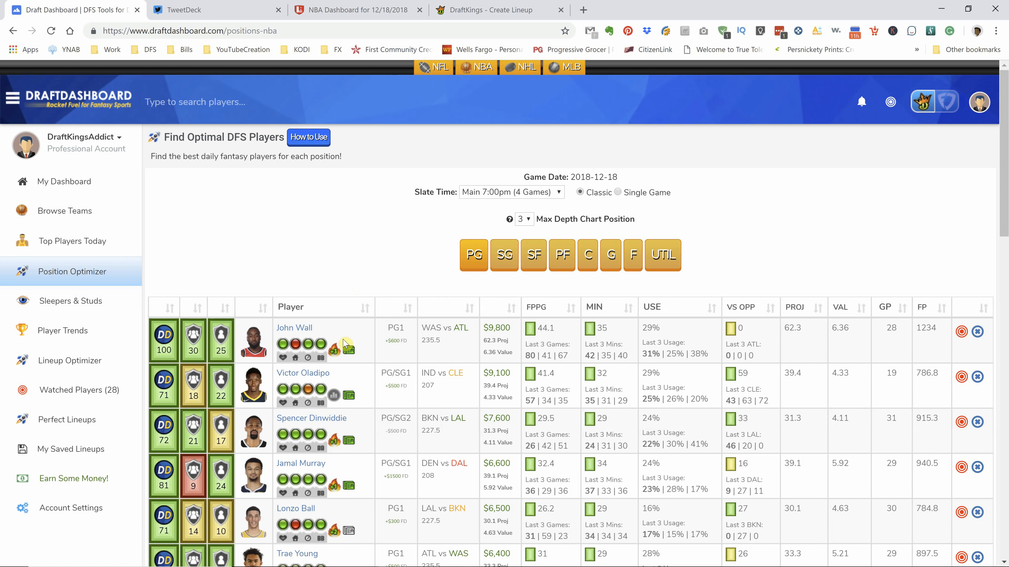
mouse_move(335, 350)
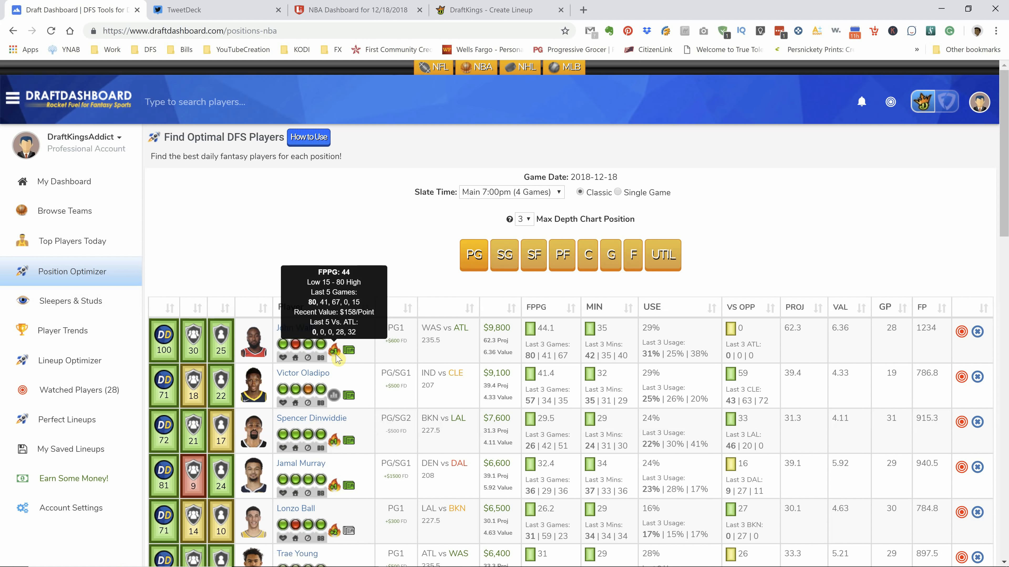
mouse_move(455, 366)
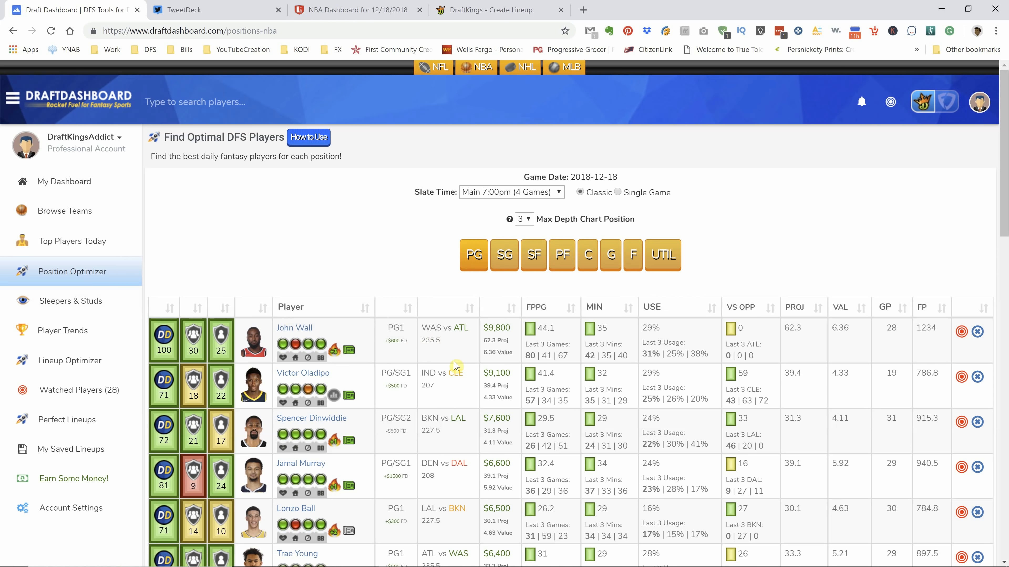
View LineStar's expected starters and injuries for the four 12/18/2018 games.
left_click(357, 10)
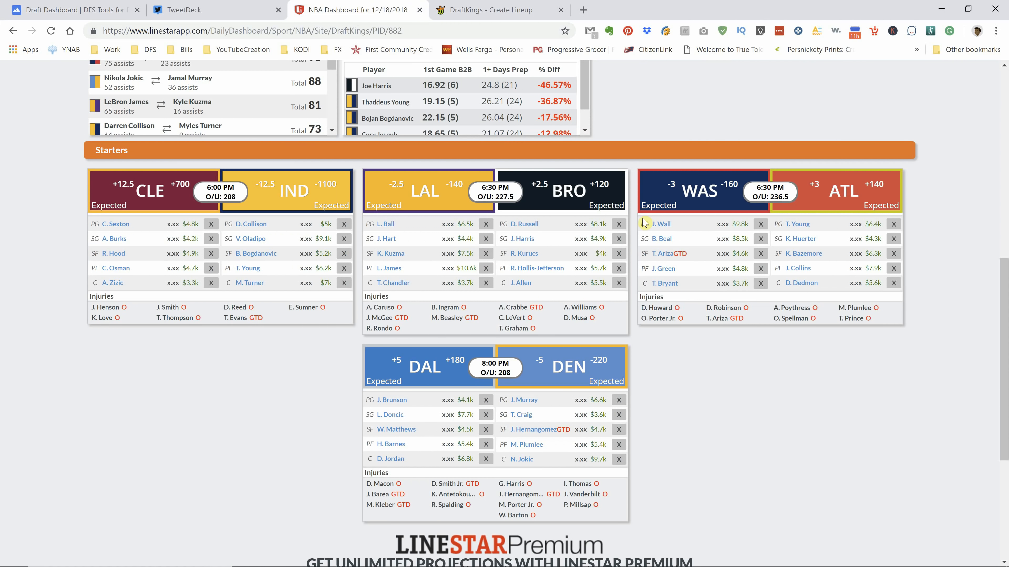
mouse_move(685, 232)
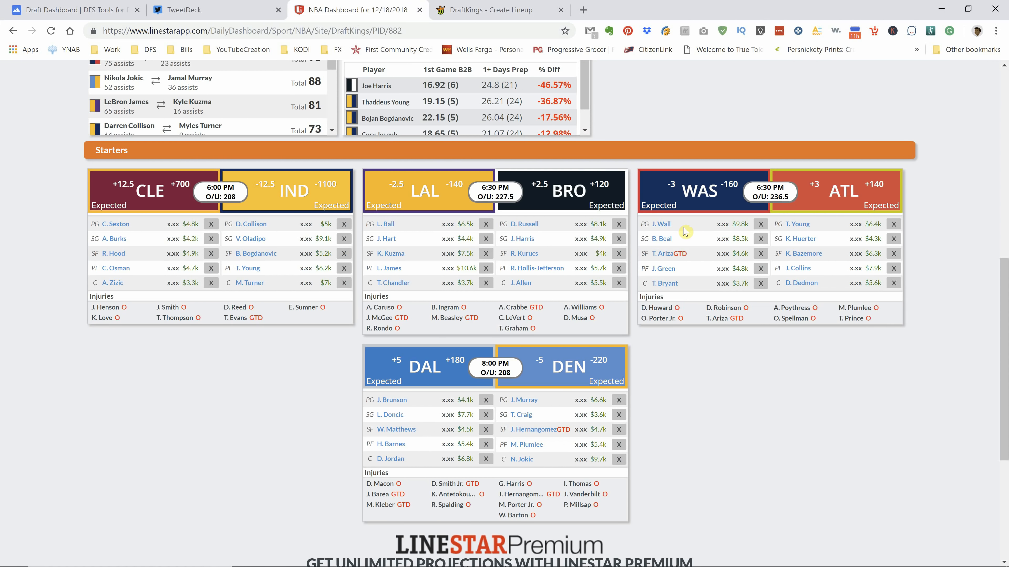
mouse_move(204, 9)
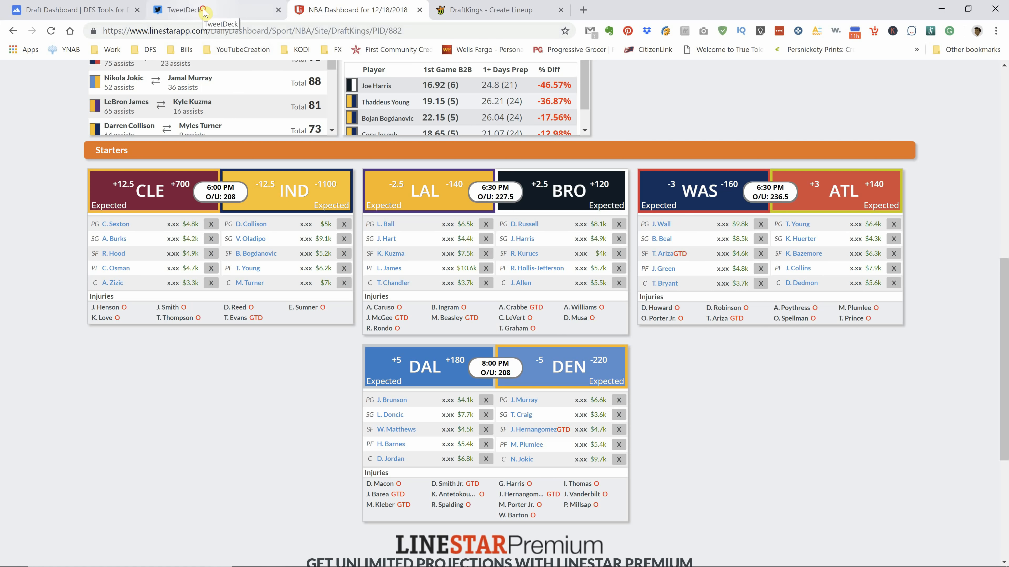
Check recent scoring for John Wall and Victor Oladipo, then return to LineStar's starters.
left_click(71, 10)
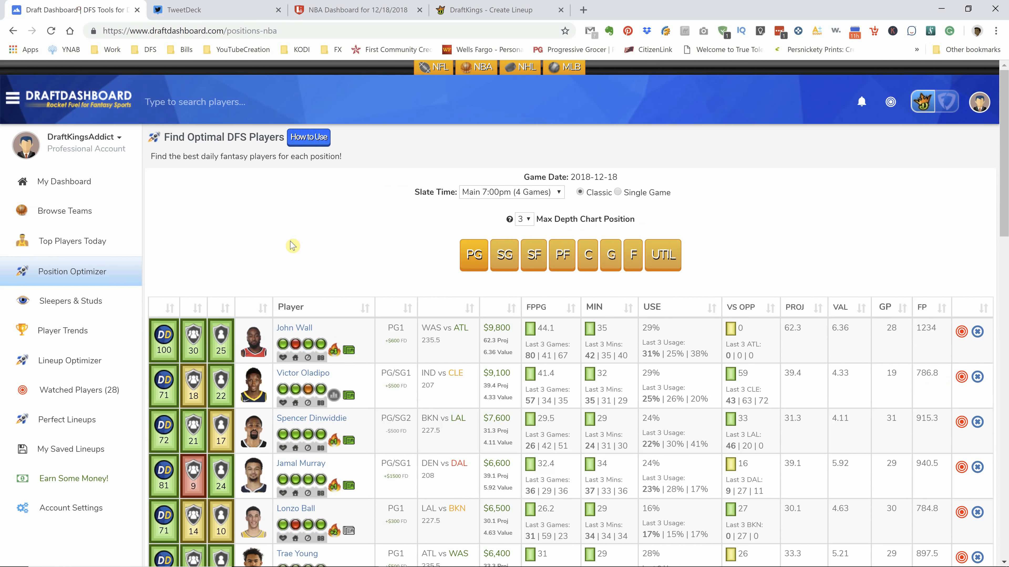
mouse_move(334, 350)
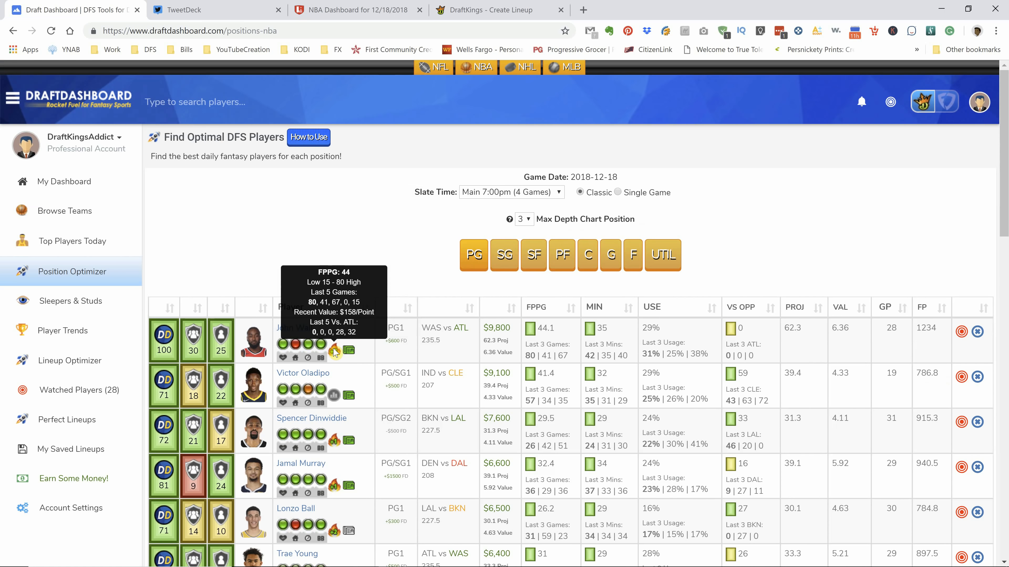
scroll("down", 3)
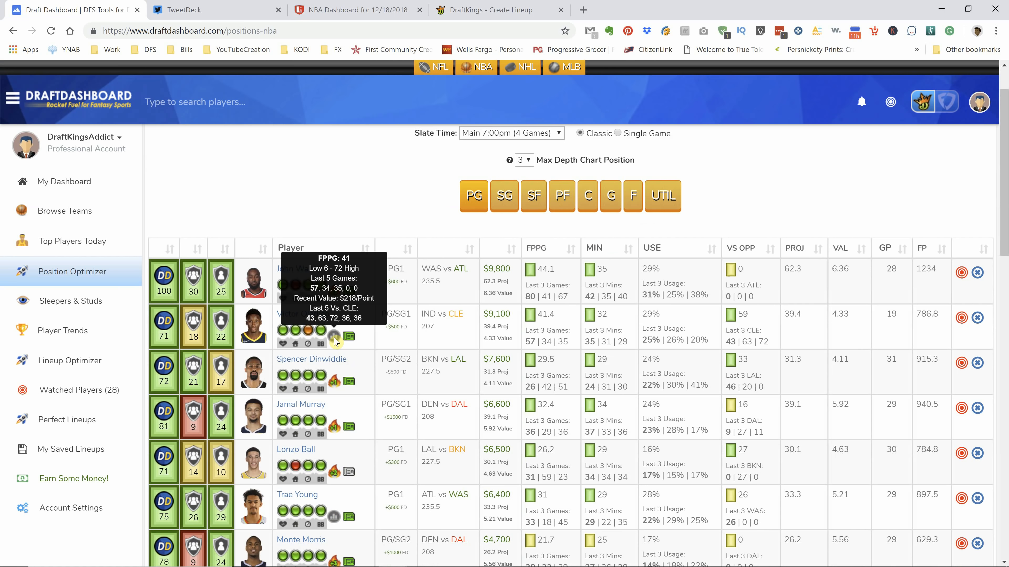
left_click(354, 9)
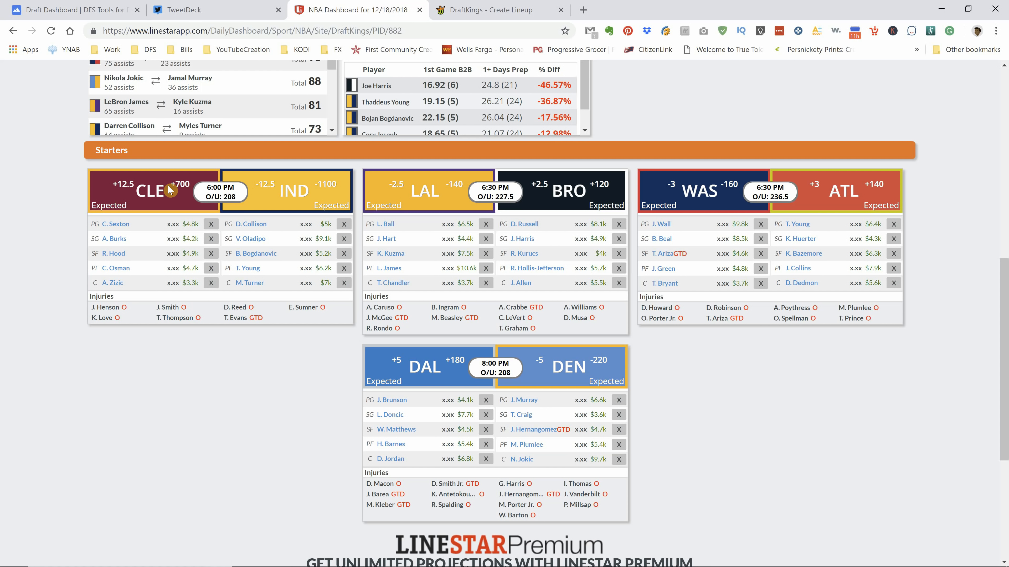
mouse_move(276, 189)
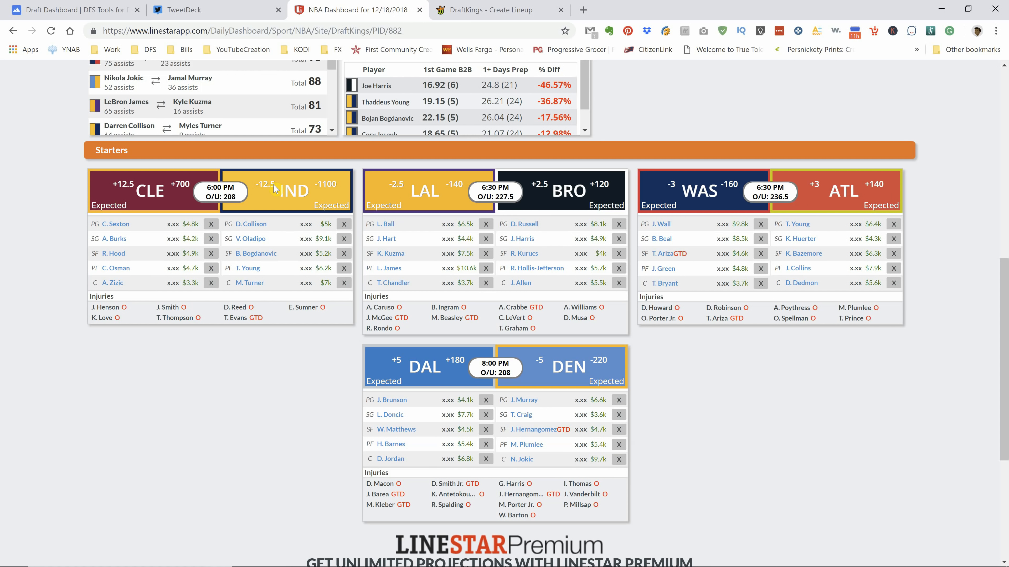
mouse_move(81, 15)
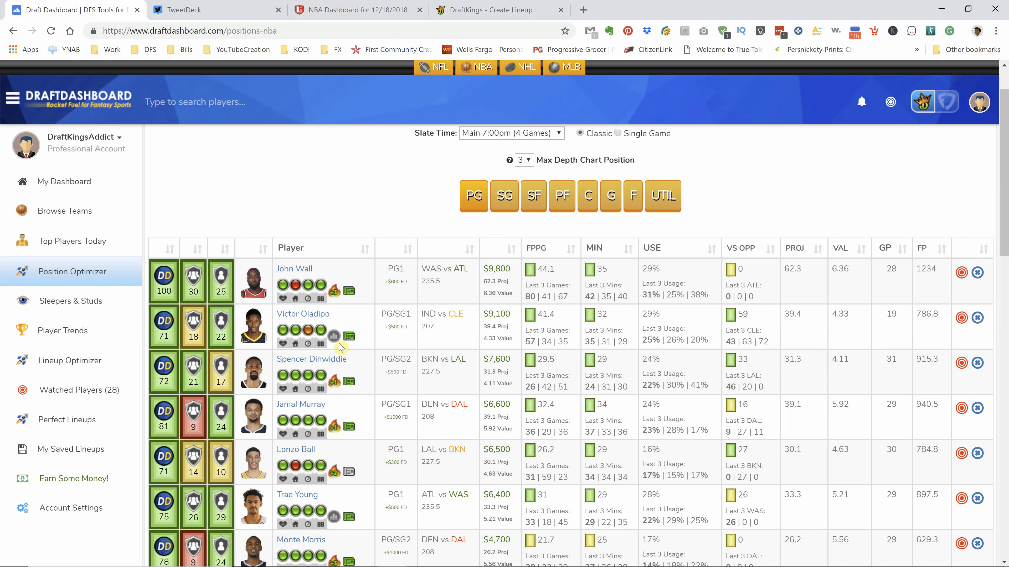
mouse_move(312, 330)
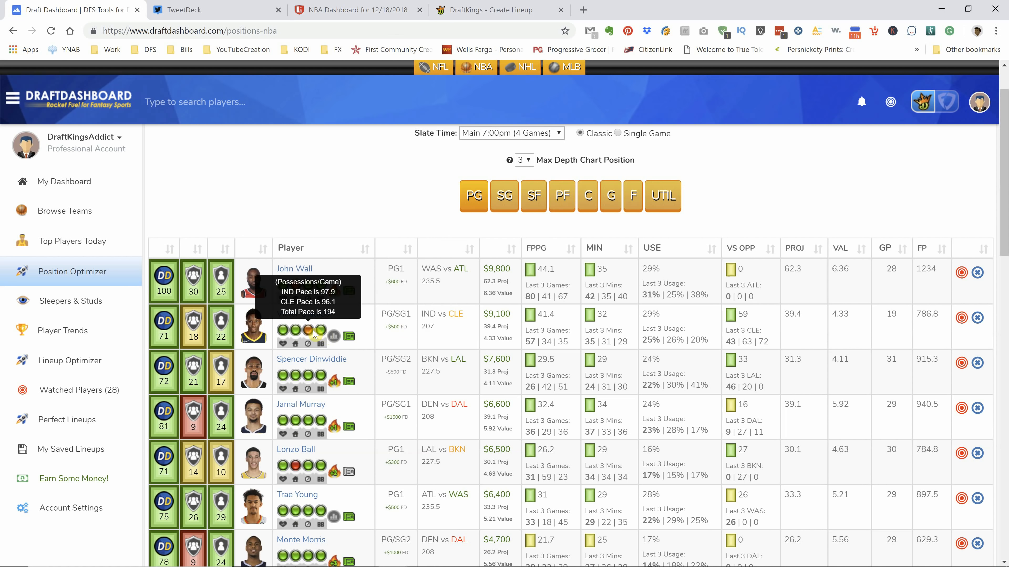
mouse_move(453, 324)
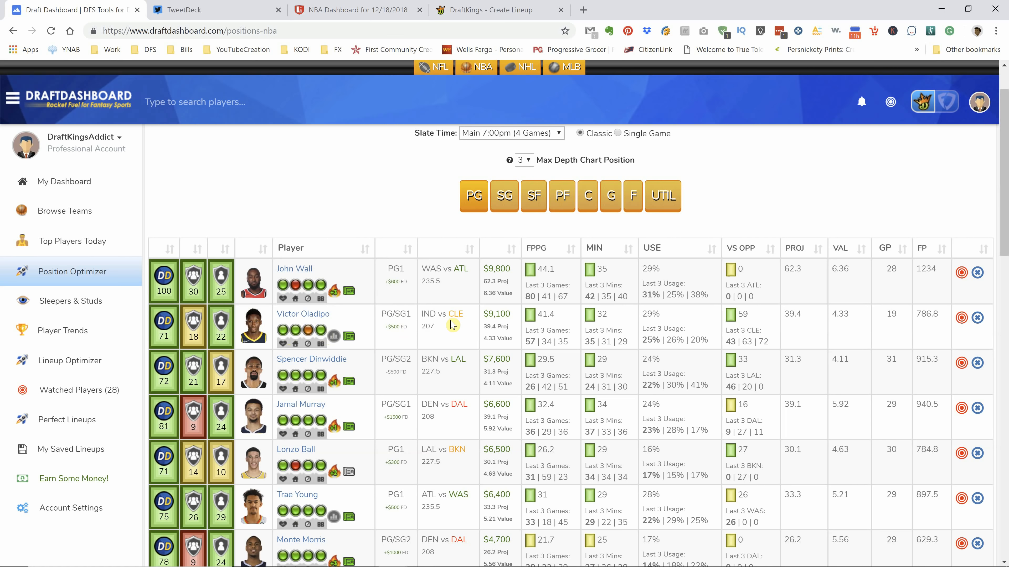
mouse_move(333, 341)
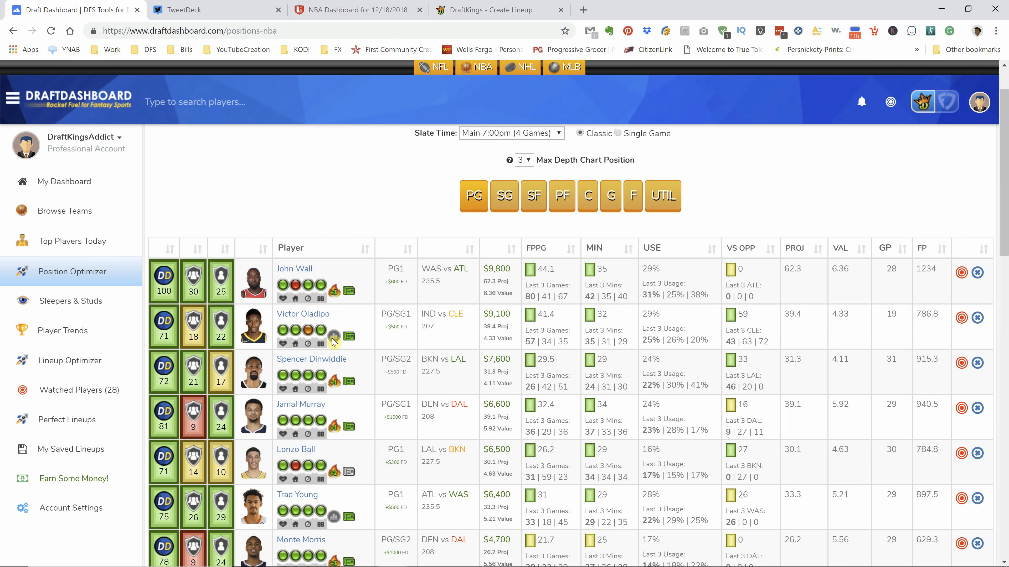
mouse_move(321, 330)
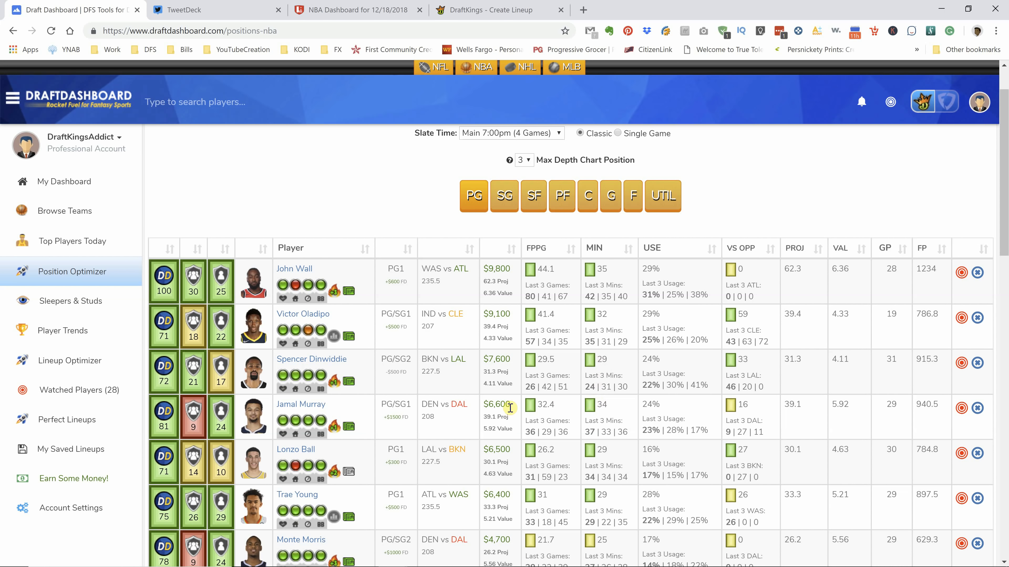
mouse_move(335, 384)
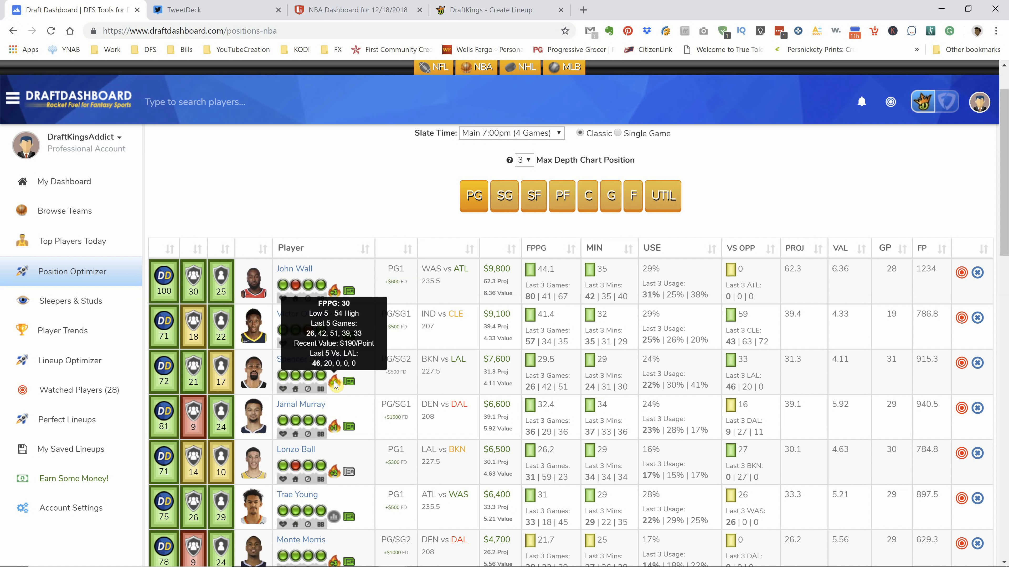
left_click(353, 9)
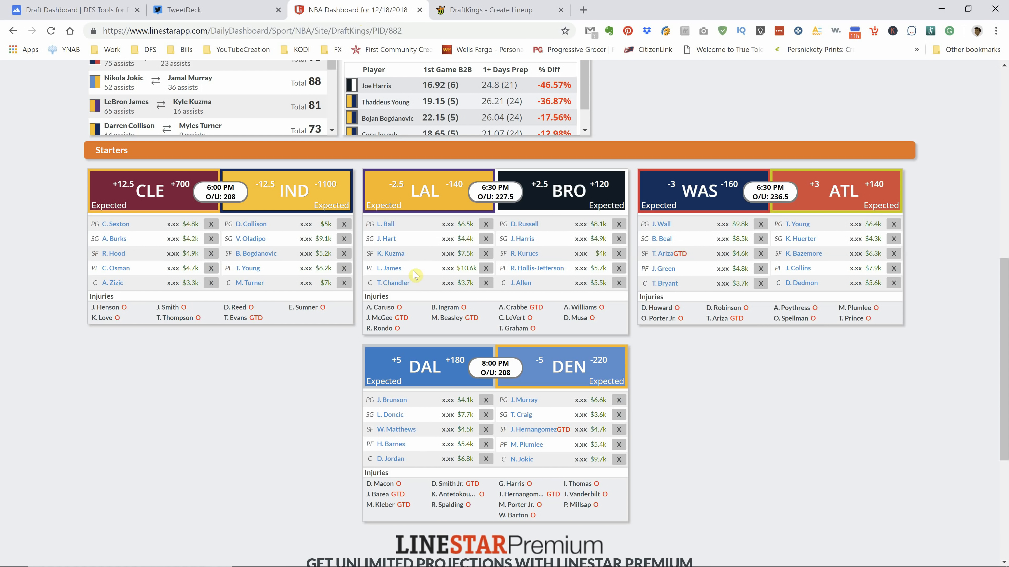
mouse_move(390, 121)
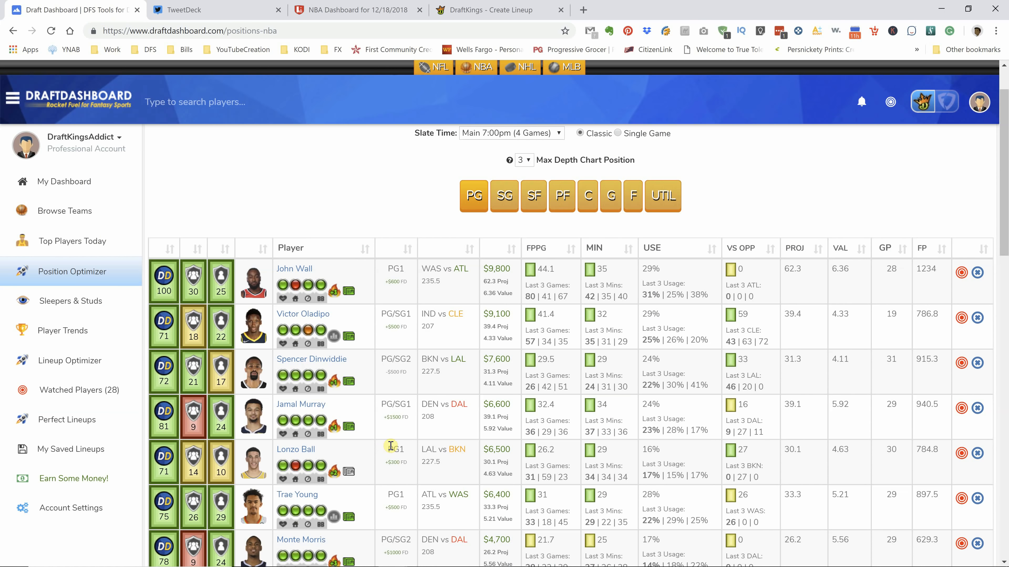
scroll("down", 3)
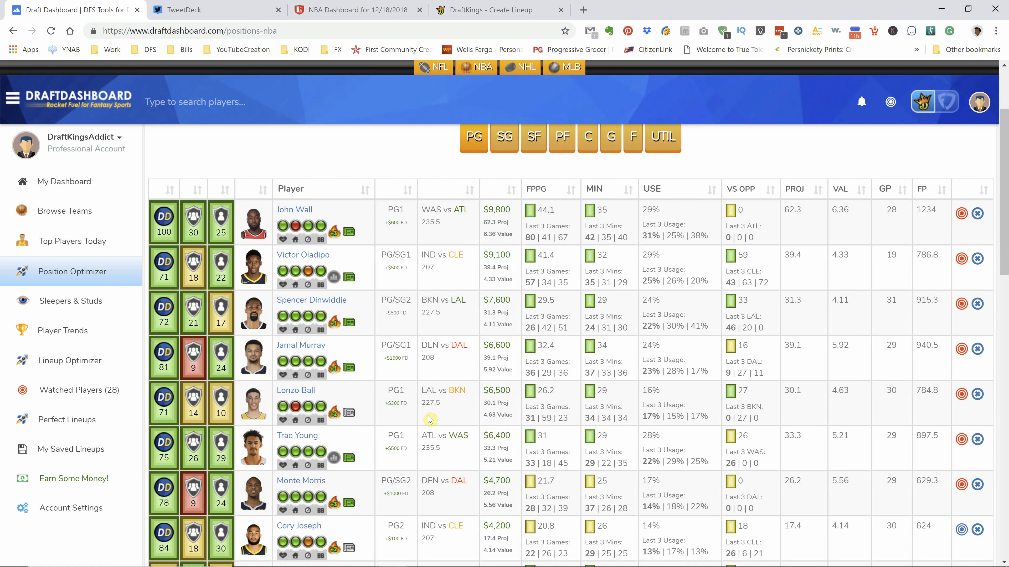
mouse_move(501, 322)
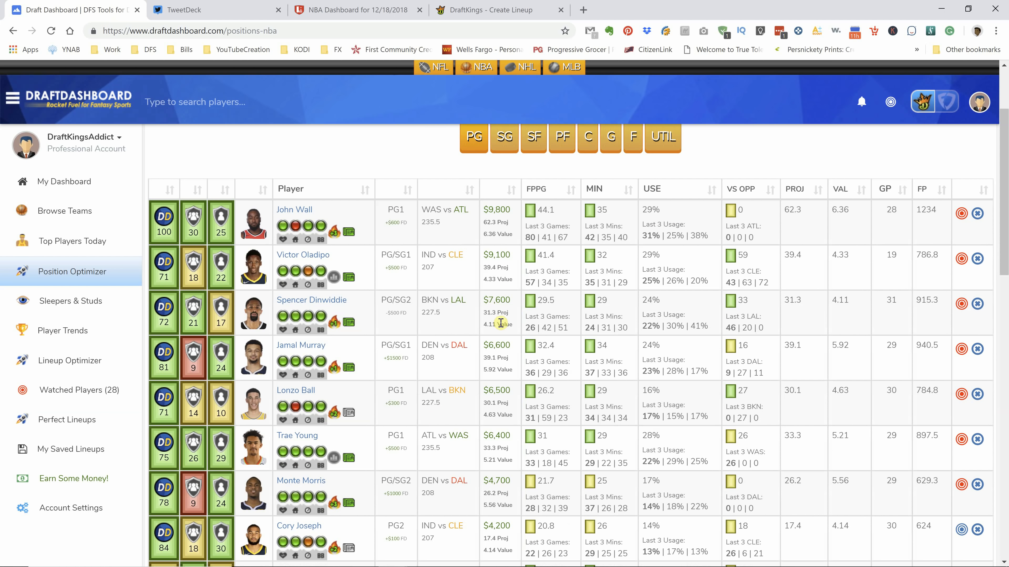
mouse_move(381, 327)
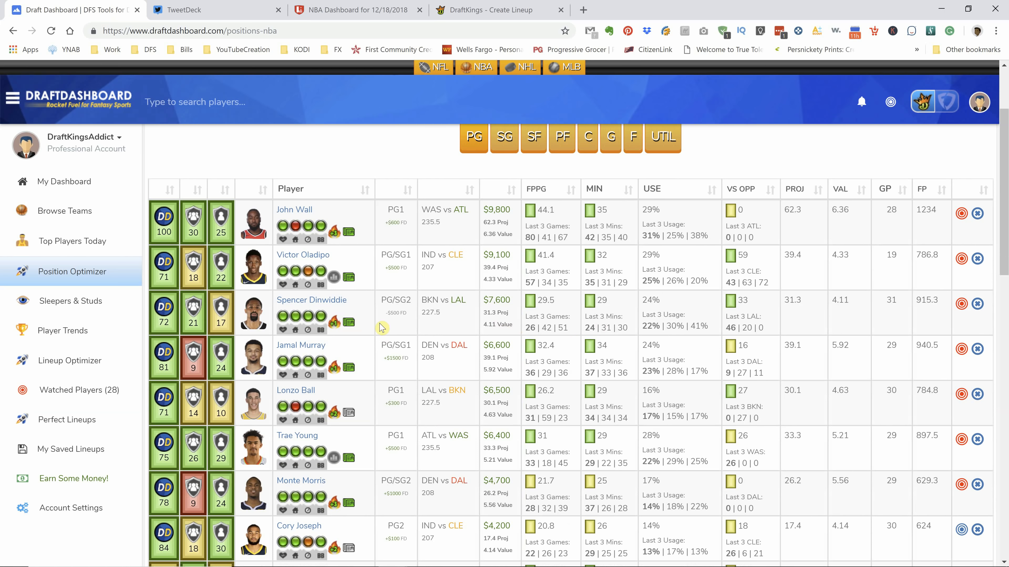
mouse_move(334, 324)
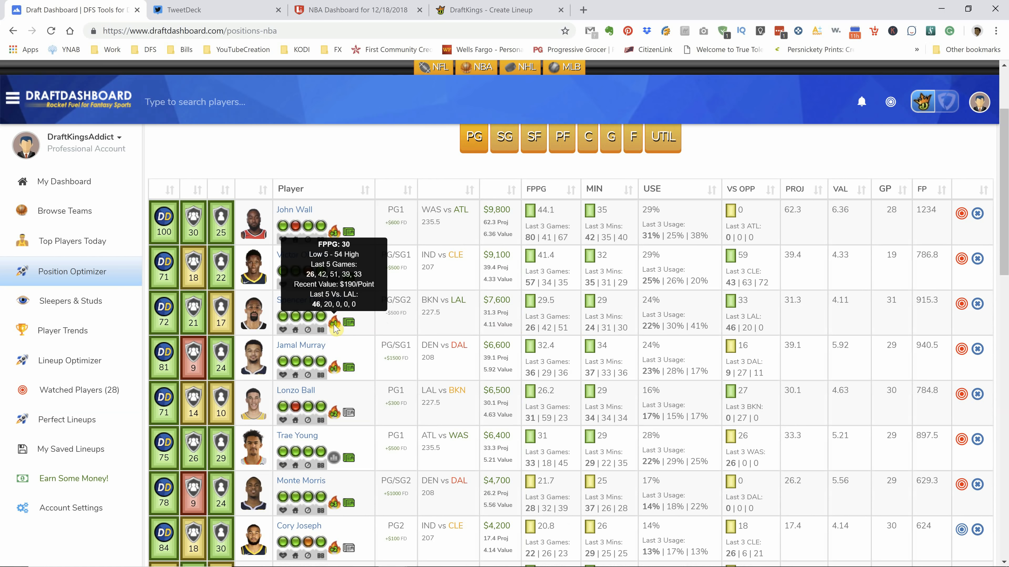
mouse_move(341, 370)
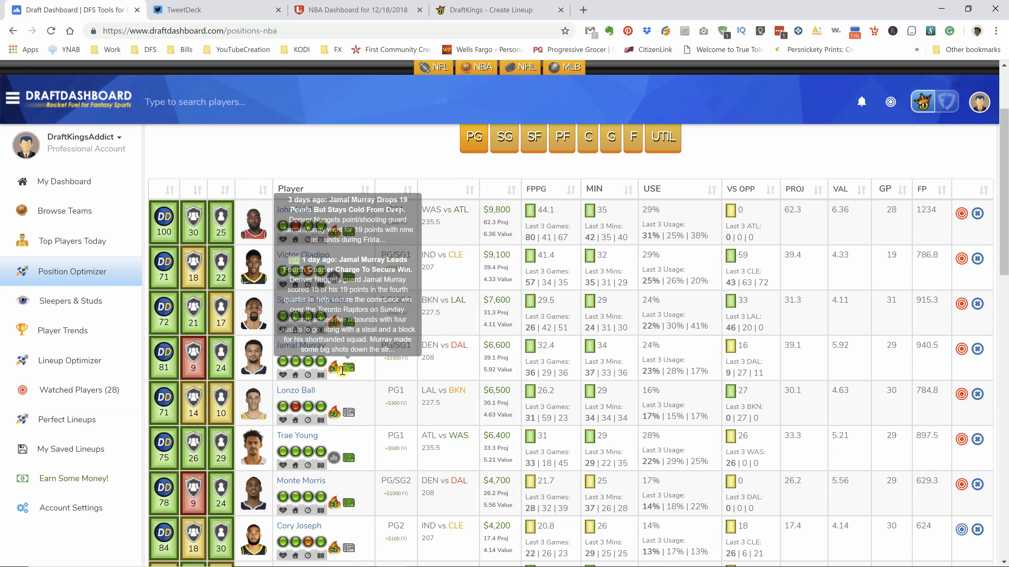
mouse_move(341, 368)
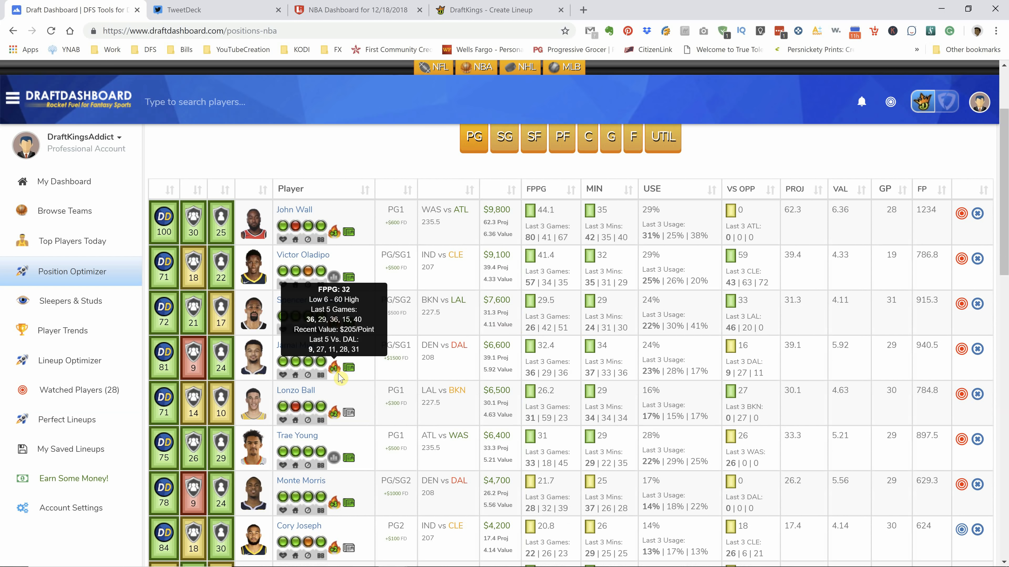
mouse_move(338, 378)
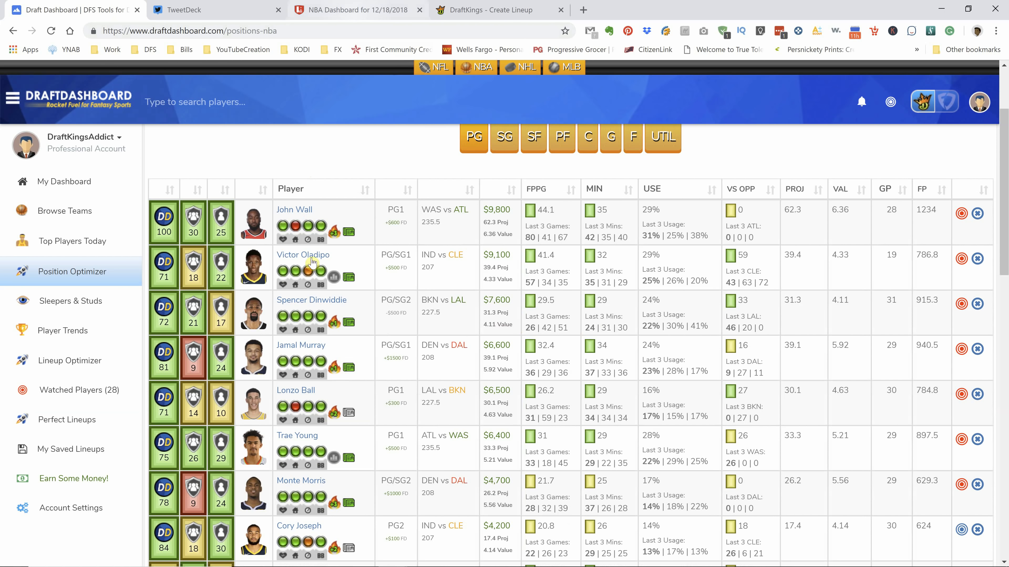
mouse_move(337, 372)
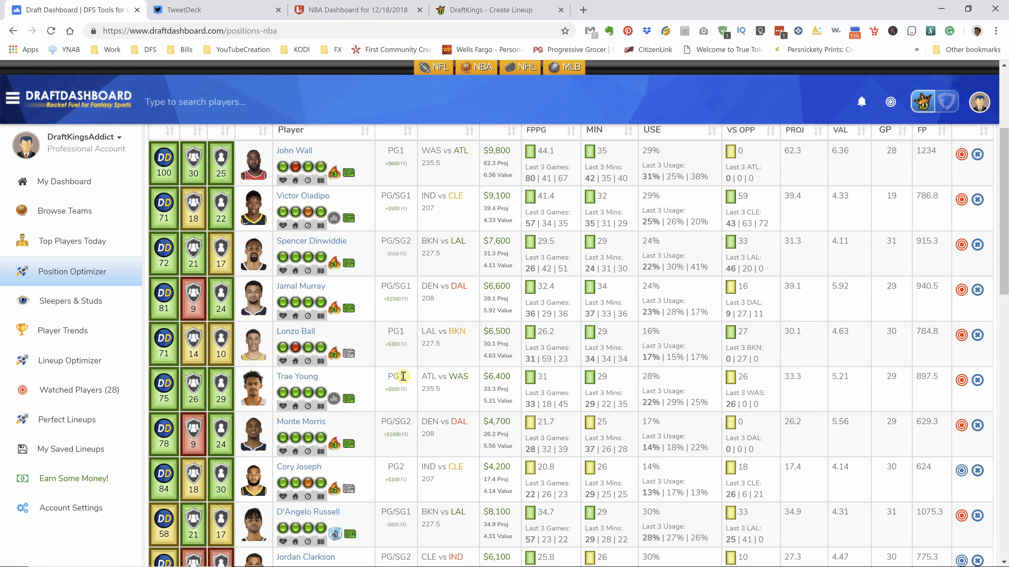
mouse_move(334, 354)
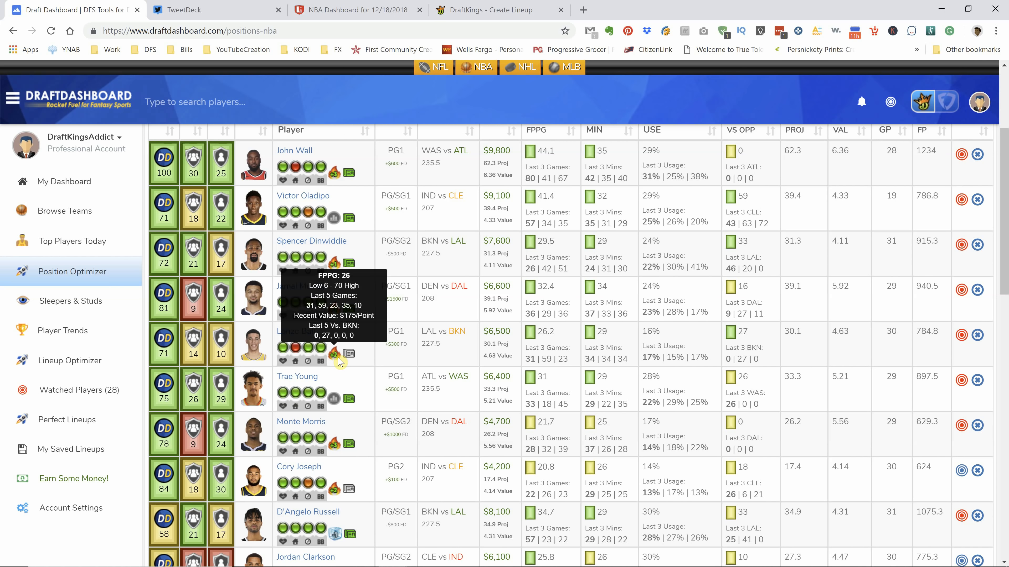
mouse_move(340, 375)
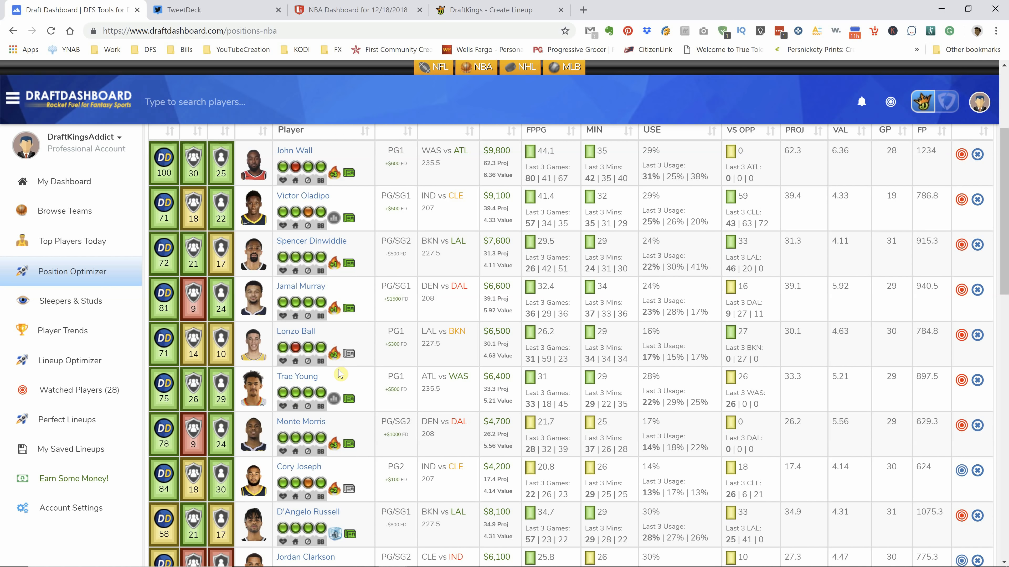
mouse_move(336, 356)
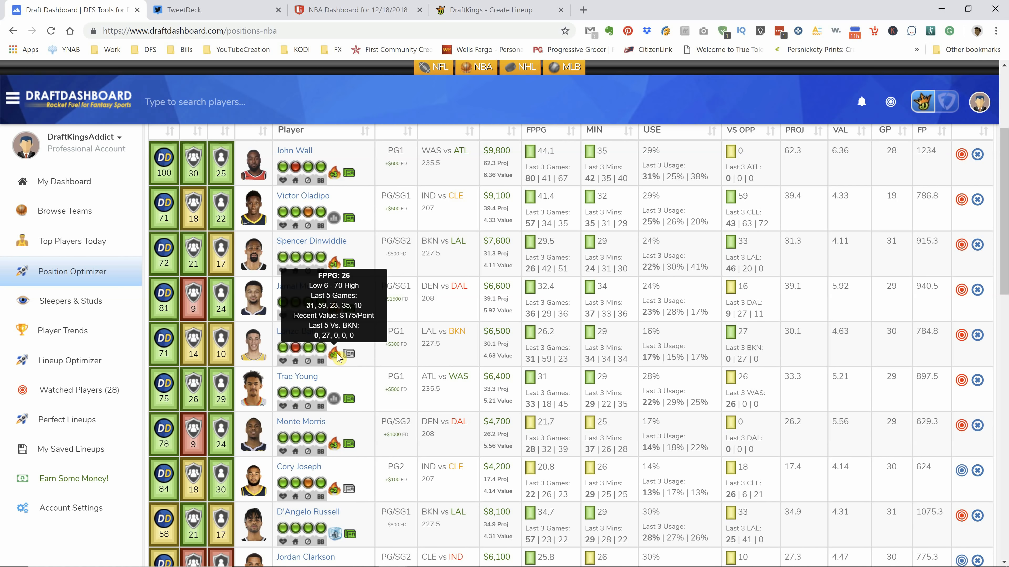
mouse_move(383, 372)
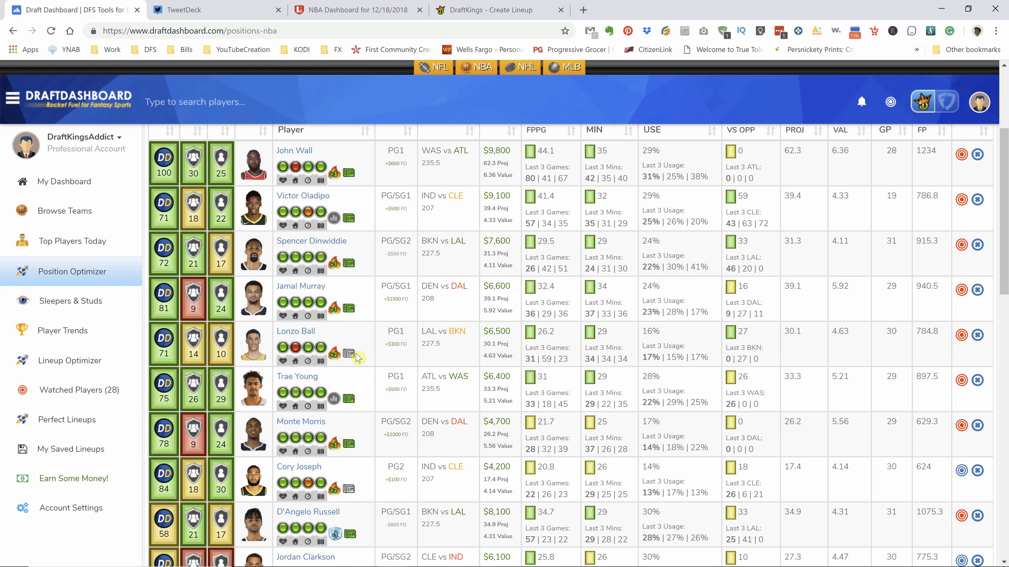
scroll("down", 3)
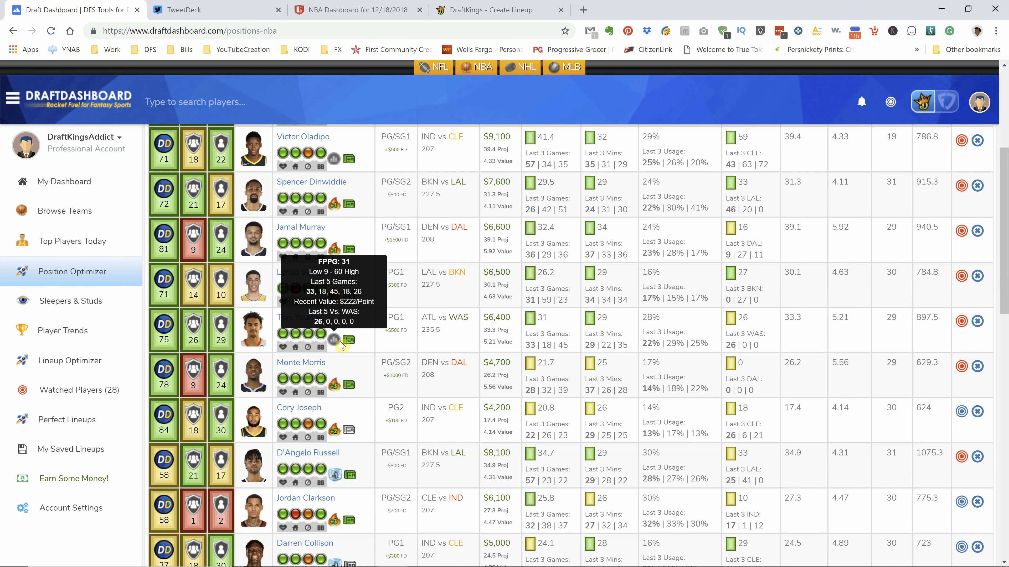
mouse_move(383, 342)
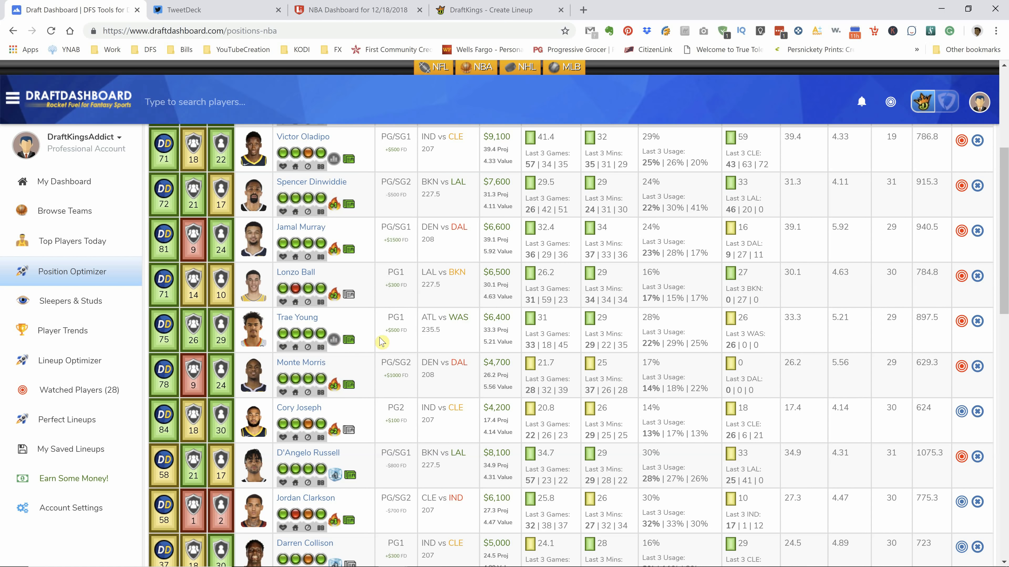
mouse_move(433, 349)
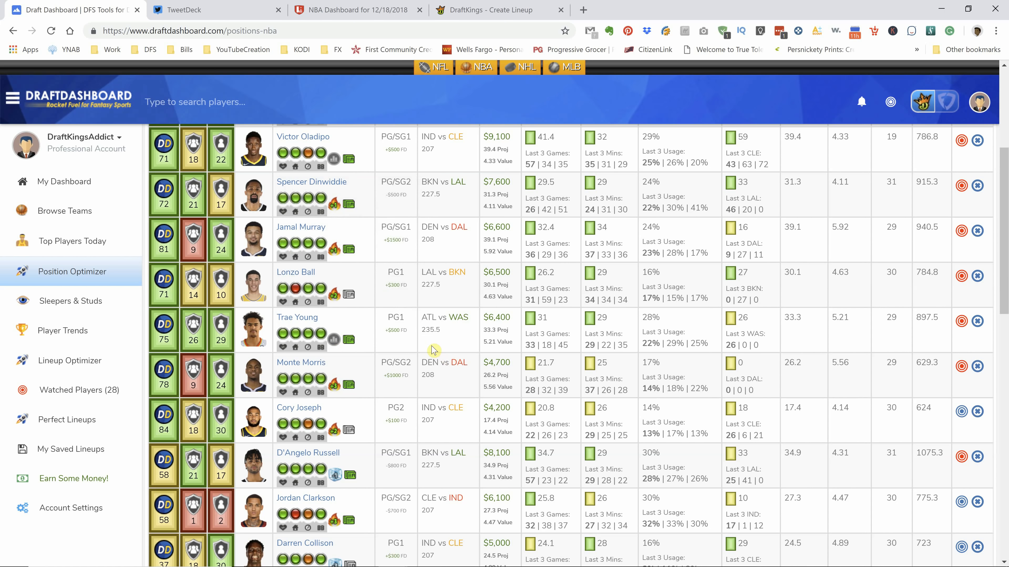
left_click(351, 9)
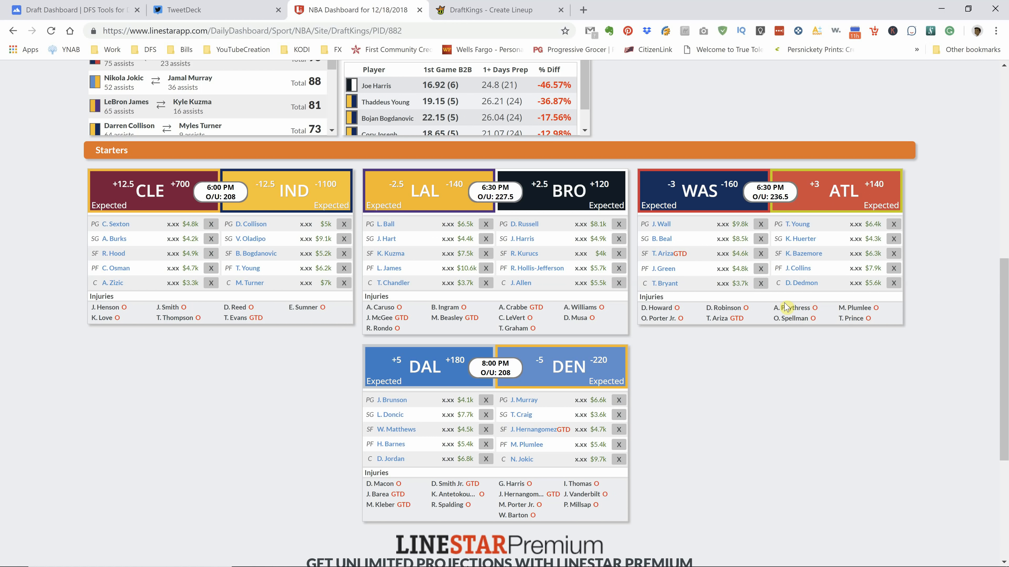
left_click(71, 10)
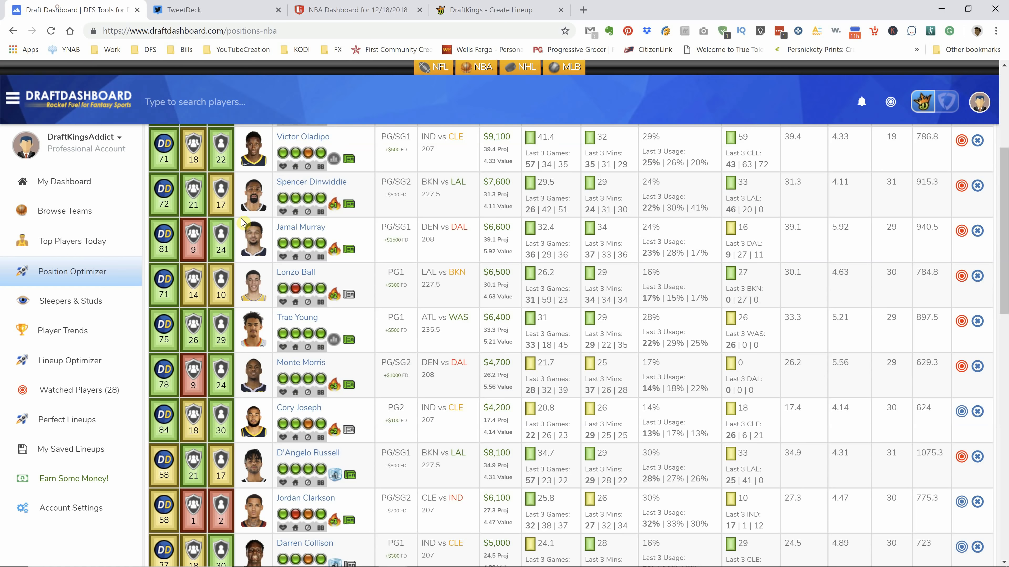
scroll("down", 3)
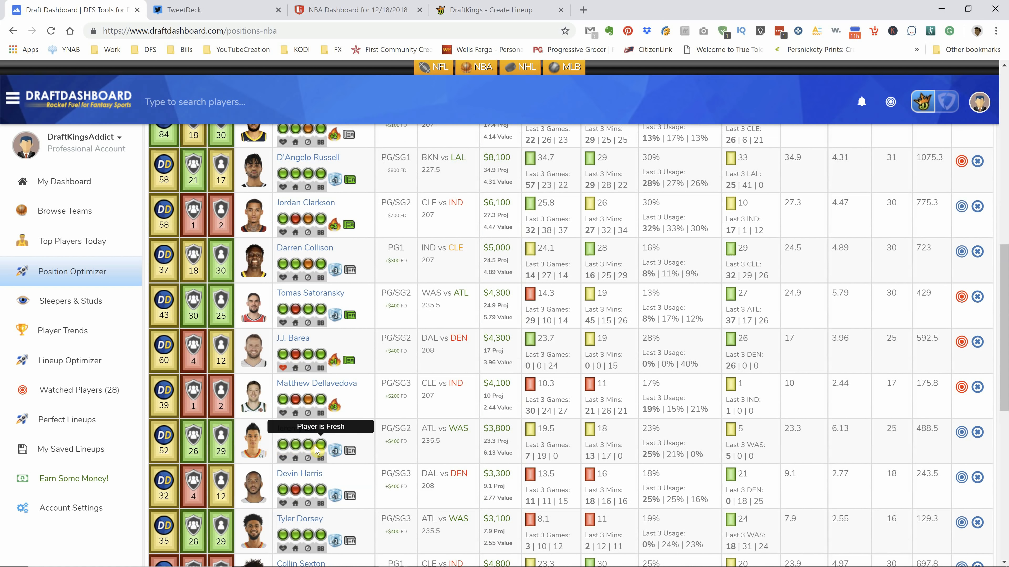
scroll("up", 3)
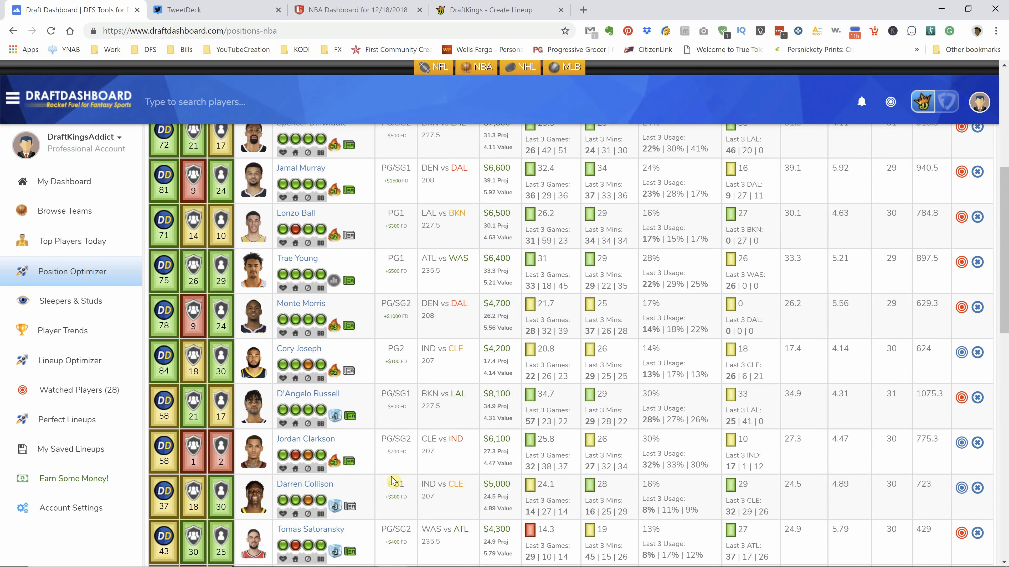
scroll("up", 3)
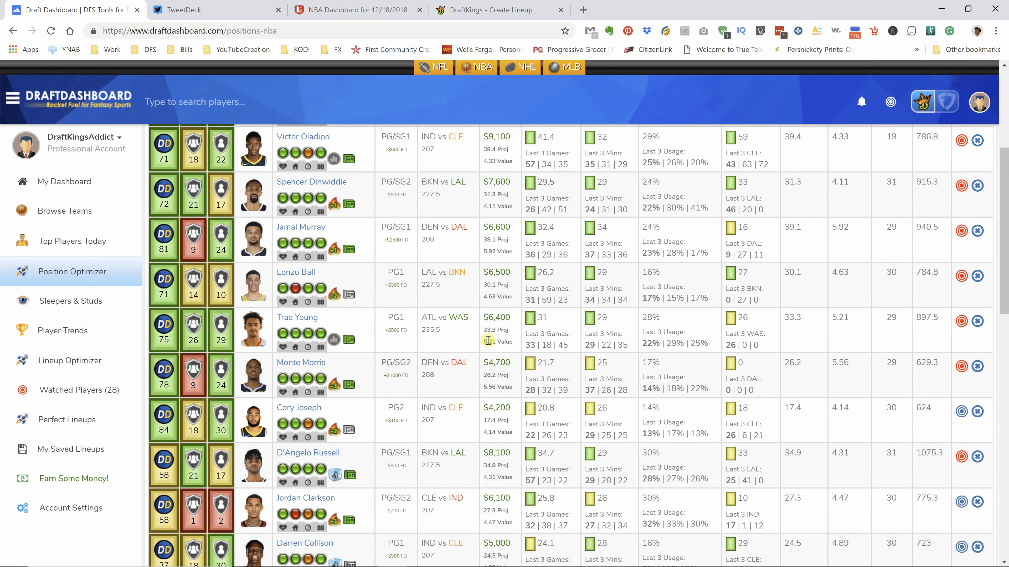
mouse_move(457, 347)
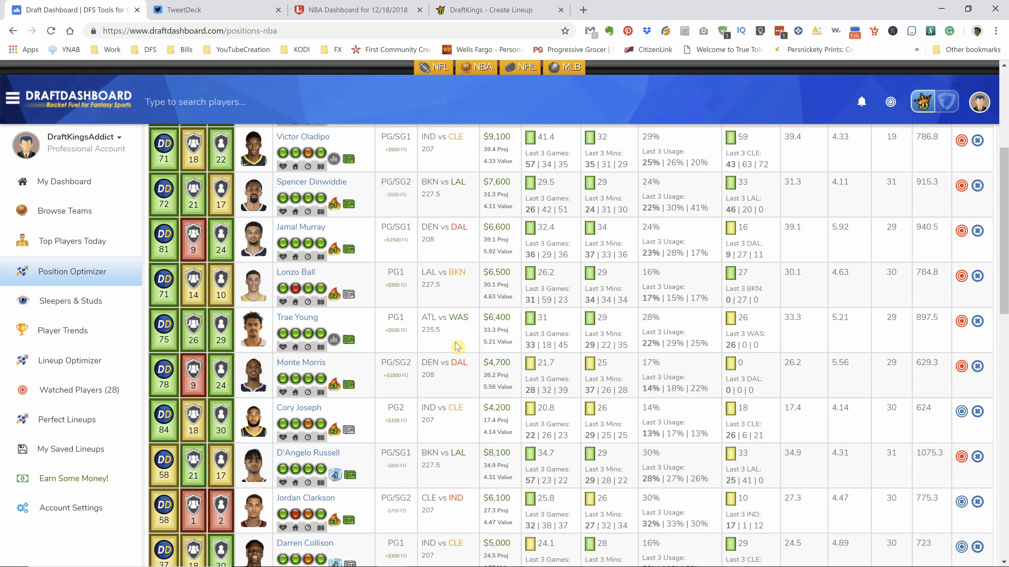
scroll("down", 3)
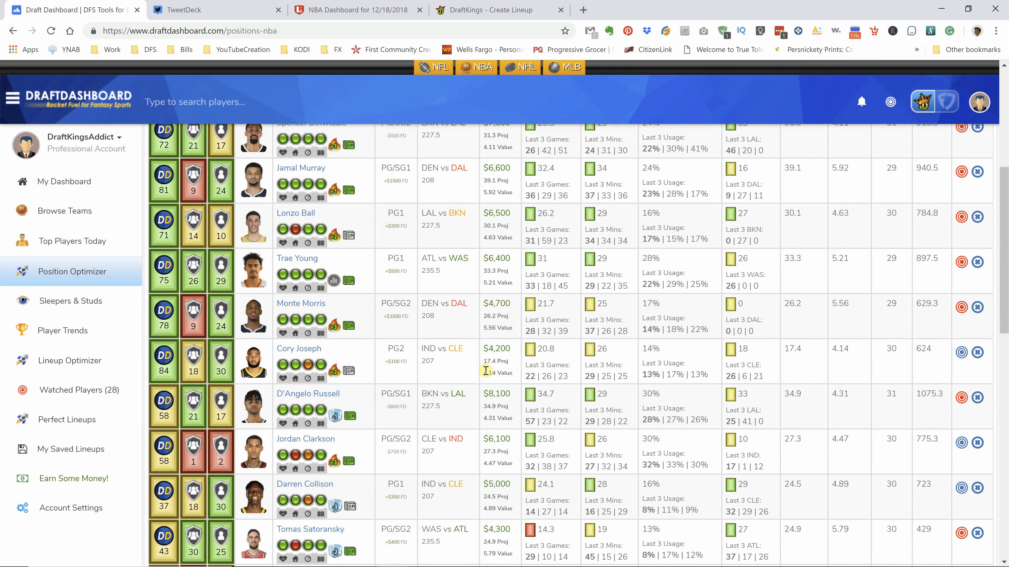
mouse_move(339, 327)
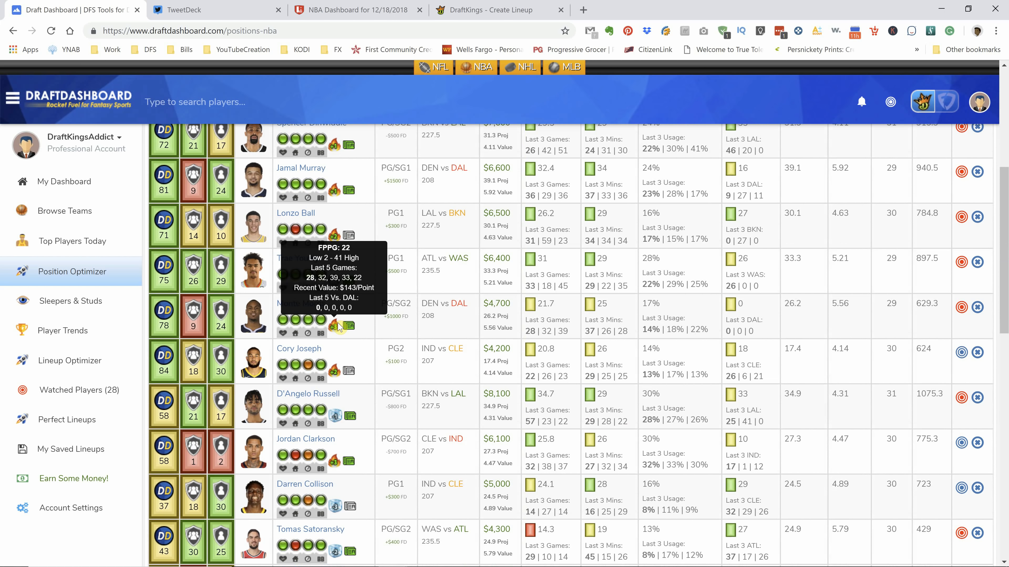
mouse_move(386, 324)
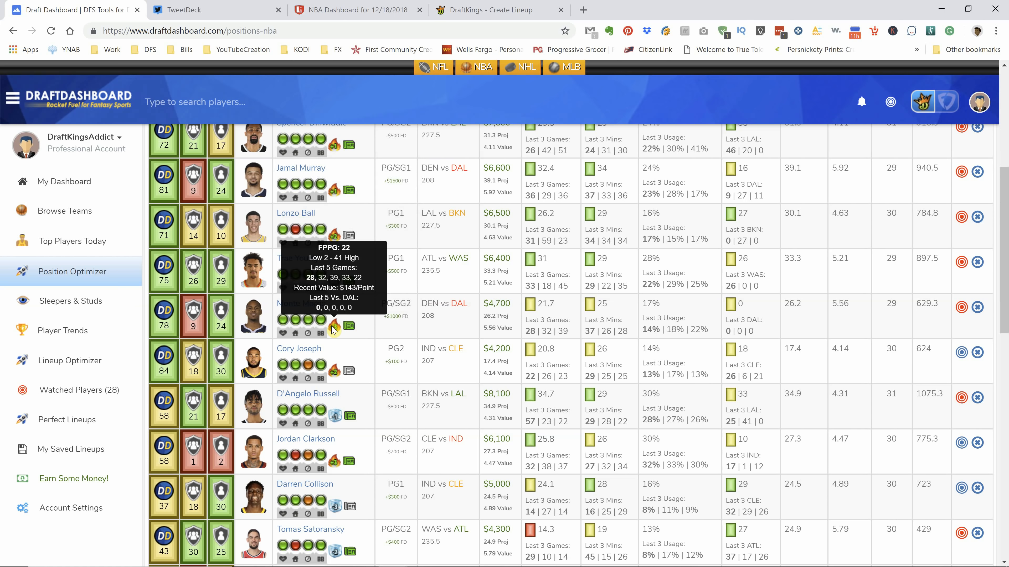
mouse_move(448, 349)
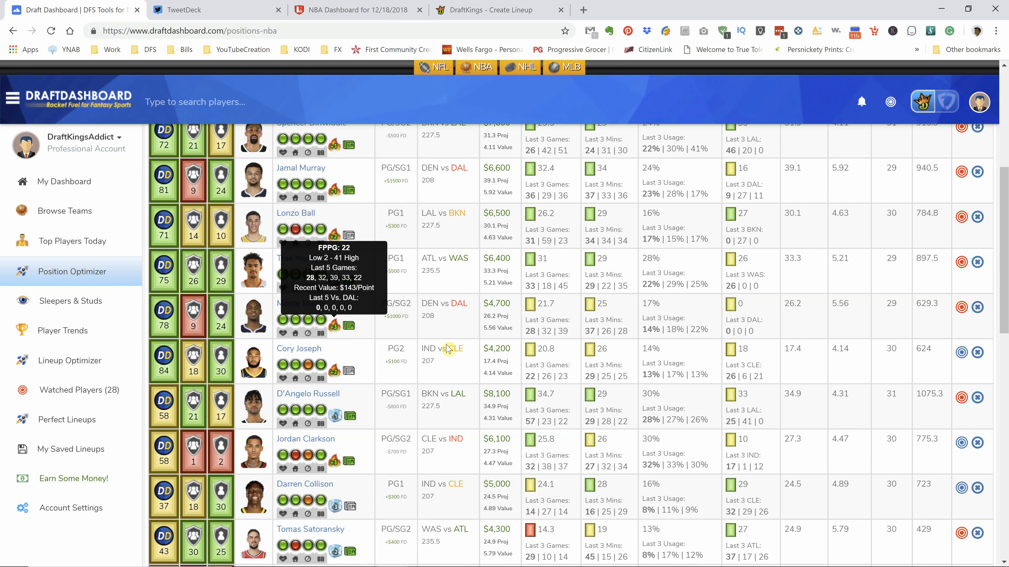
scroll("down", 3)
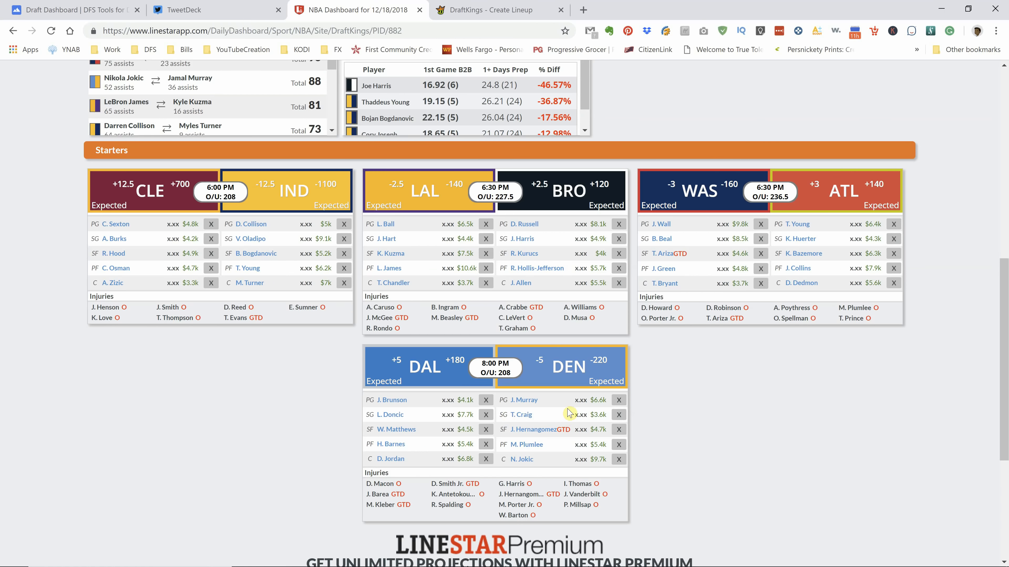
mouse_move(532, 433)
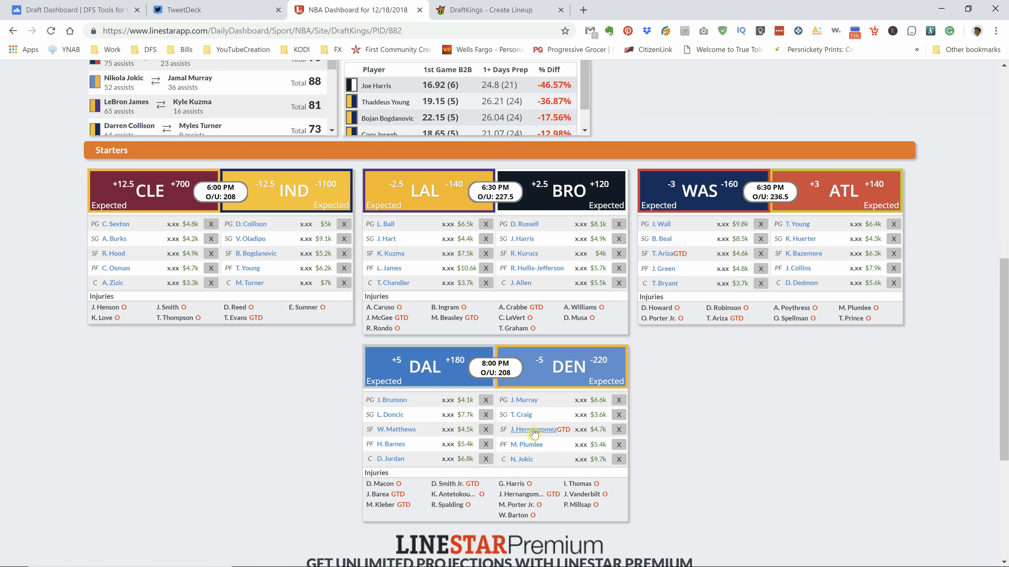
mouse_move(518, 515)
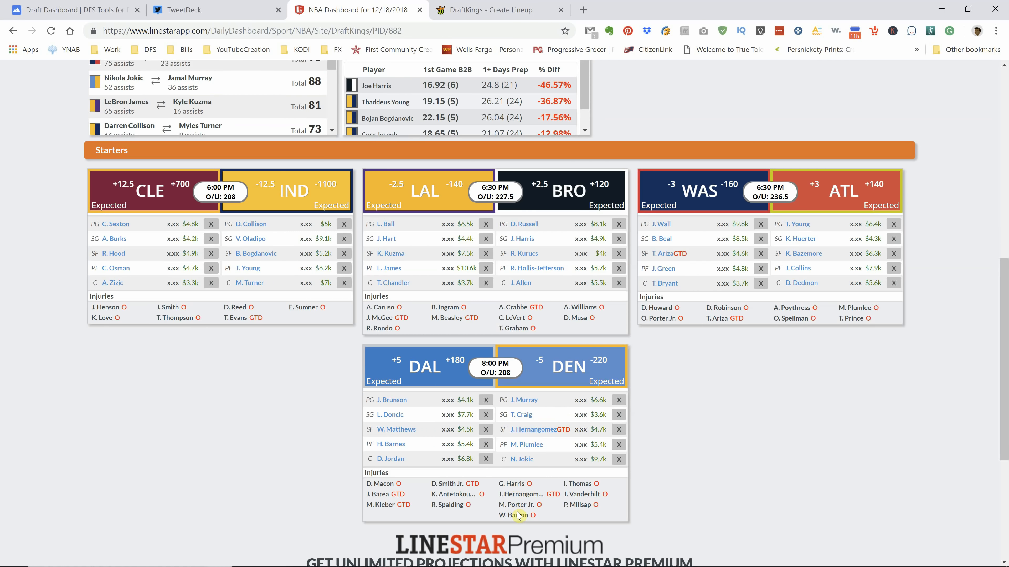
mouse_move(527, 498)
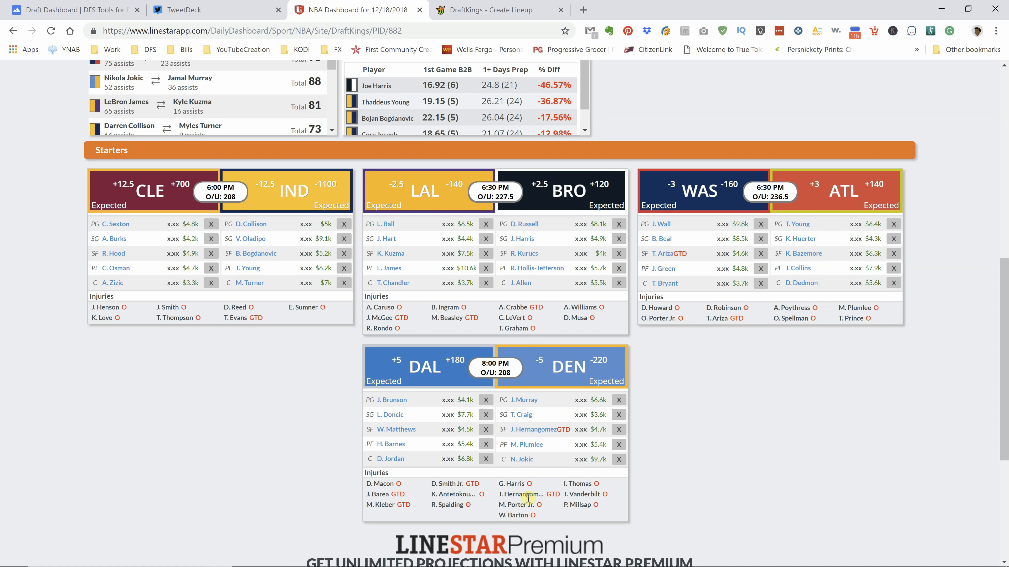
mouse_move(575, 505)
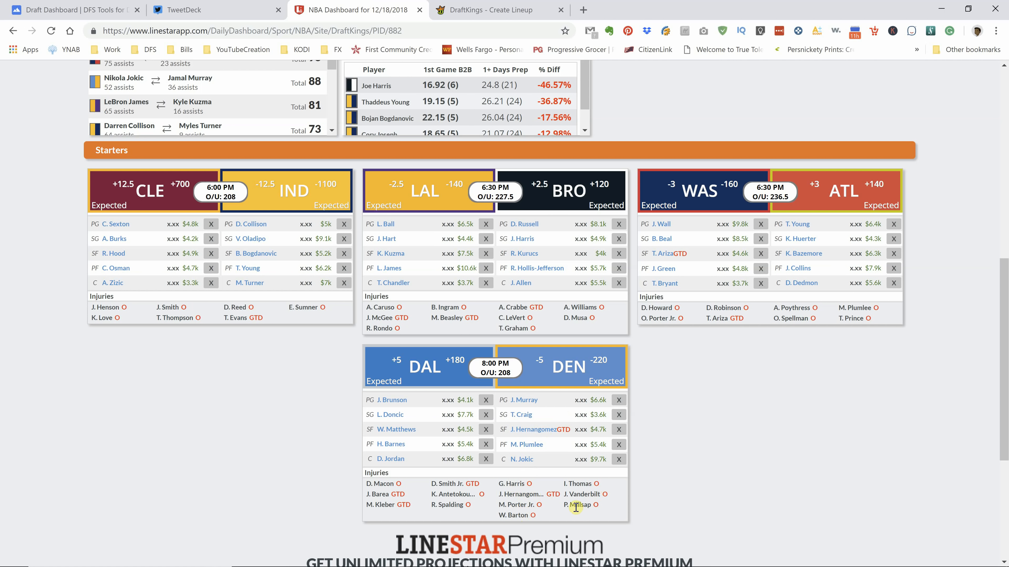
mouse_move(382, 366)
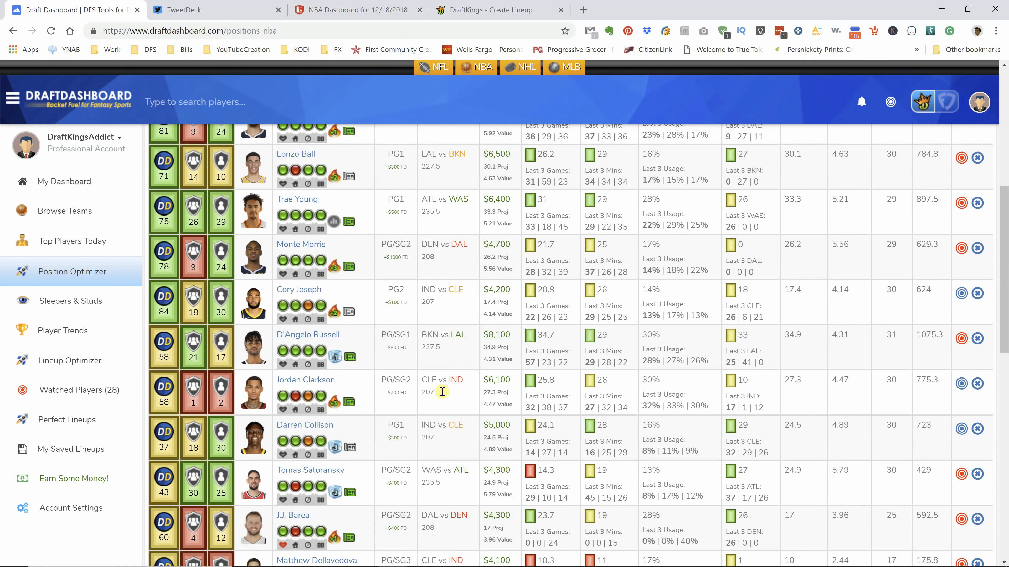
scroll("down", 3)
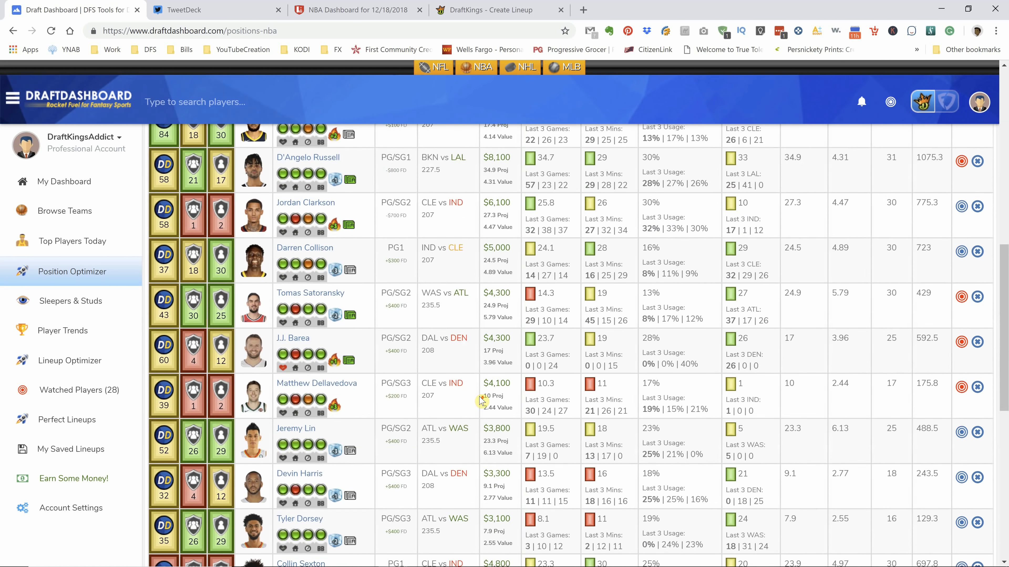
mouse_move(340, 315)
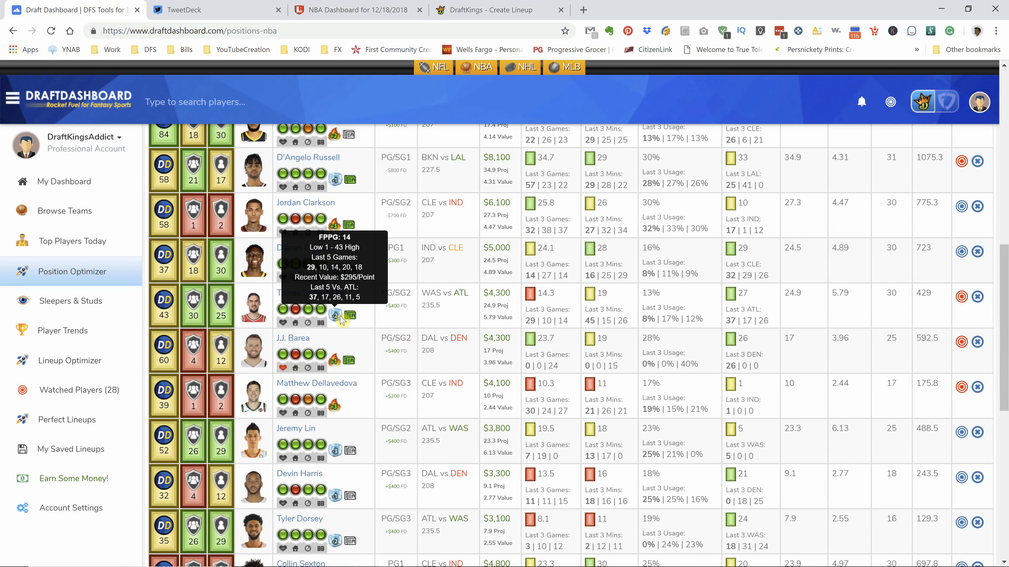
mouse_move(961, 296)
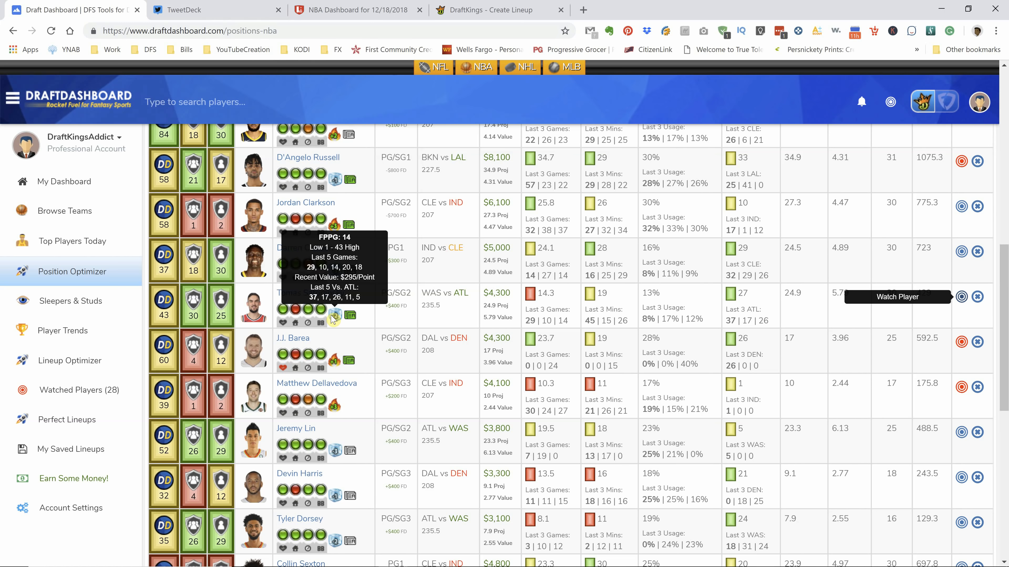
mouse_move(515, 315)
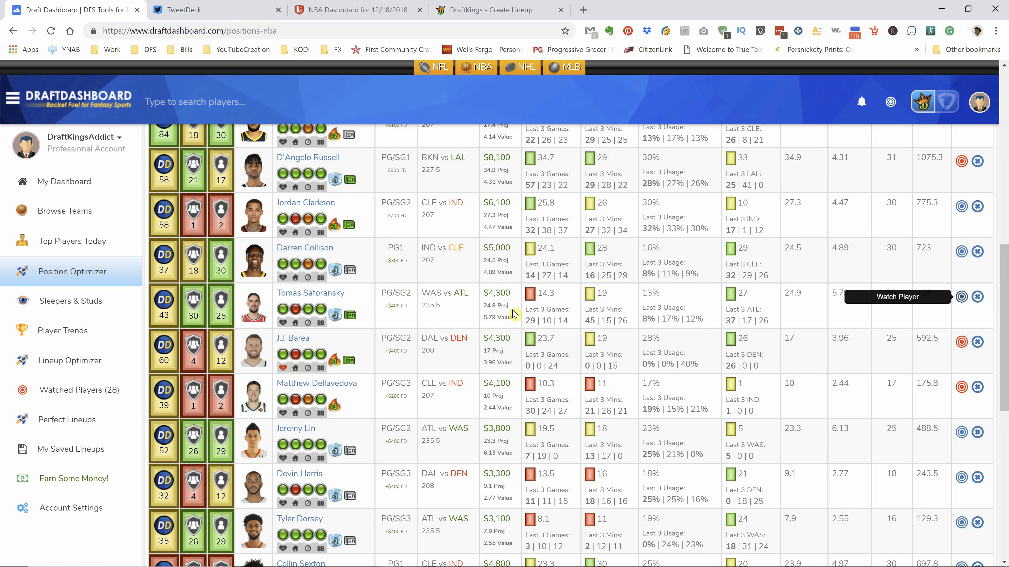
scroll("down", 3)
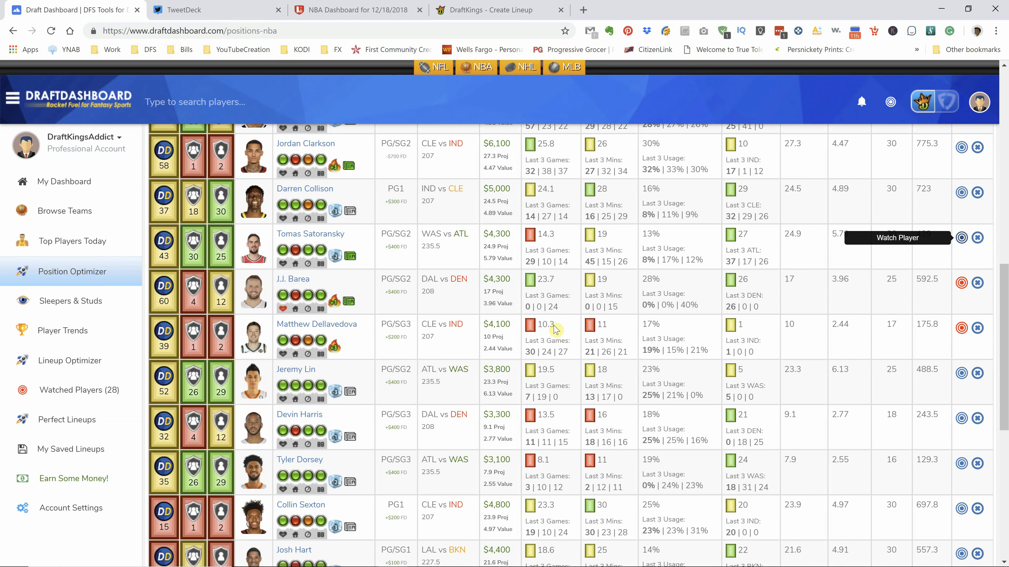
mouse_move(550, 263)
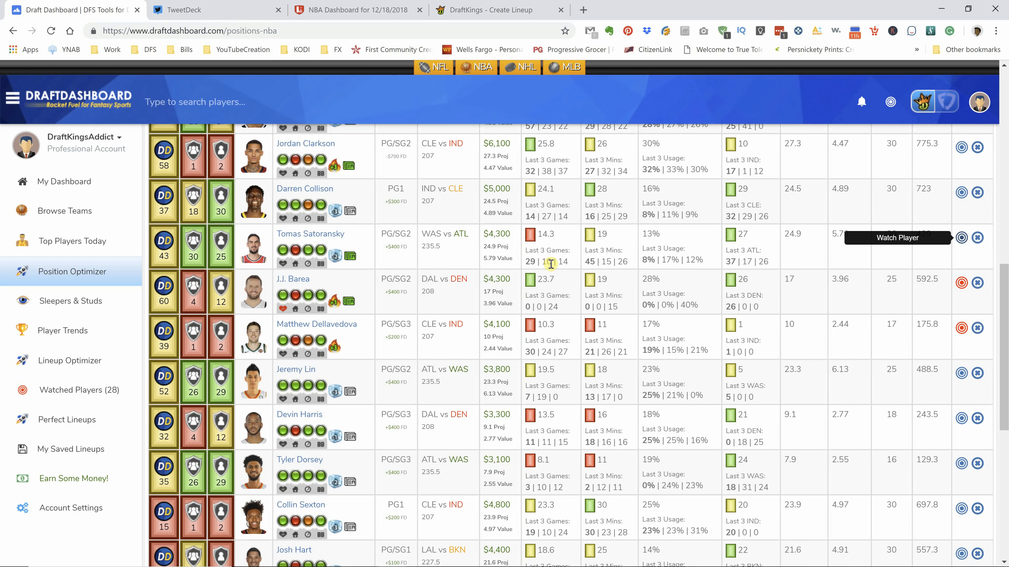
Recheck LineStar's starters for CLE–IND, LAL–BRO, WAS–ATL, DAL–DEN, then return to the rankings.
left_click(350, 10)
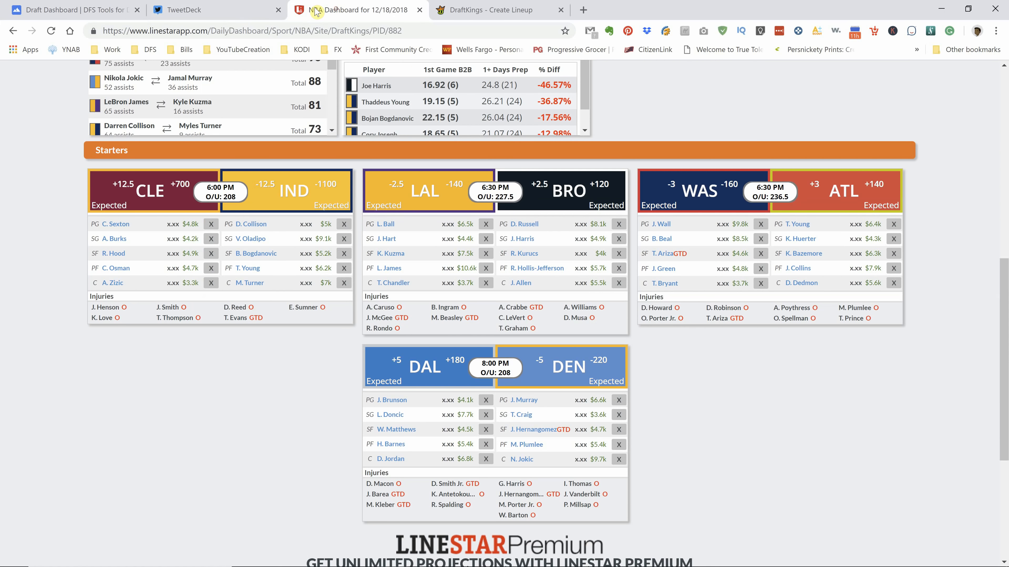
scroll("down", 3)
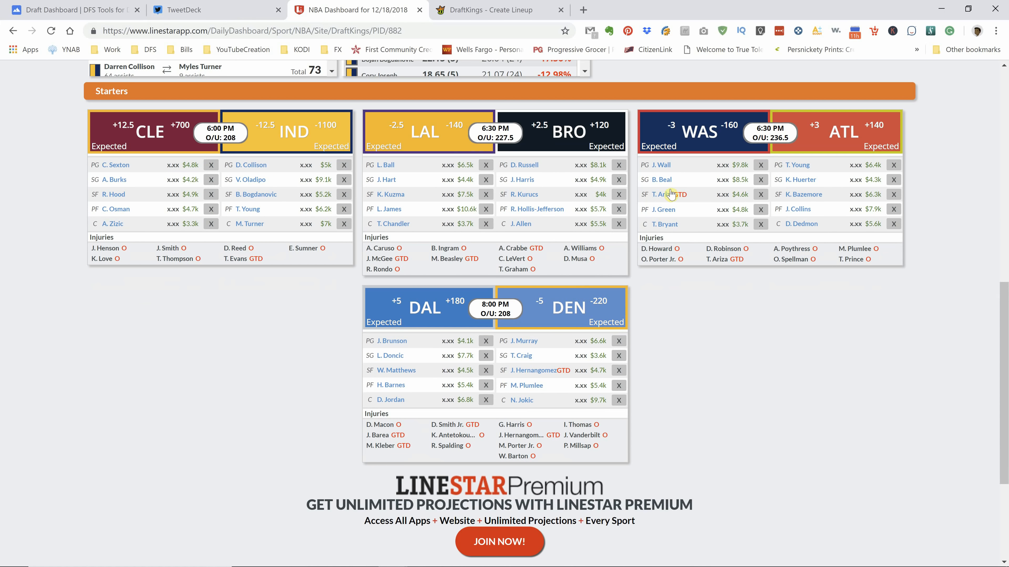
mouse_move(663, 215)
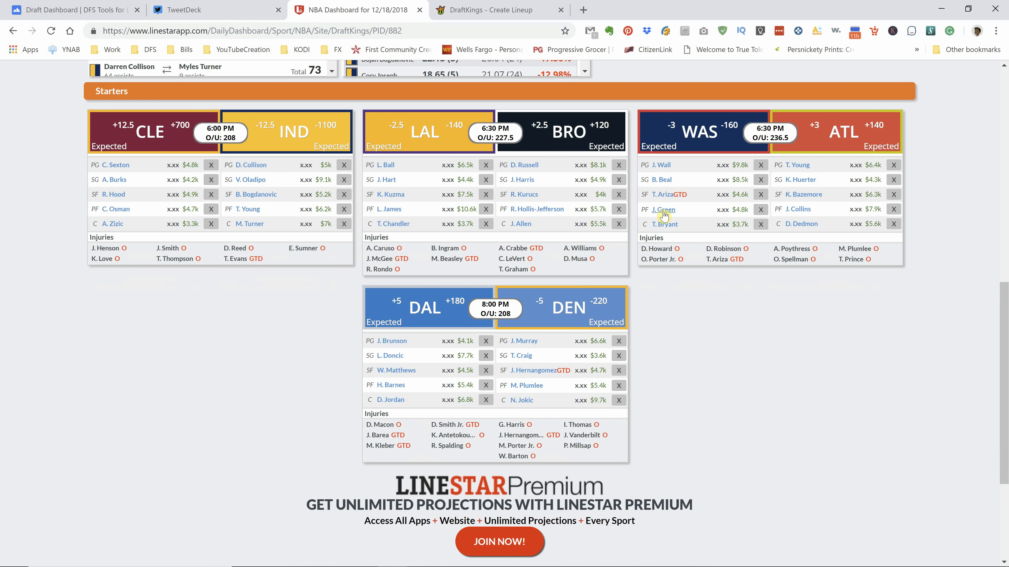
mouse_move(99, 10)
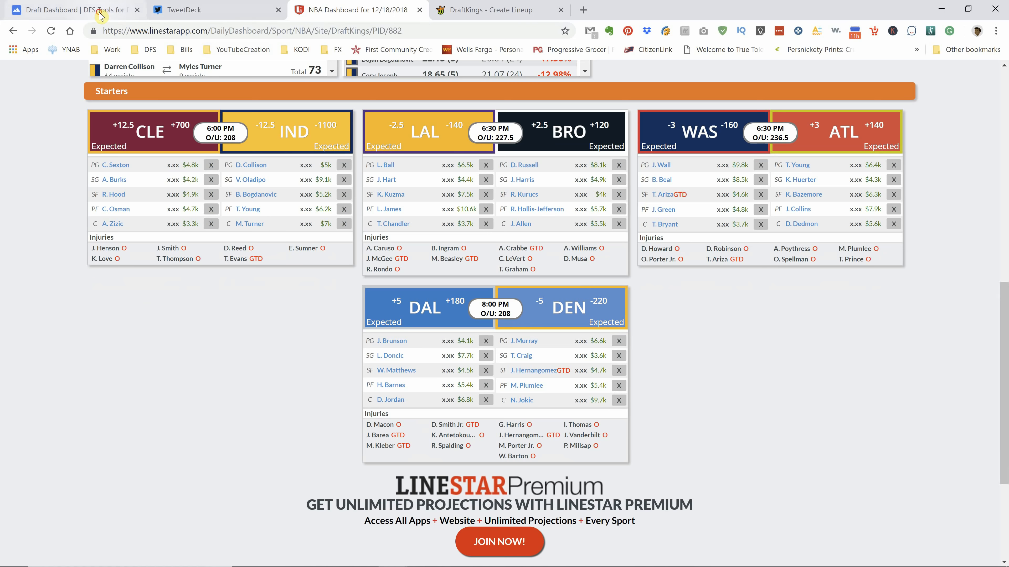
left_click(71, 9)
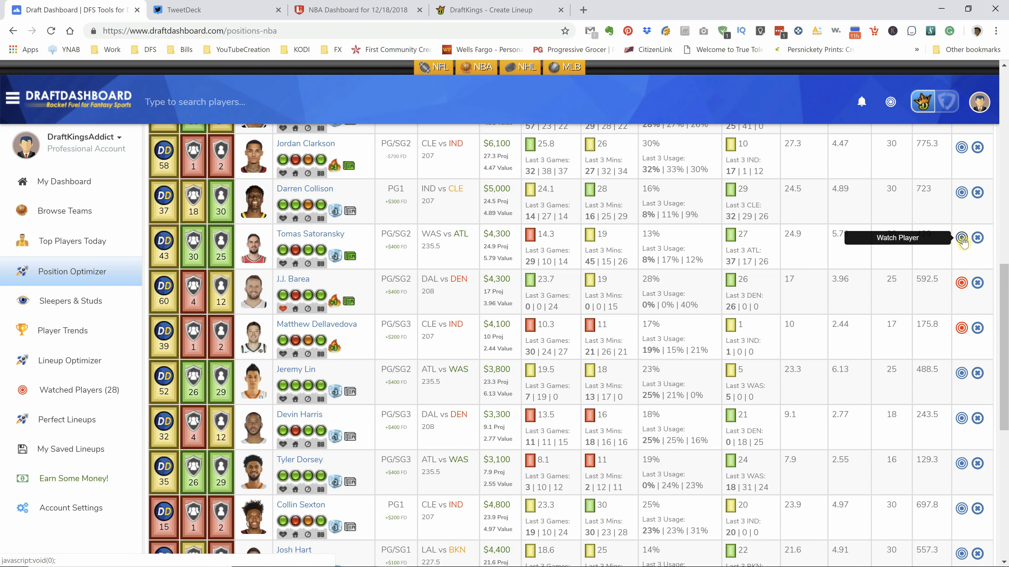
mouse_move(649, 335)
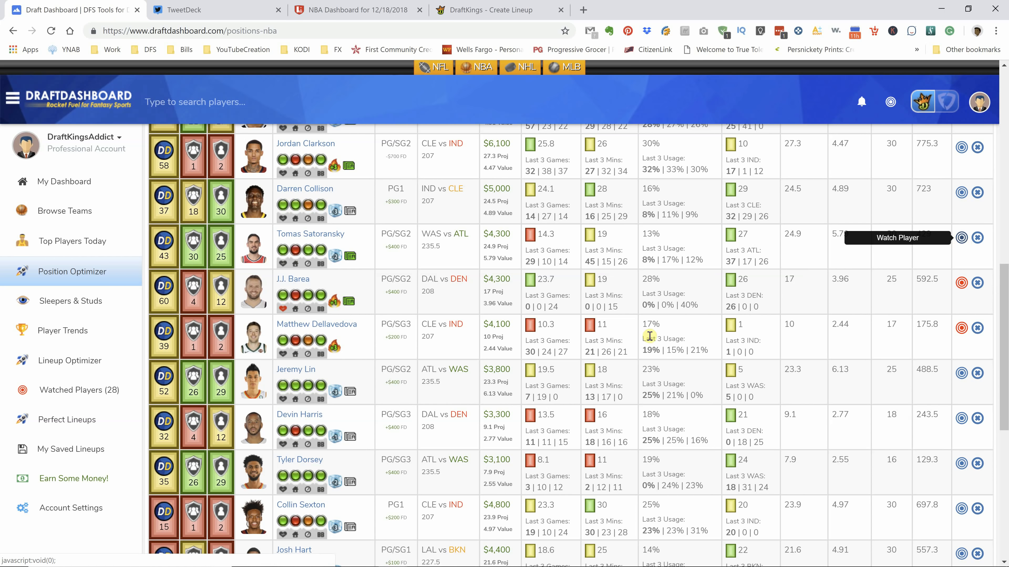
scroll("down", 3)
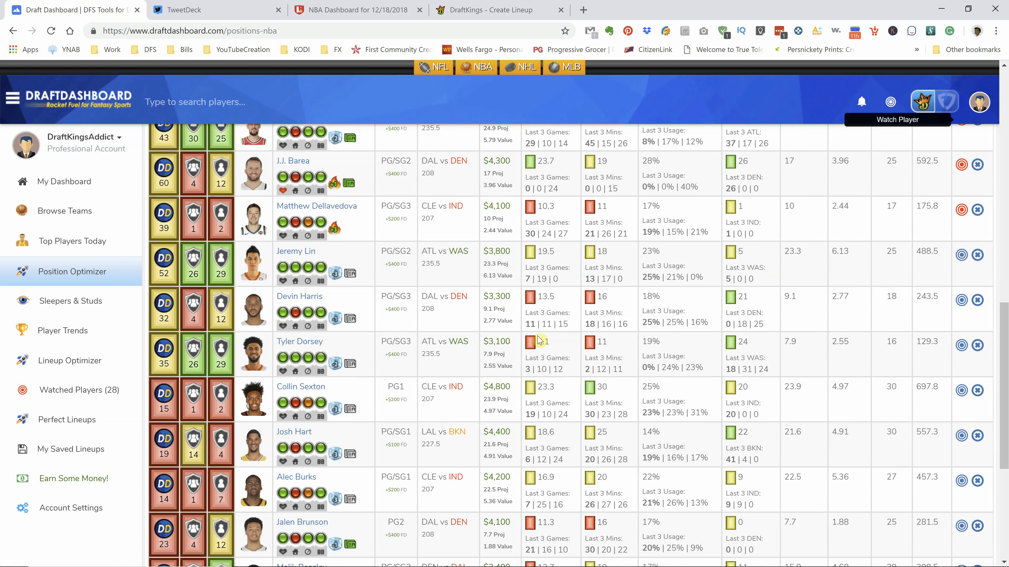
mouse_move(334, 183)
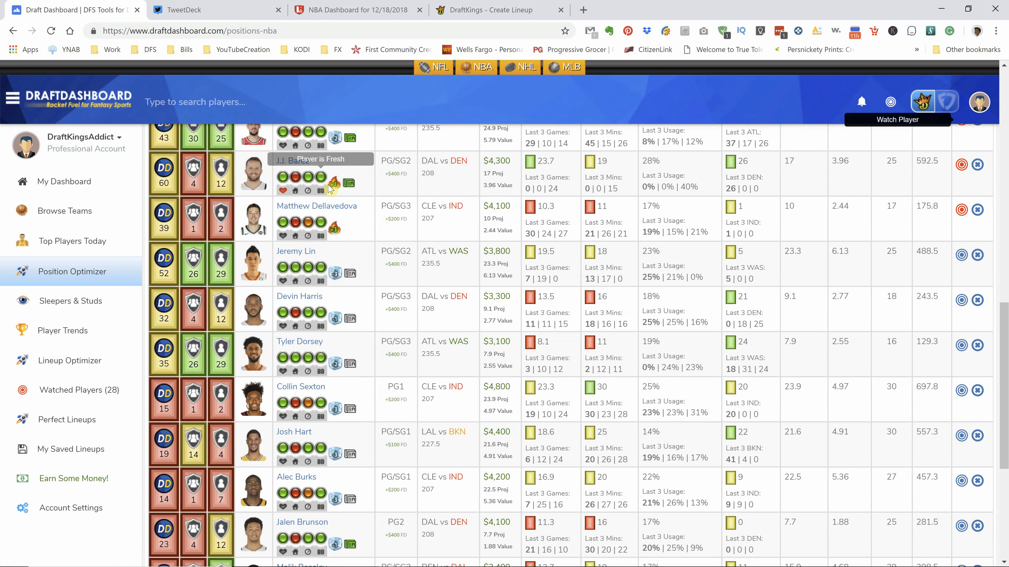
mouse_move(328, 183)
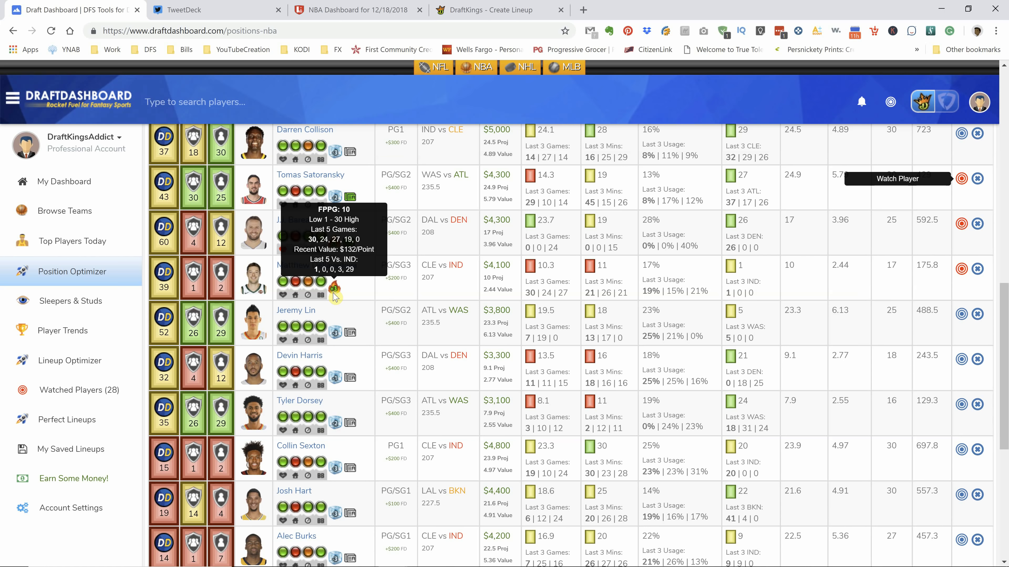
mouse_move(351, 301)
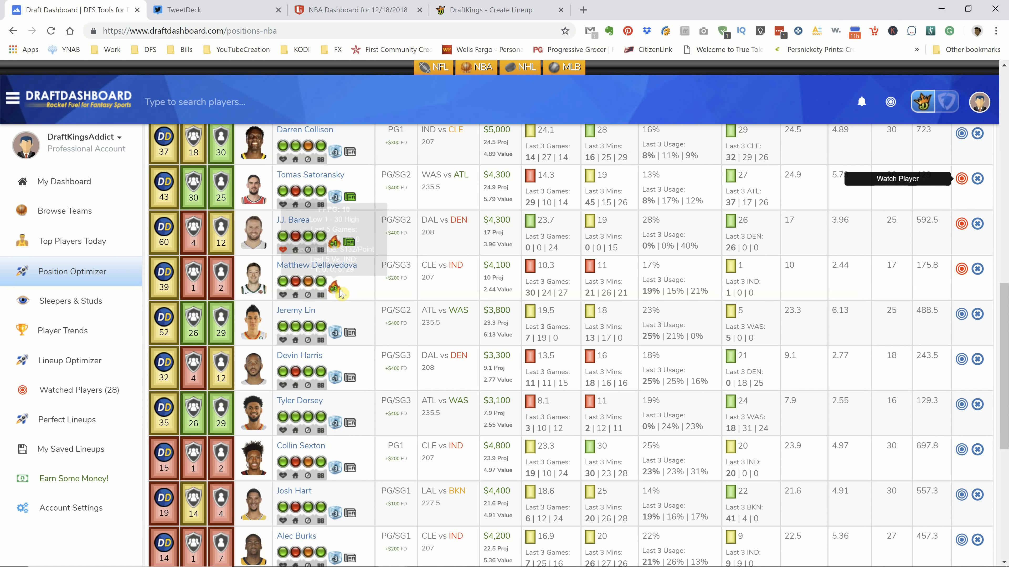
scroll("down", 3)
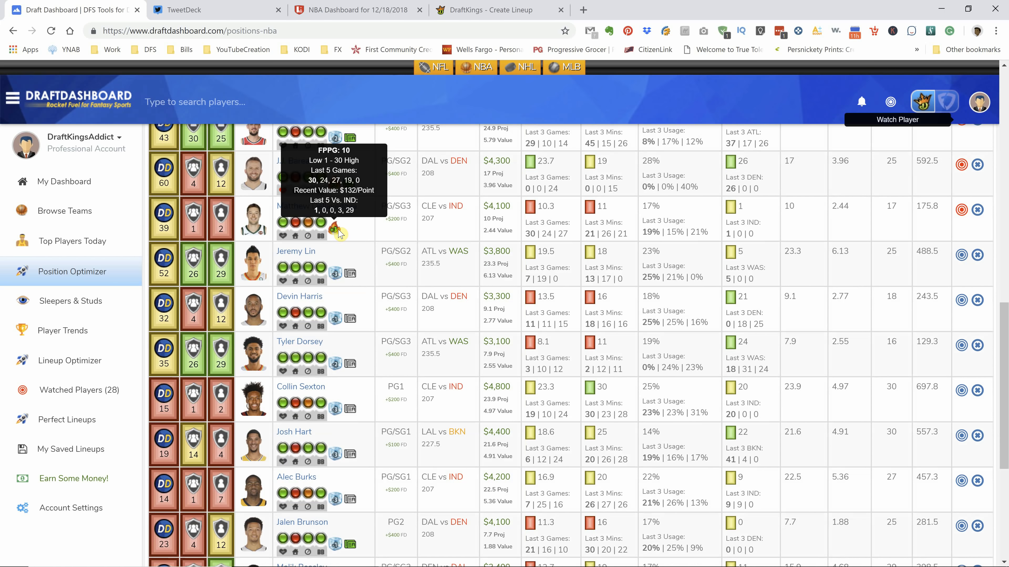
scroll("down", 3)
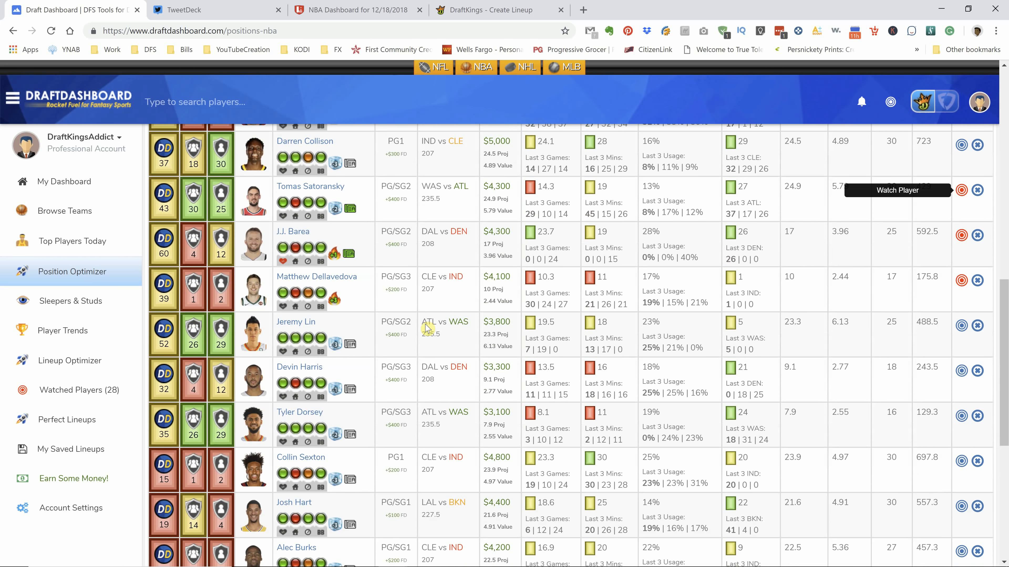
left_click(504, 254)
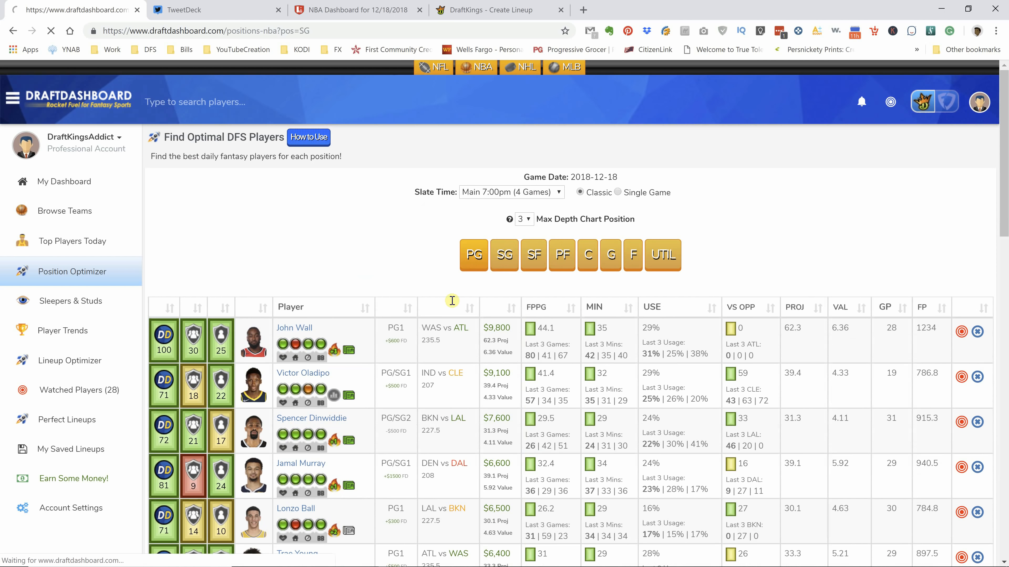
left_click(504, 255)
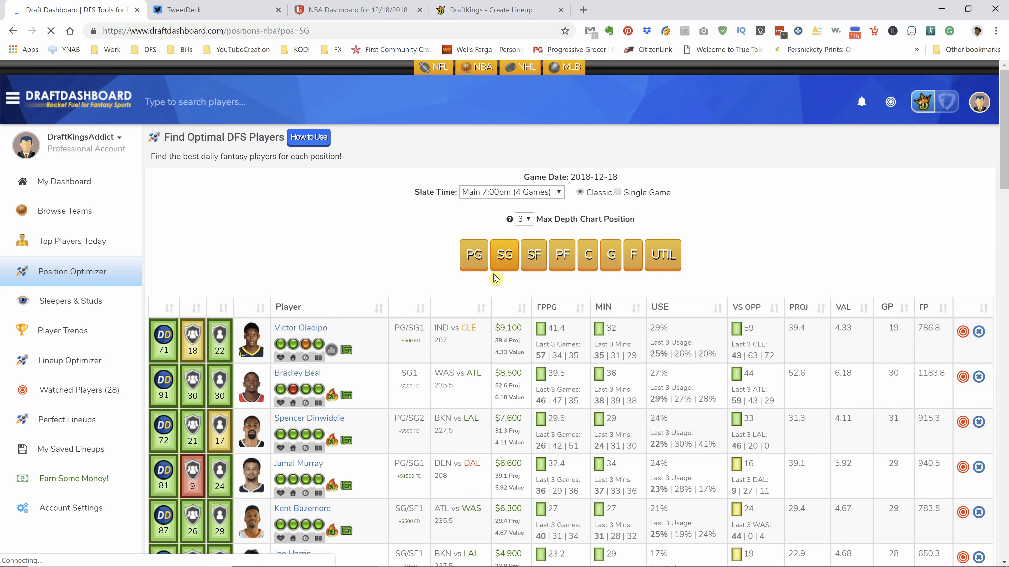
scroll("down", 3)
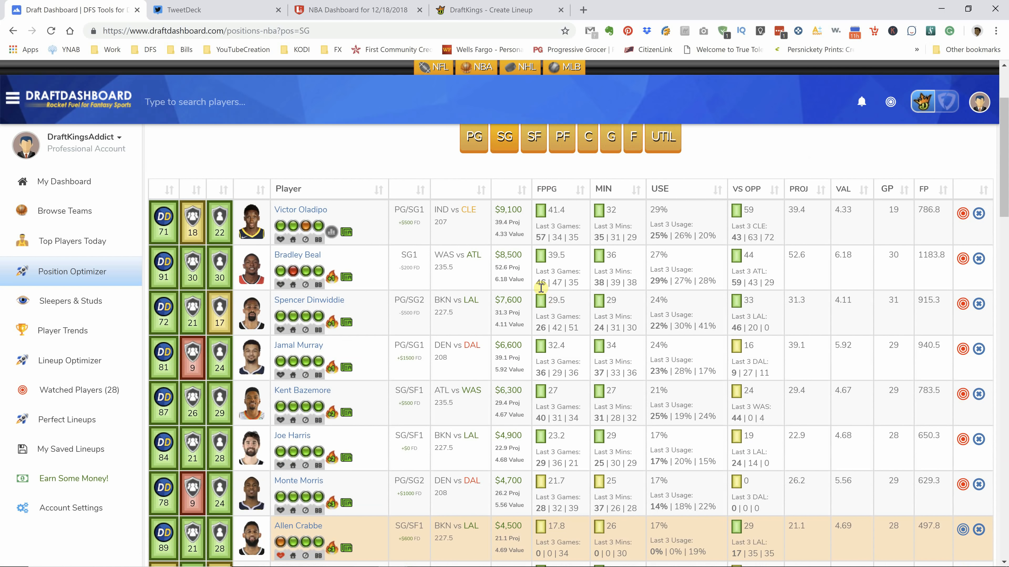
mouse_move(346, 277)
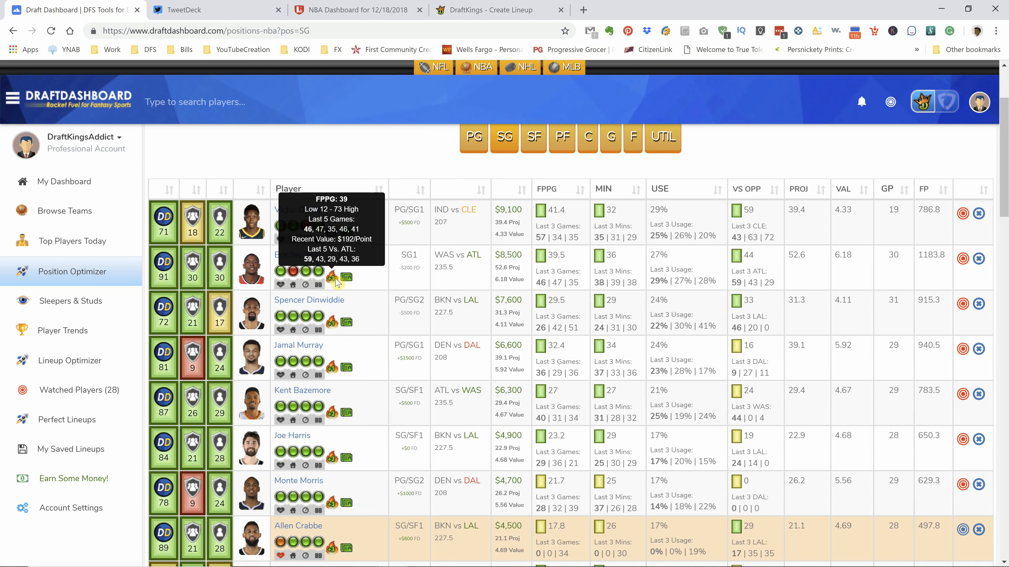
mouse_move(382, 286)
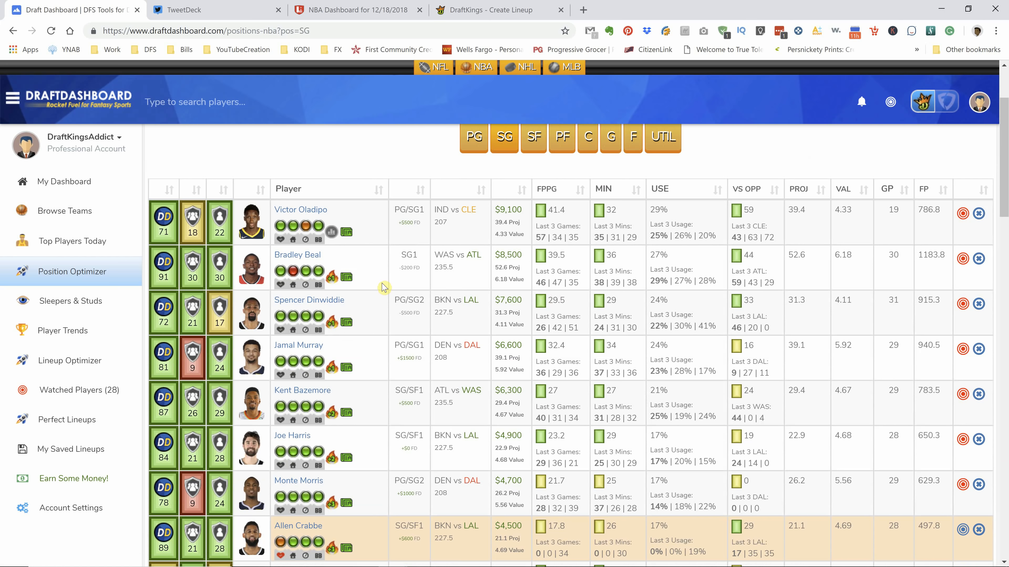
mouse_move(407, 284)
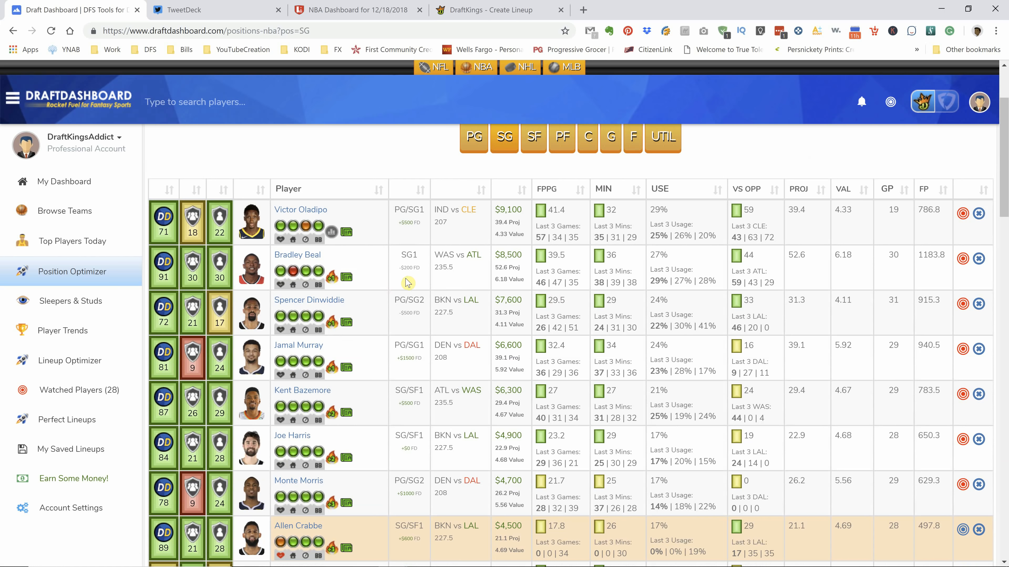
mouse_move(417, 298)
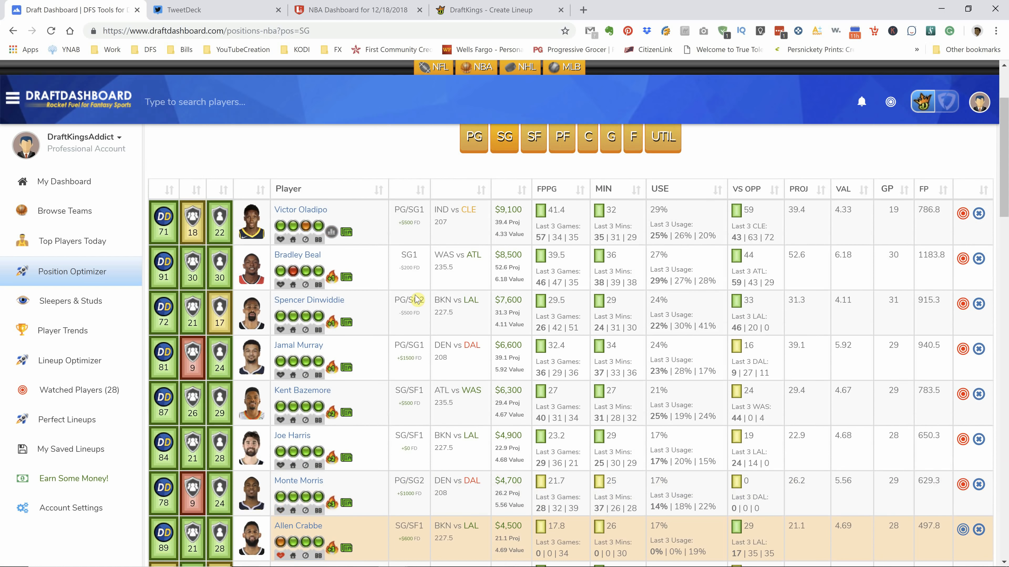
scroll("down", 3)
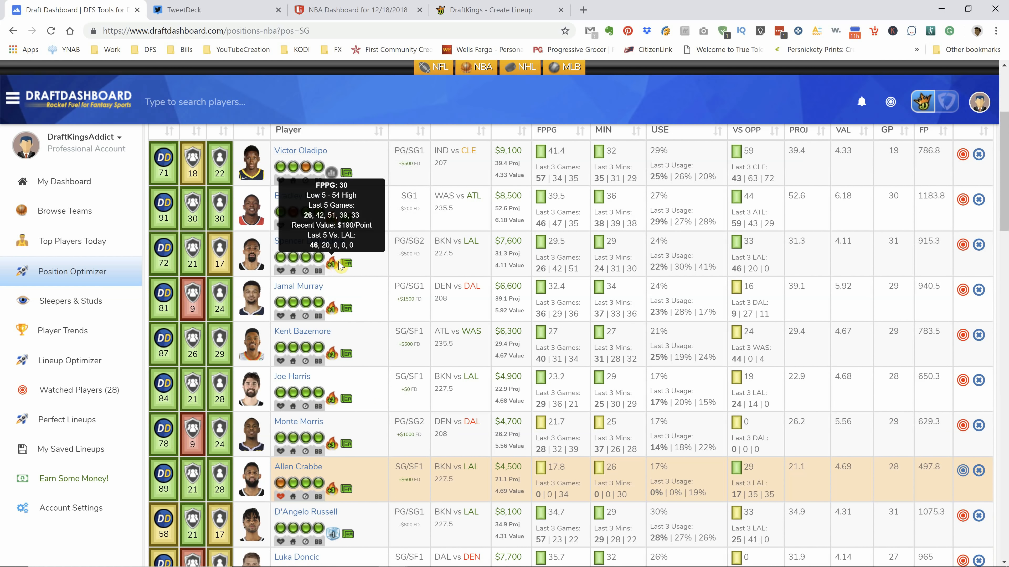
mouse_move(461, 336)
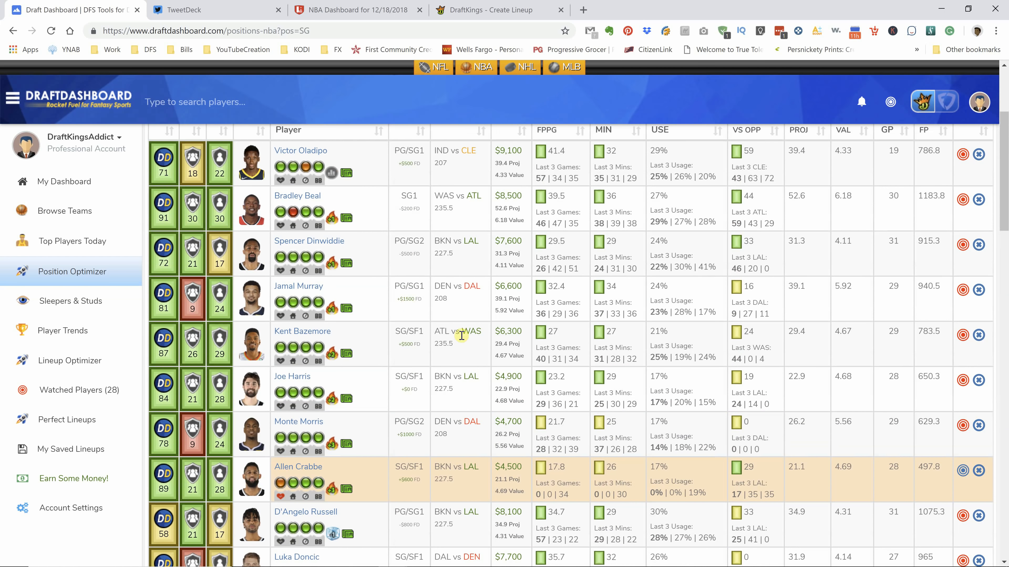
scroll("down", 3)
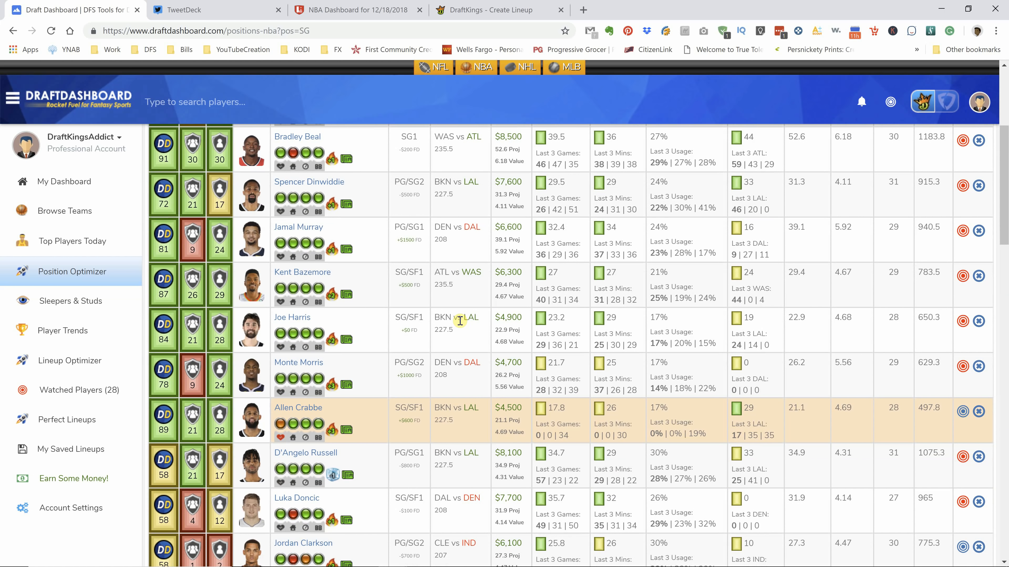
mouse_move(350, 294)
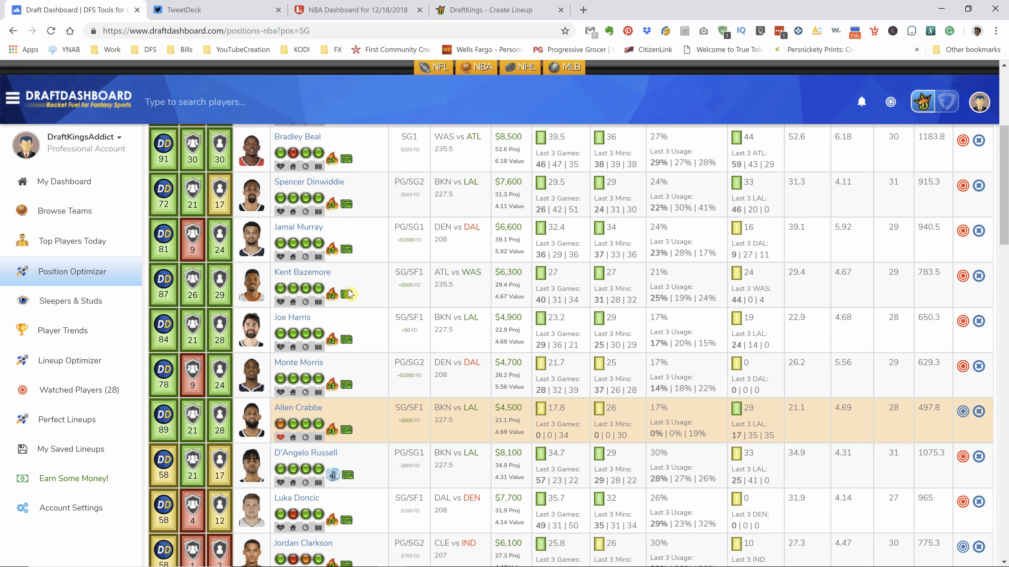
mouse_move(379, 198)
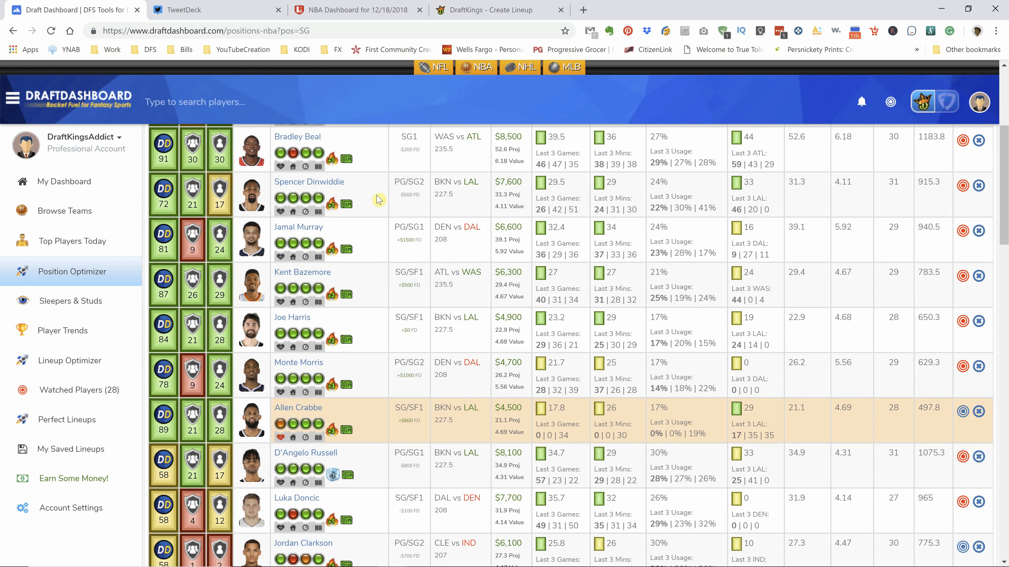
mouse_move(346, 294)
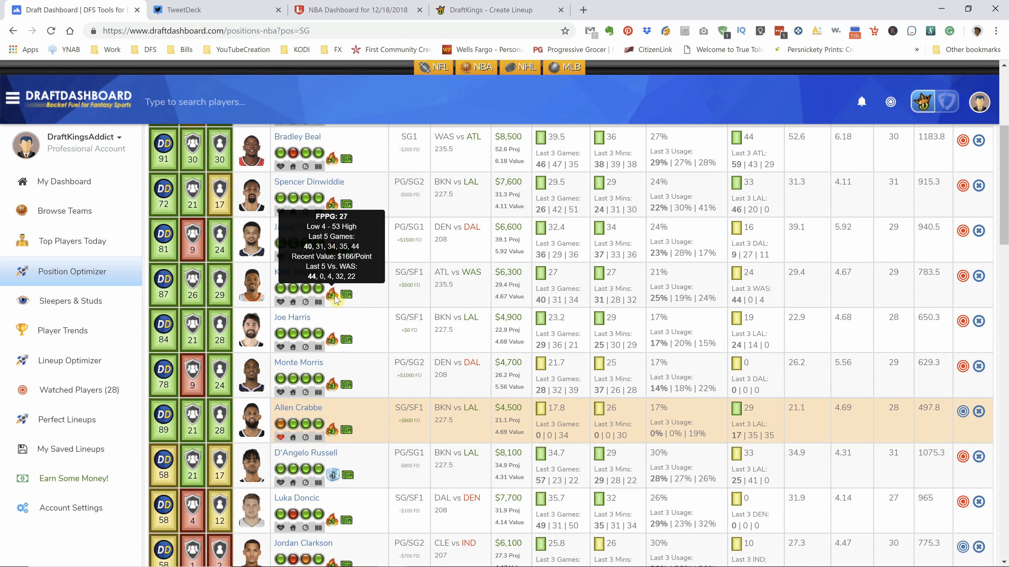
mouse_move(519, 274)
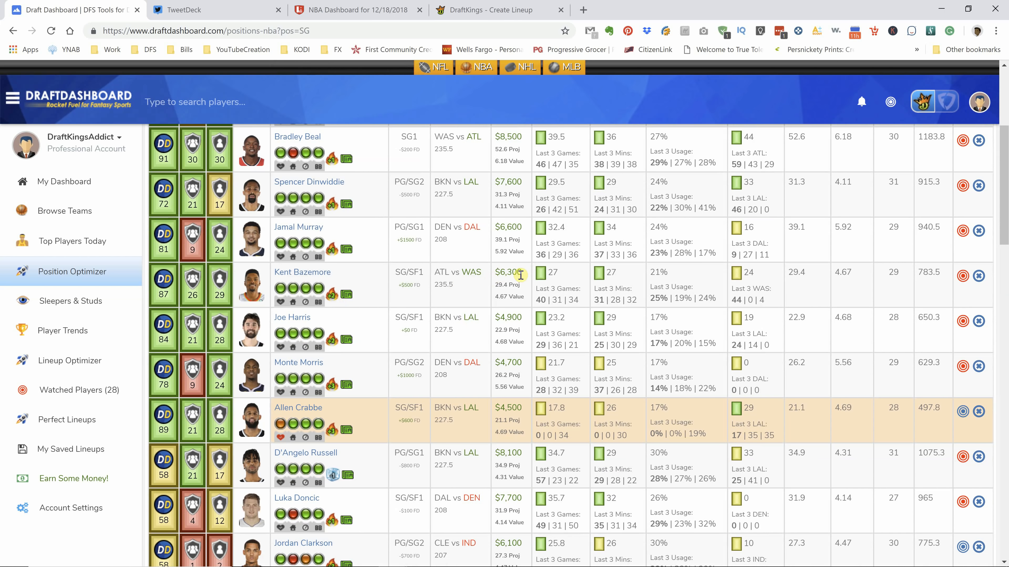
mouse_move(371, 307)
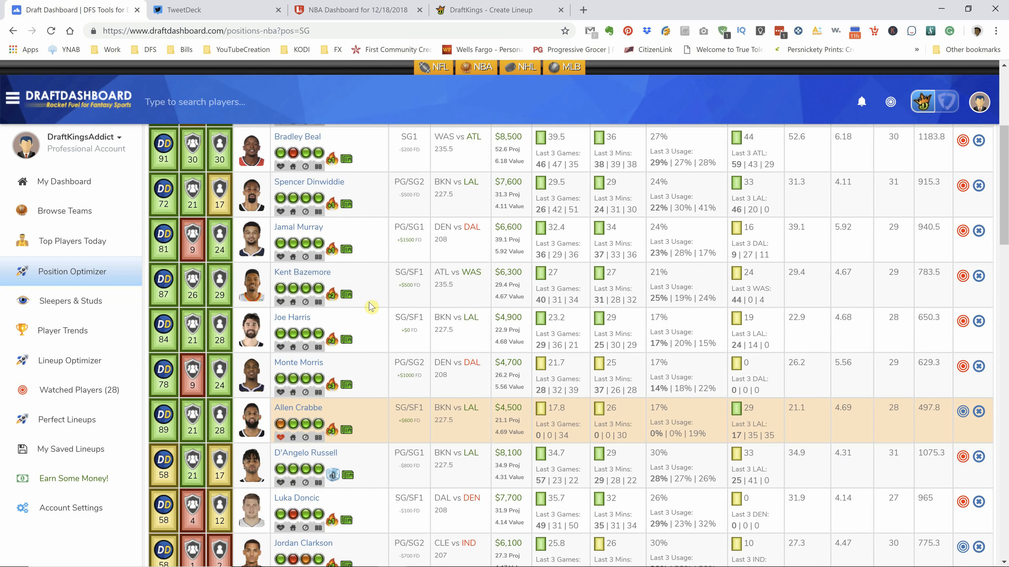
mouse_move(347, 313)
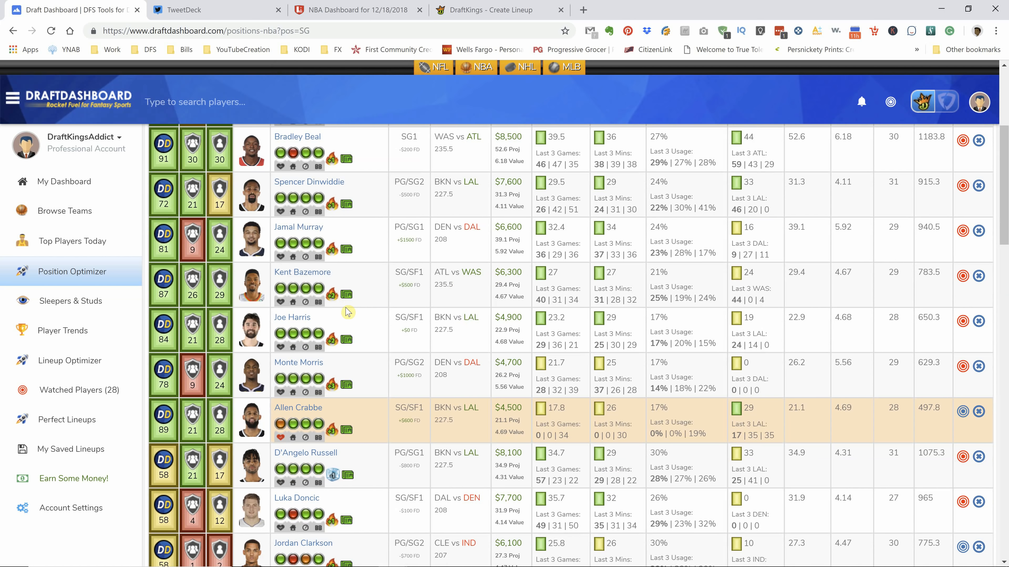
mouse_move(574, 301)
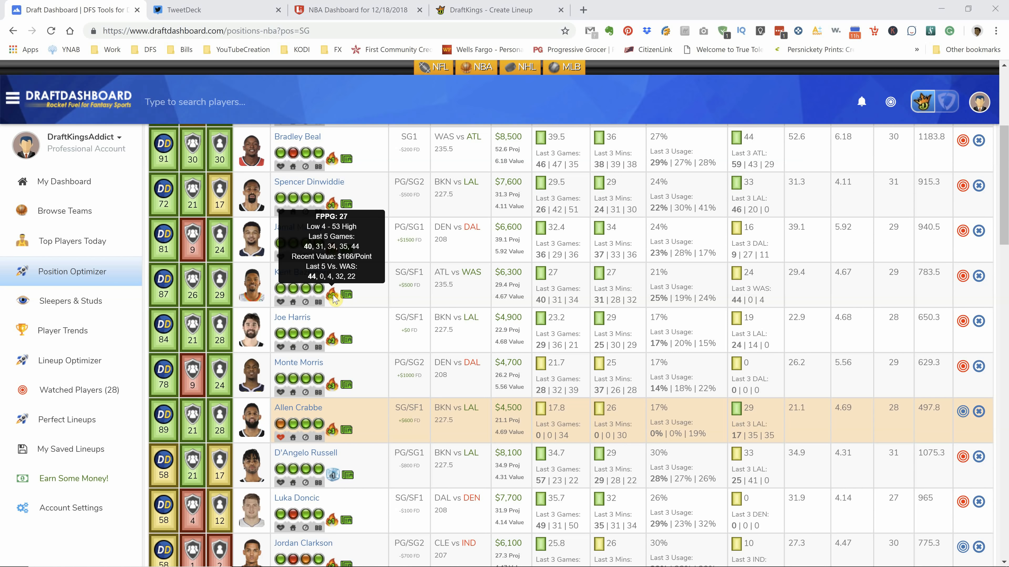
mouse_move(407, 46)
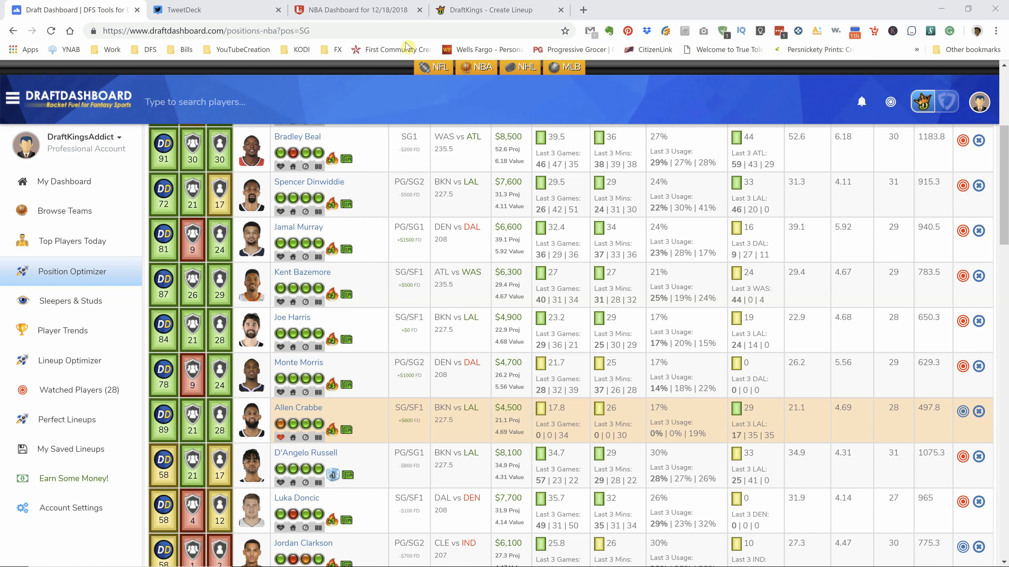
left_click(353, 9)
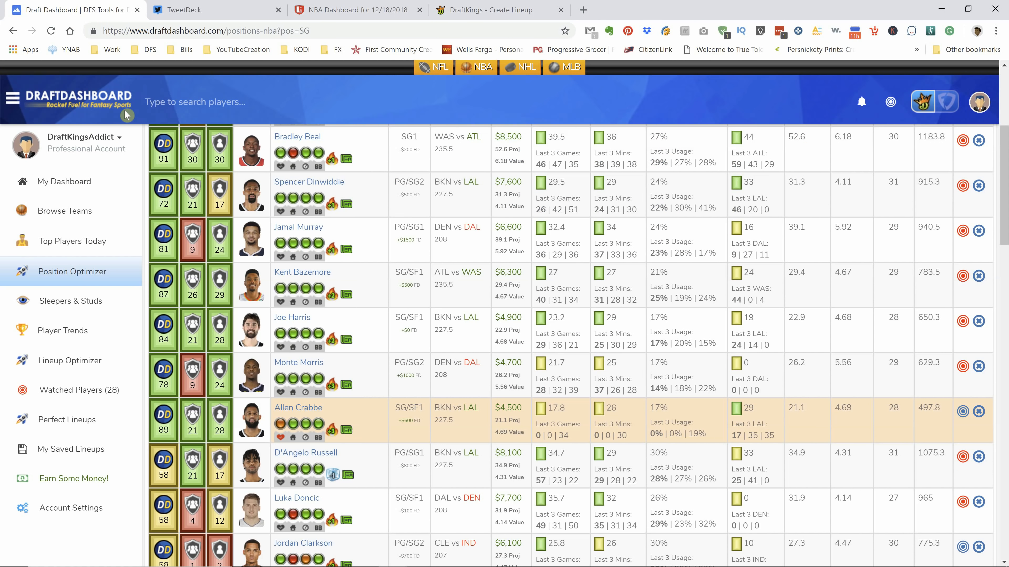
mouse_move(350, 330)
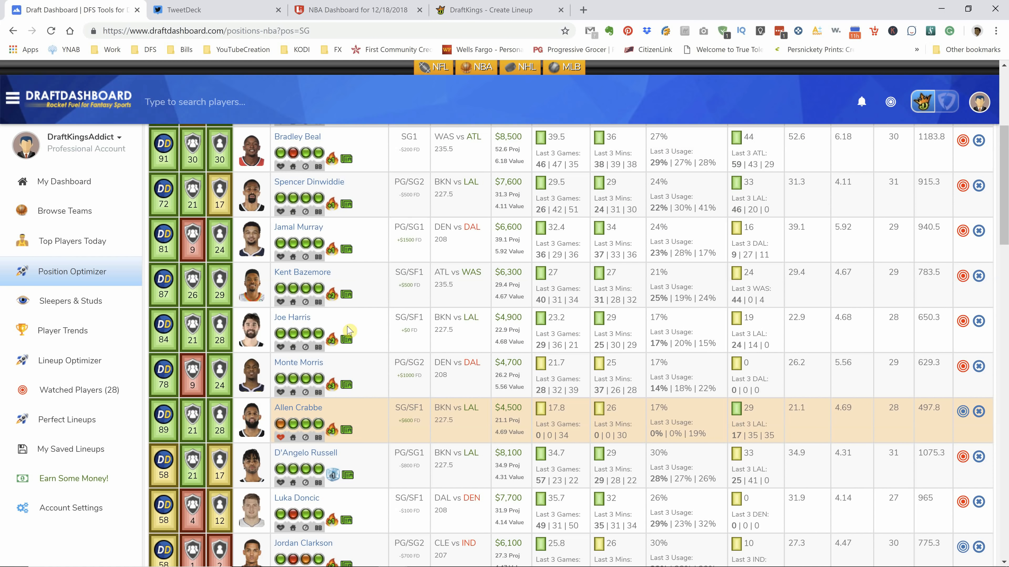
mouse_move(334, 339)
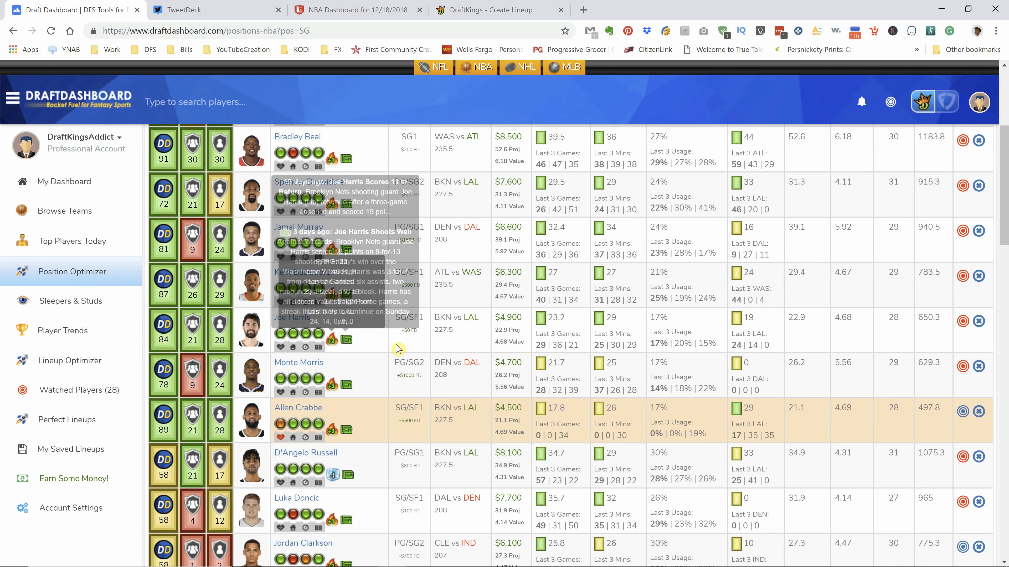
scroll("down", 3)
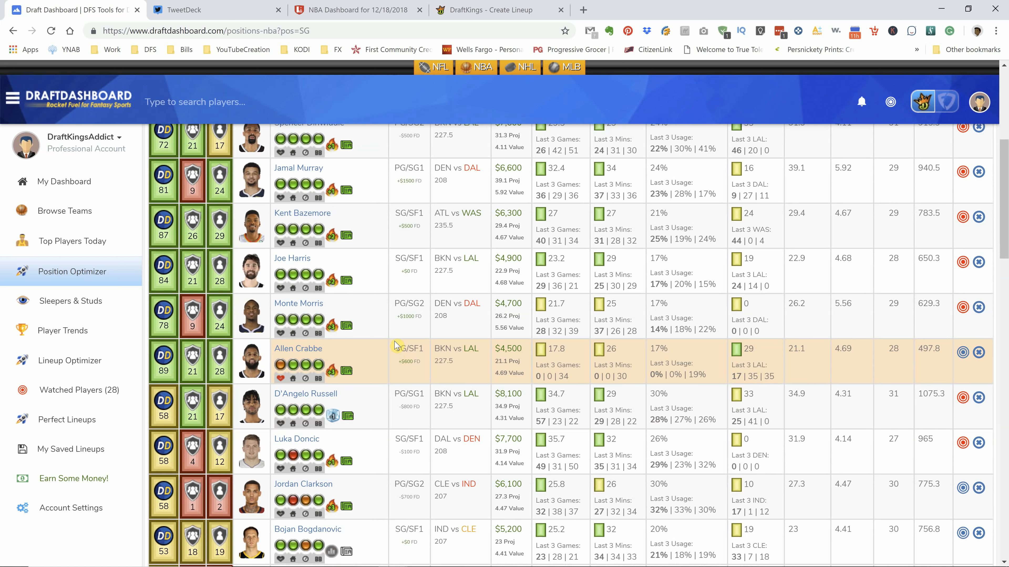
scroll("down", 3)
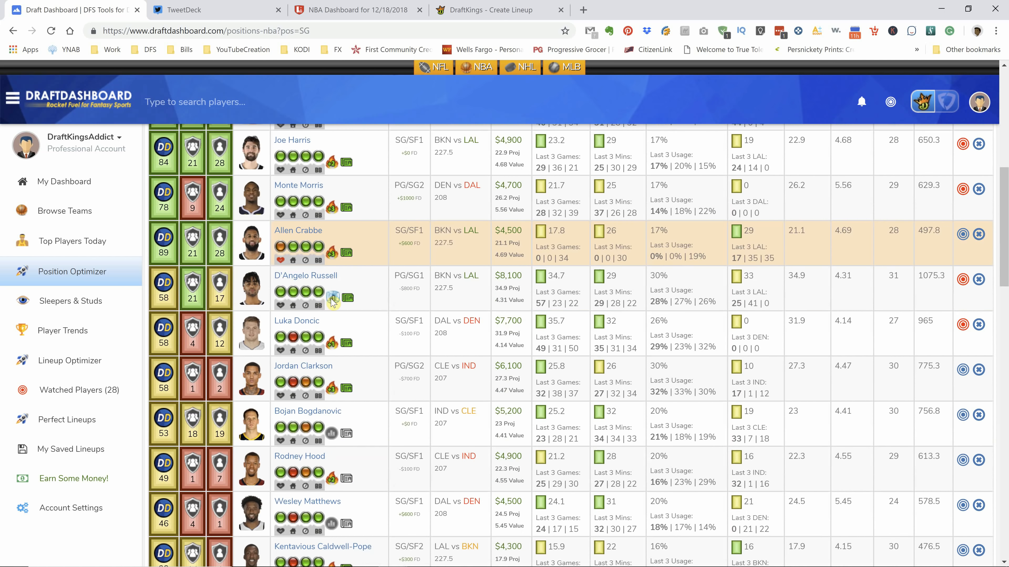
mouse_move(333, 299)
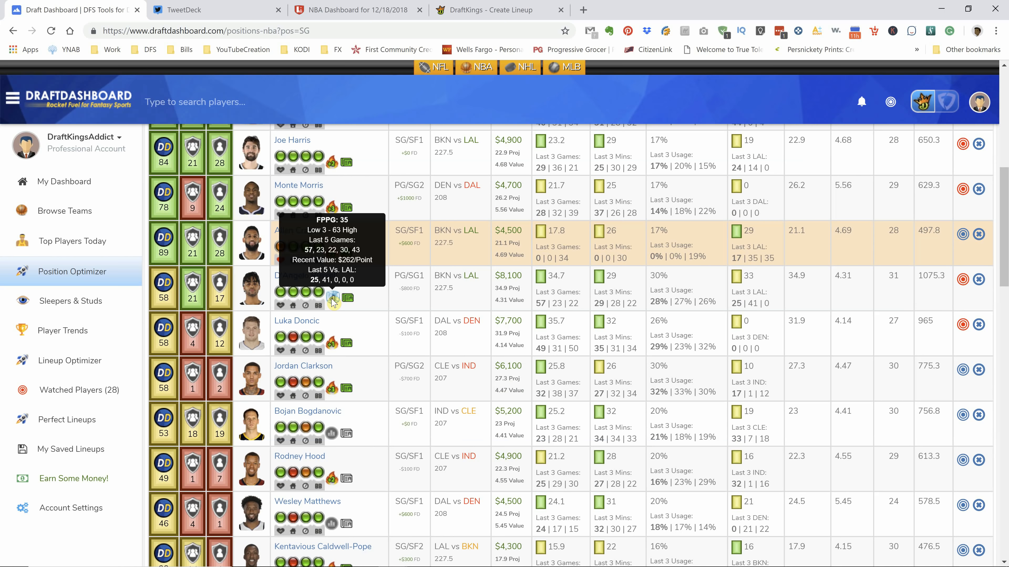
left_click(355, 9)
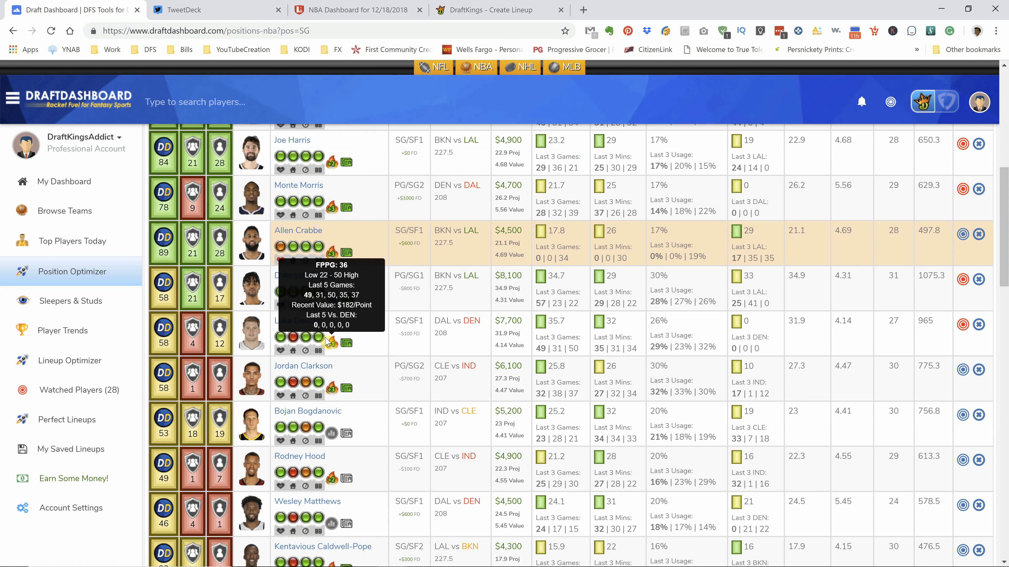
mouse_move(333, 297)
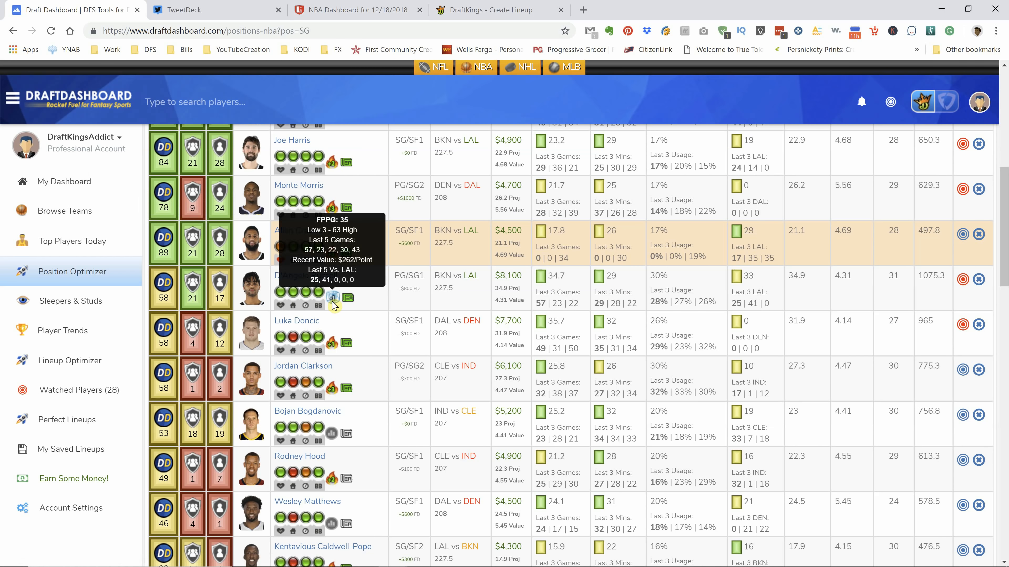
mouse_move(348, 316)
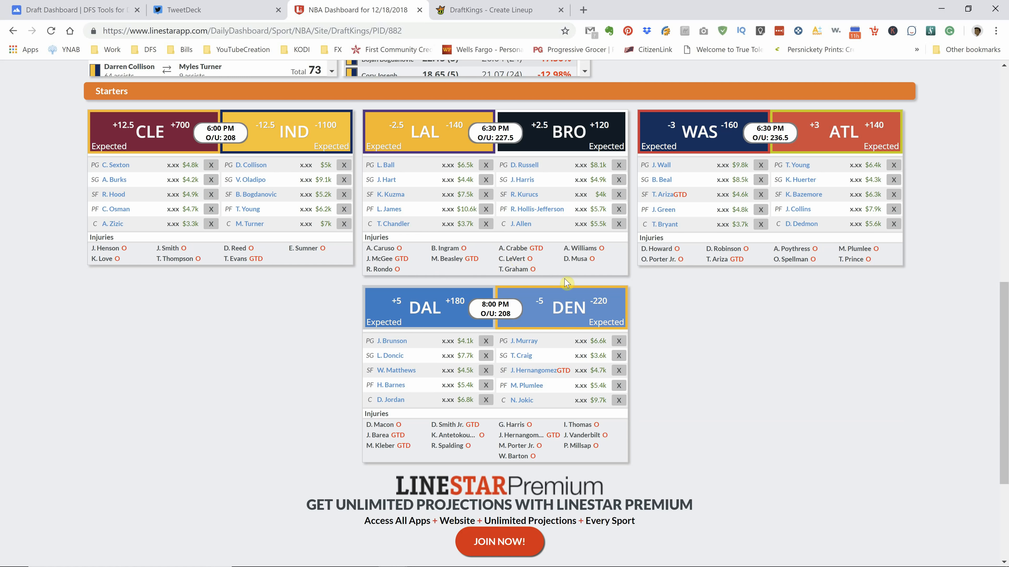
mouse_move(505, 258)
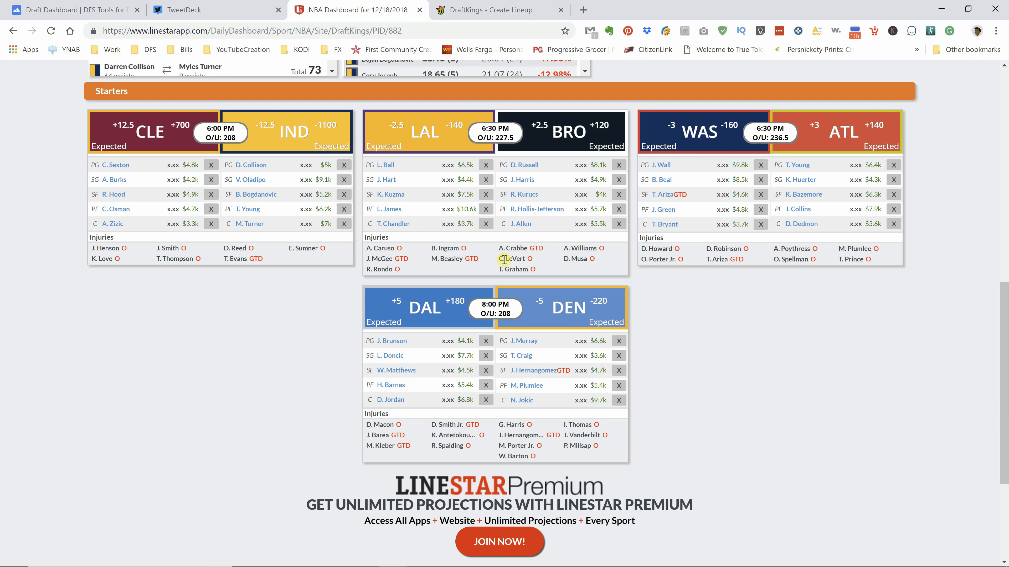
left_click(71, 9)
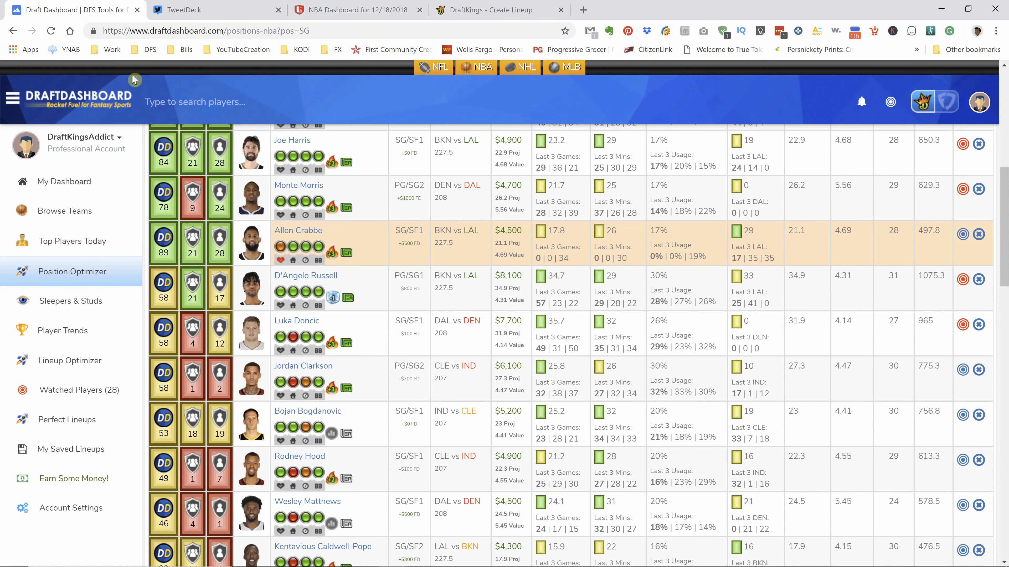
mouse_move(333, 297)
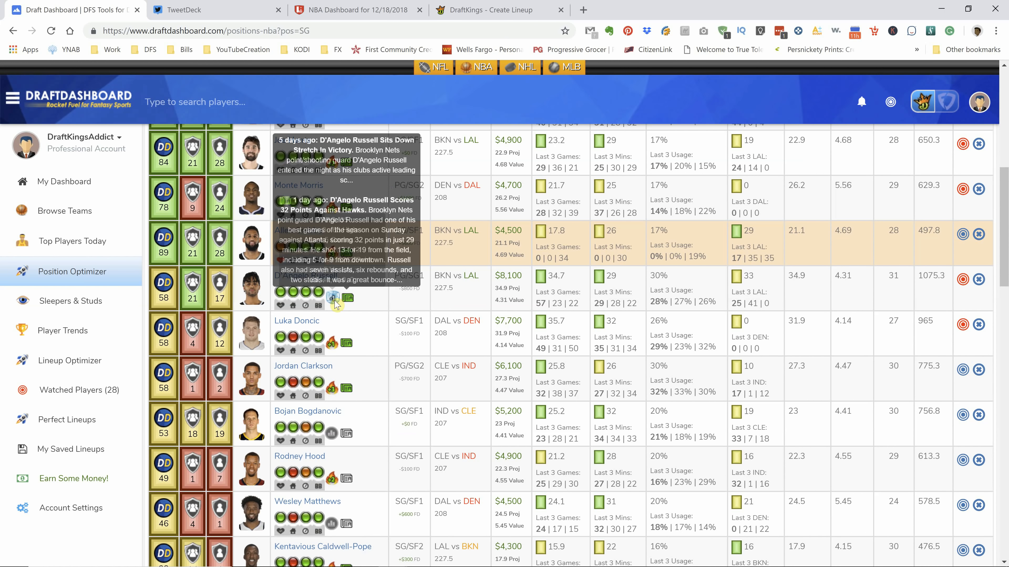
mouse_move(333, 298)
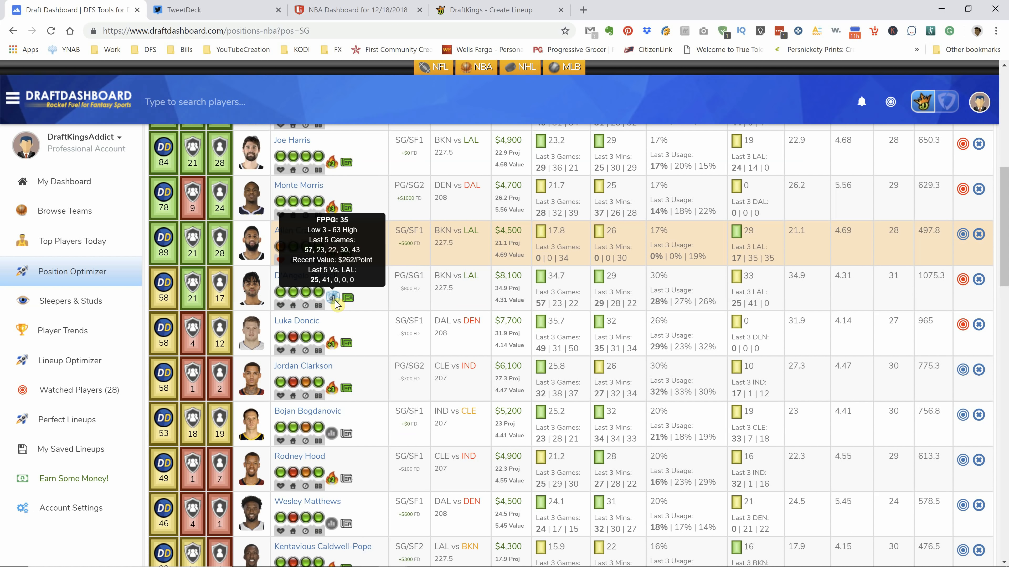
mouse_move(402, 499)
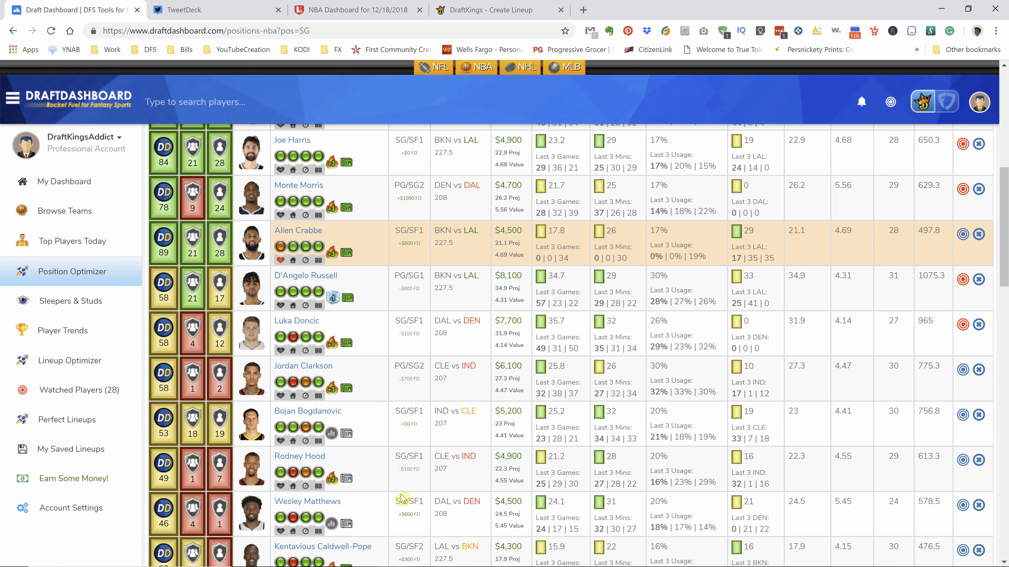
mouse_move(438, 355)
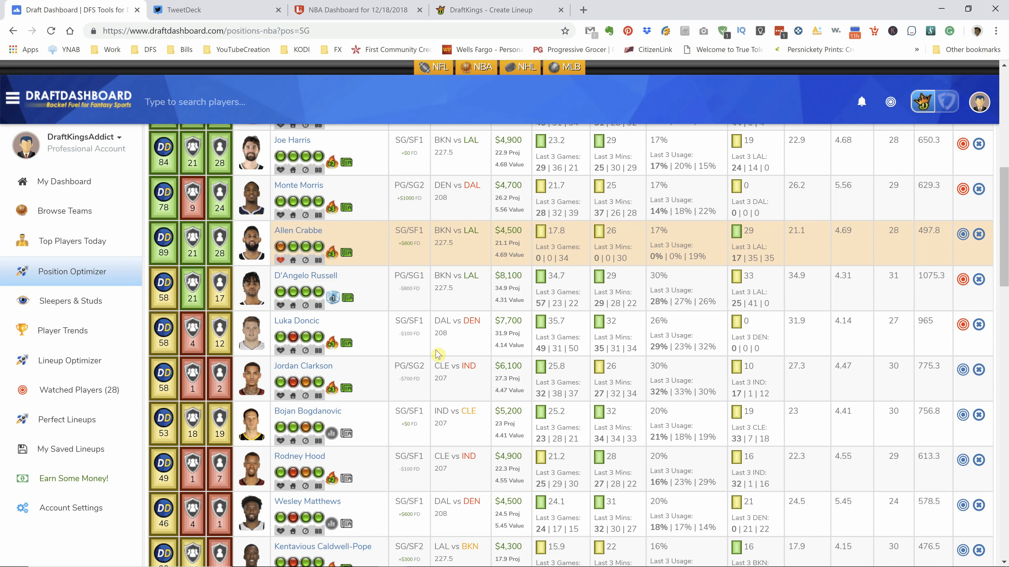
mouse_move(331, 347)
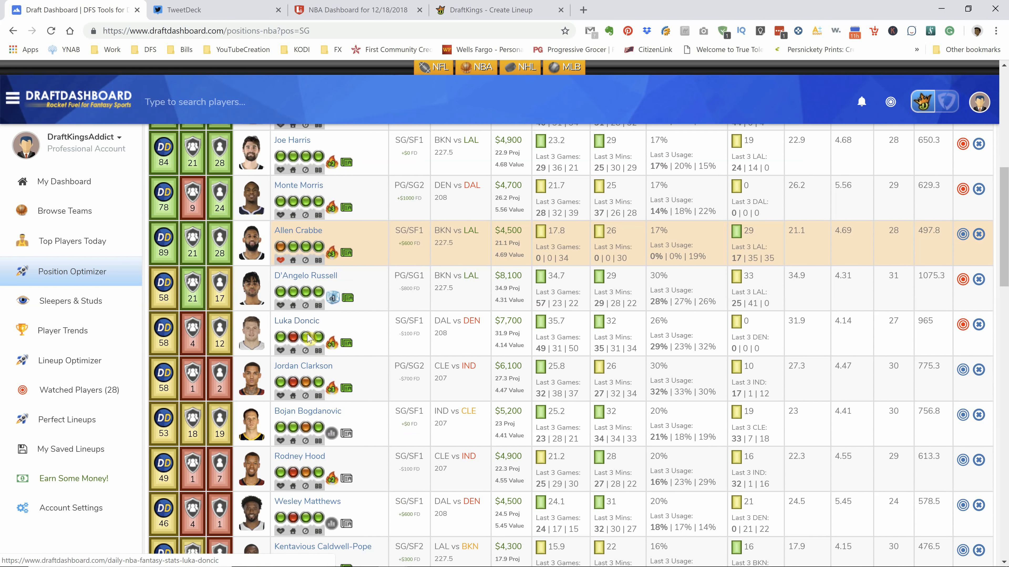
scroll("down", 3)
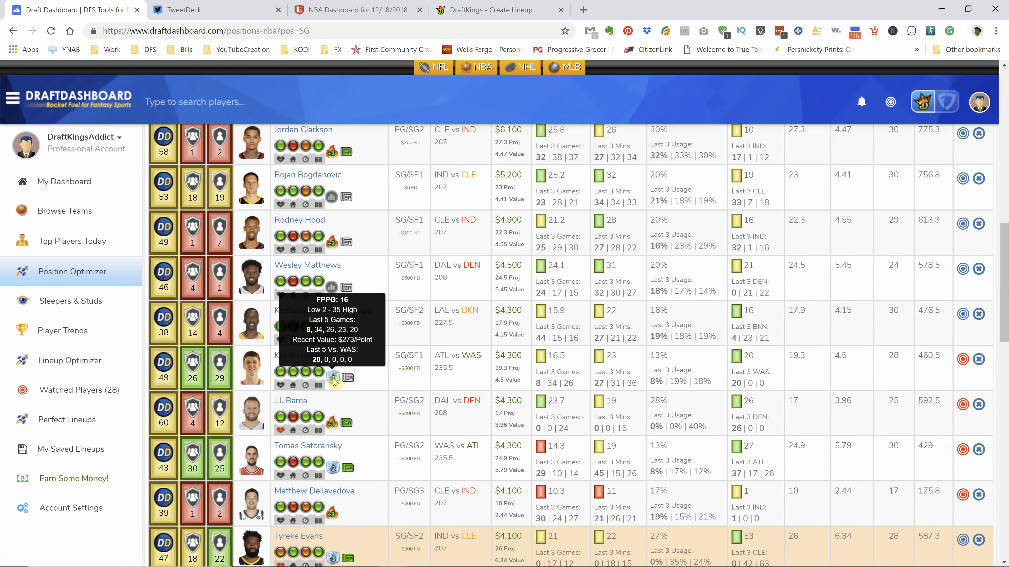
mouse_move(338, 389)
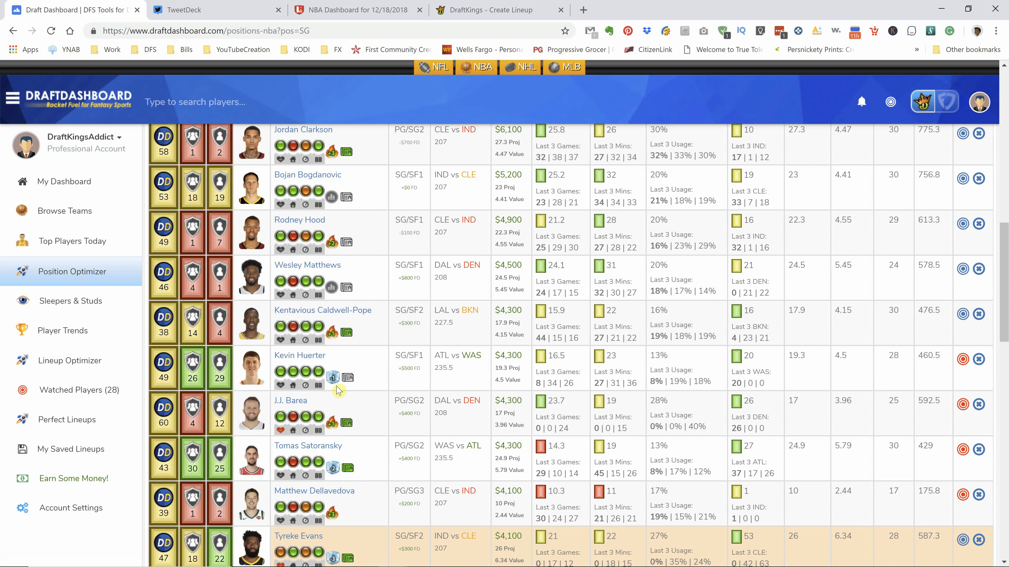
mouse_move(486, 359)
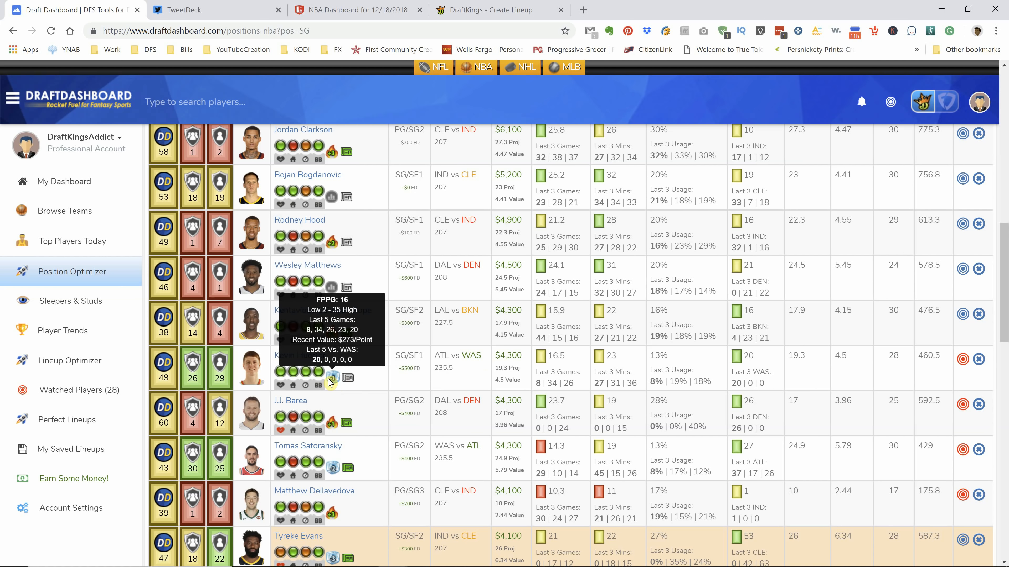
scroll("down", 3)
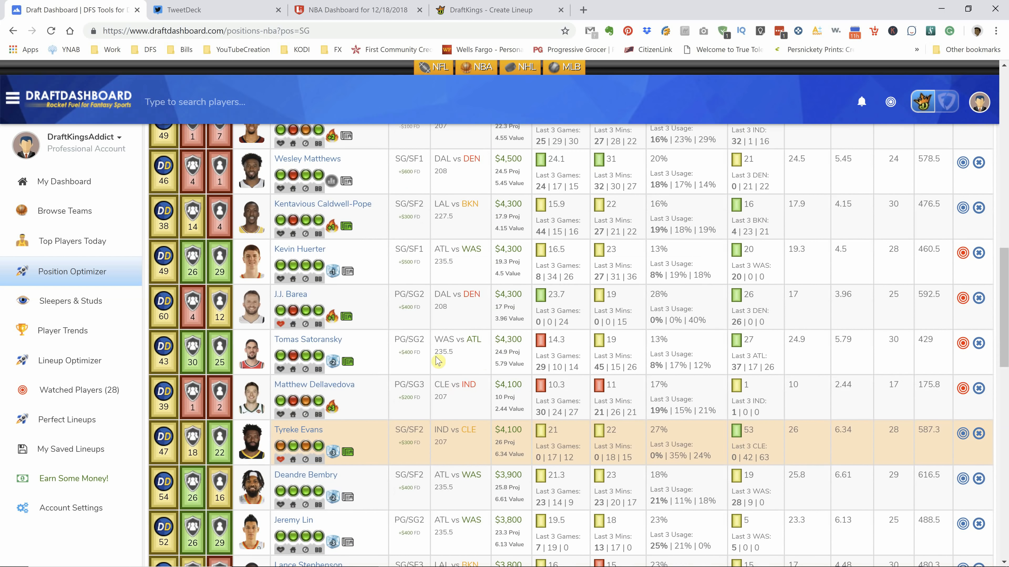
scroll("down", 3)
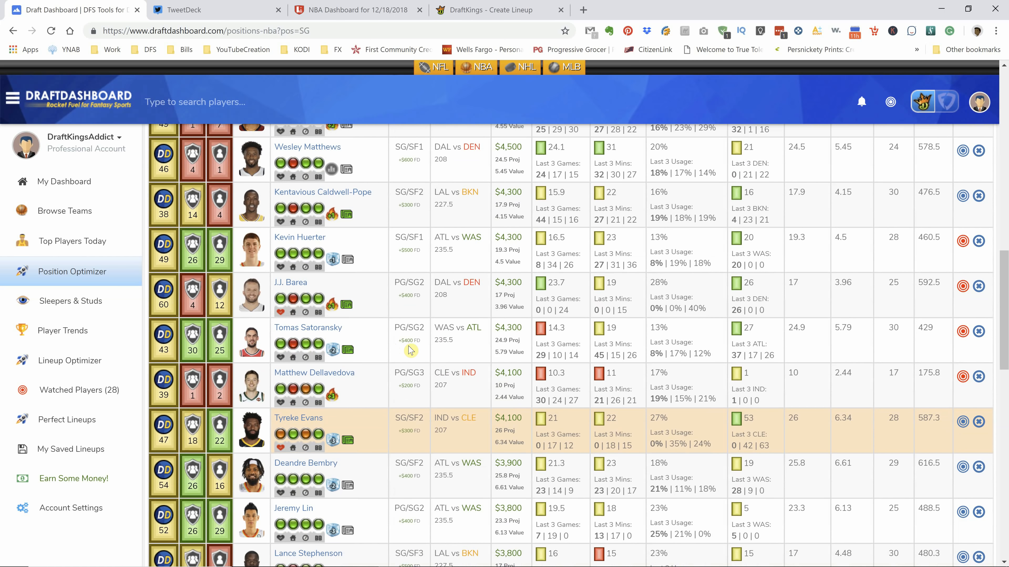
scroll("down", 3)
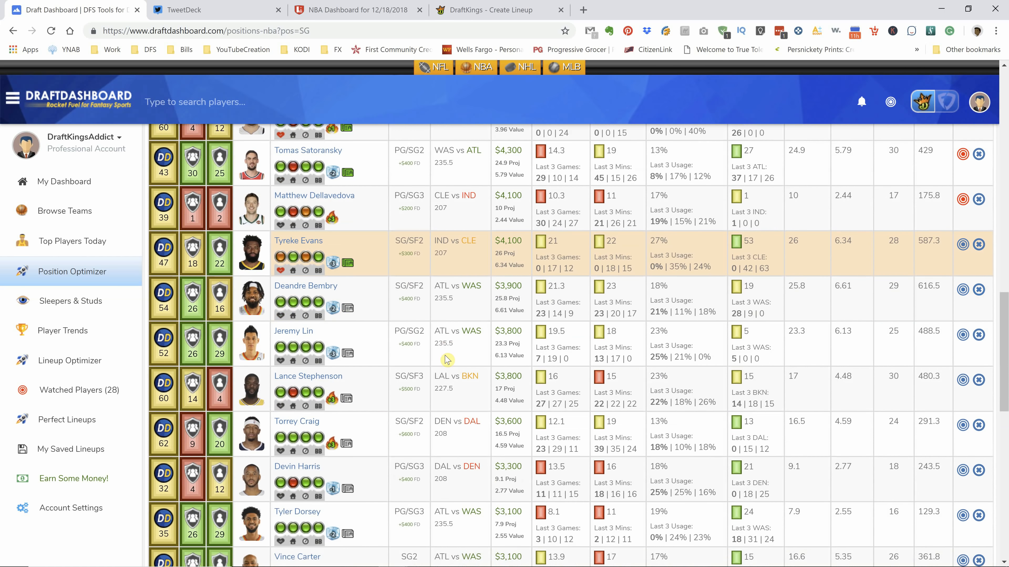
scroll("down", 3)
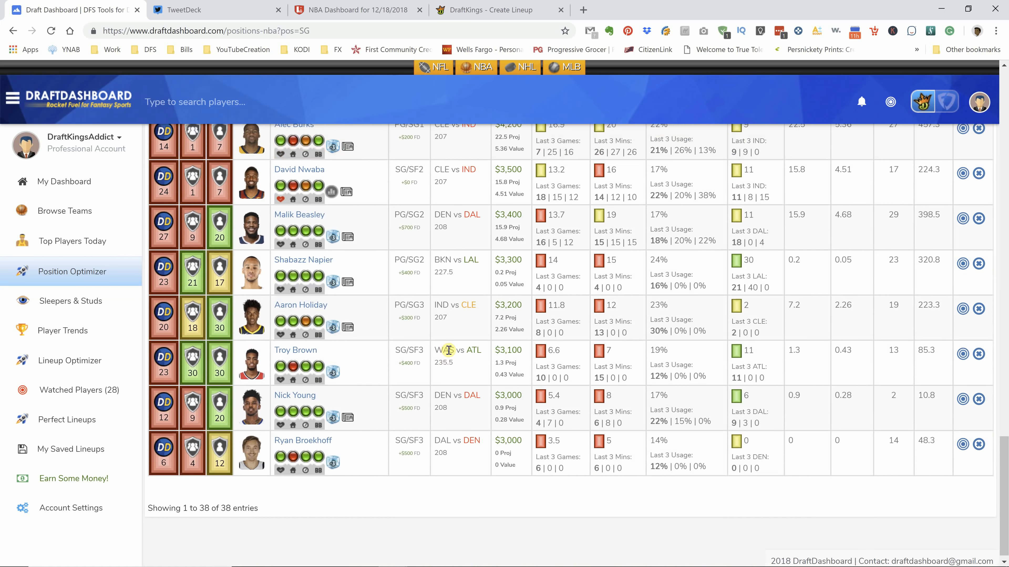
scroll("up", 3)
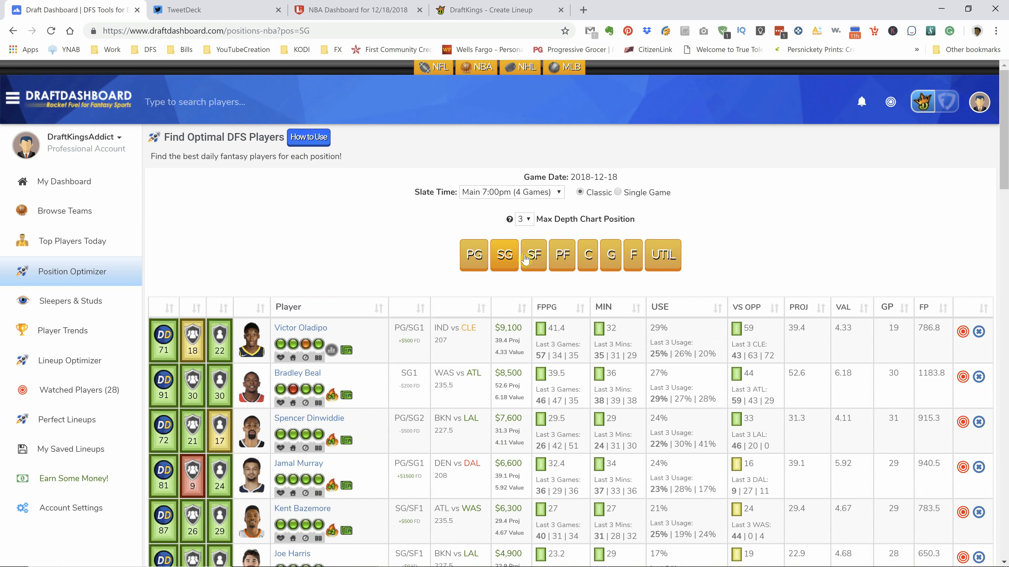
Show the SF rankings led by Kent Bazemore, Joe Harris and Jeff Green.
left_click(533, 255)
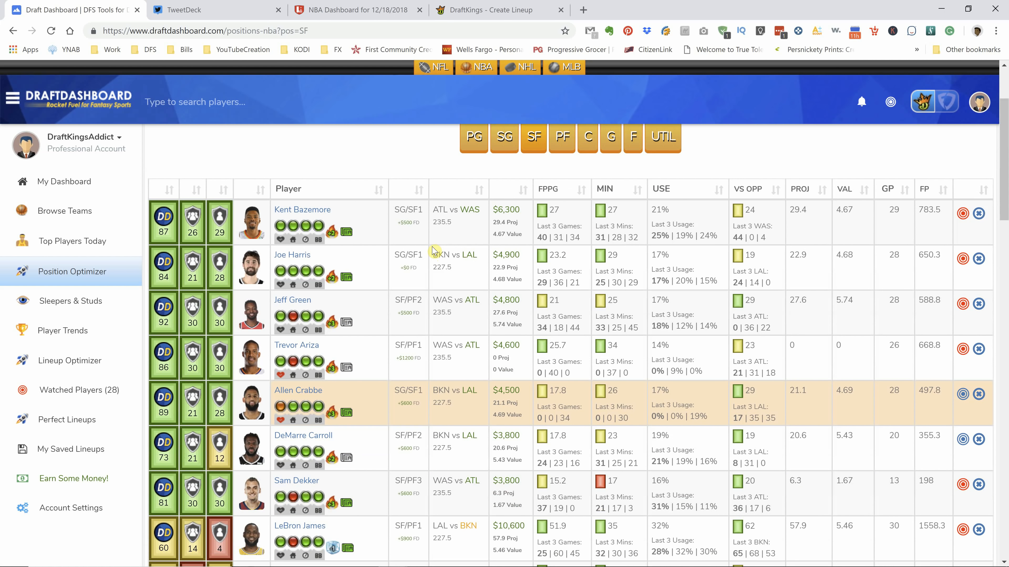
mouse_move(331, 322)
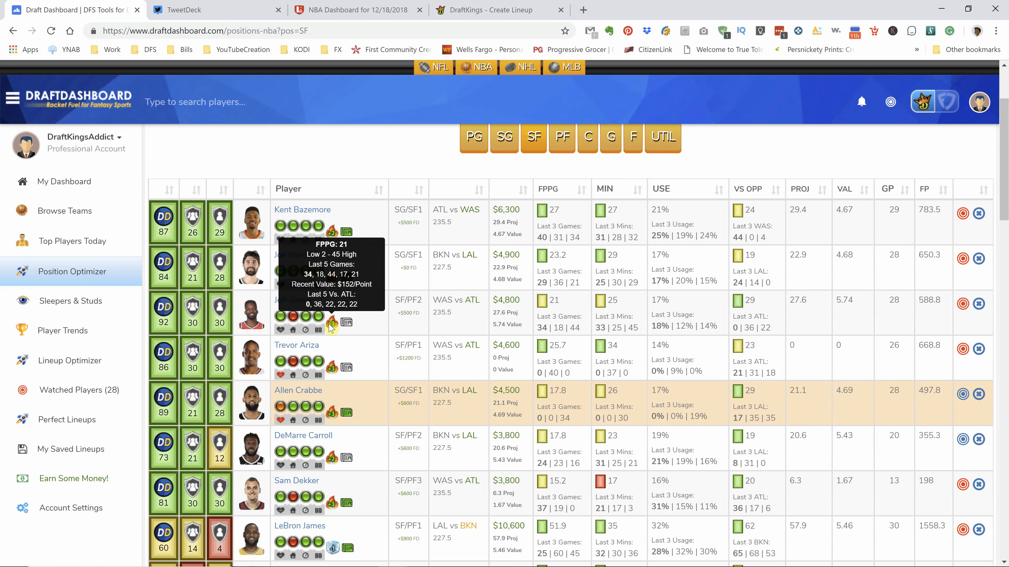
mouse_move(369, 13)
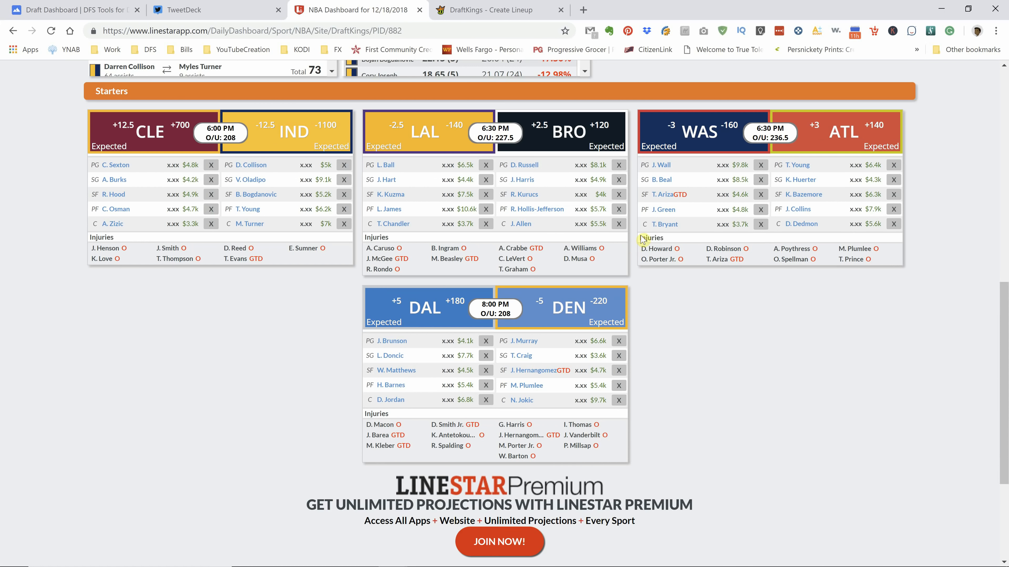
mouse_move(662, 211)
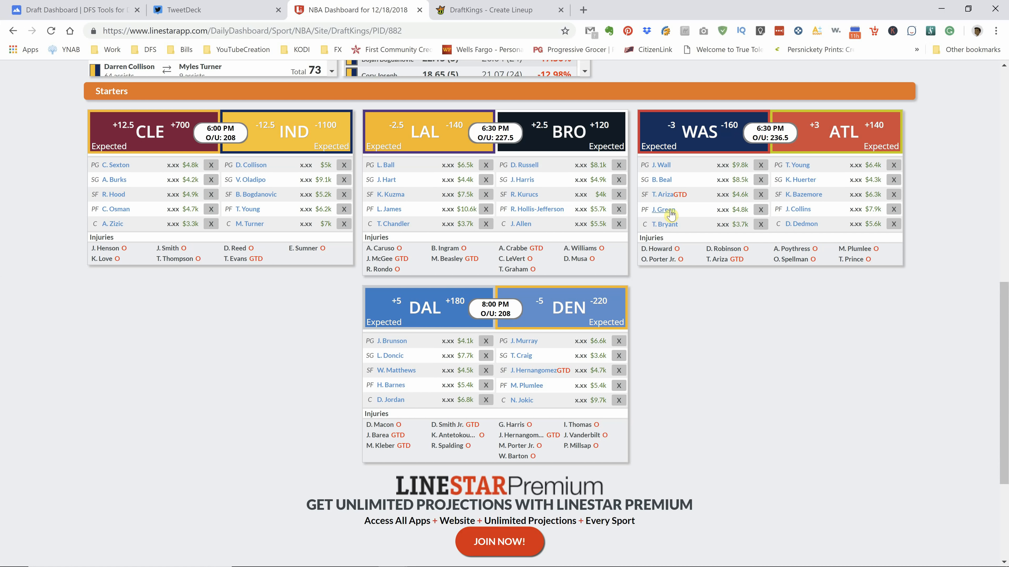
mouse_move(249, 56)
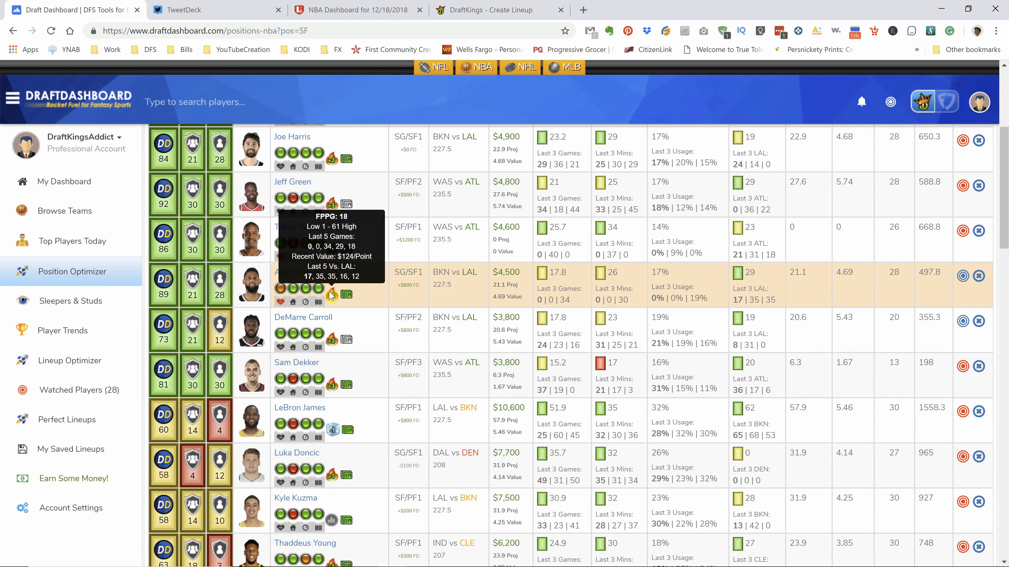
scroll("down", 3)
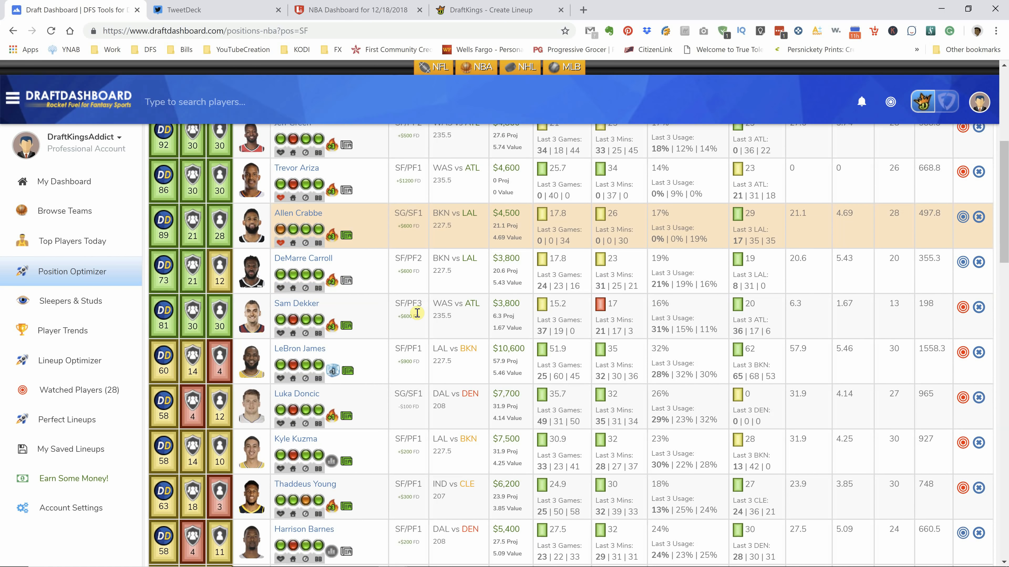
mouse_move(416, 310)
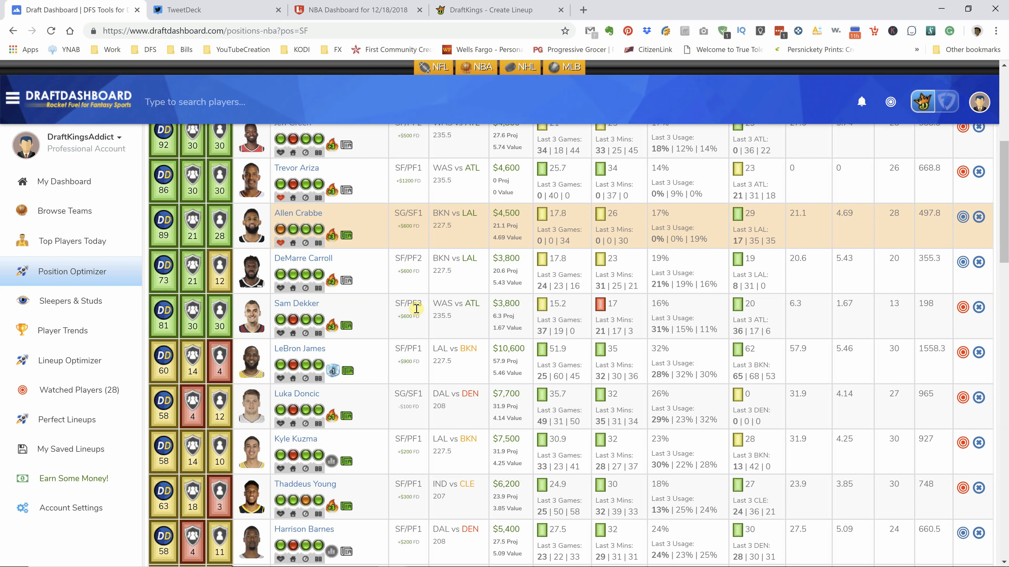
scroll("down", 3)
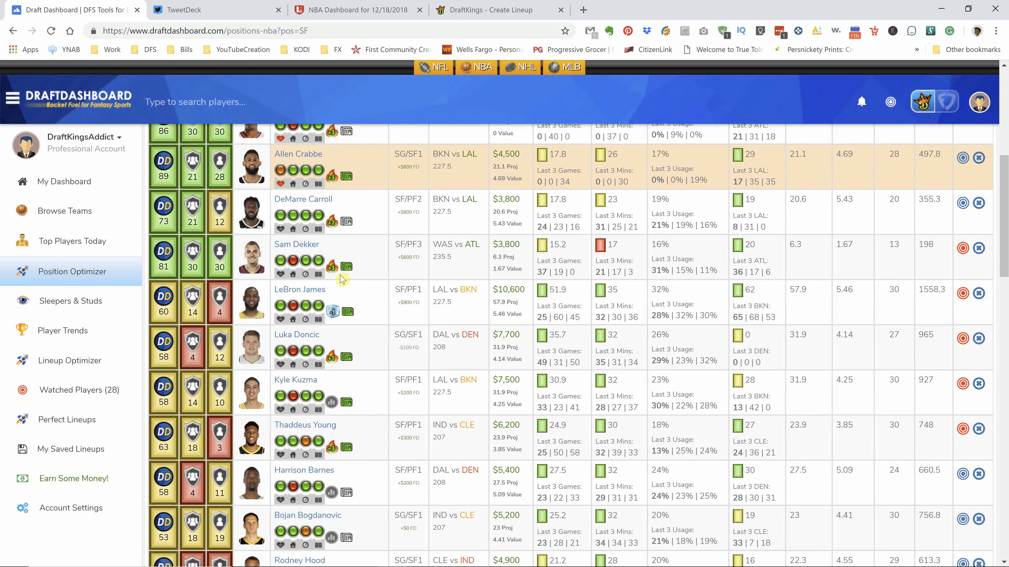
mouse_move(333, 269)
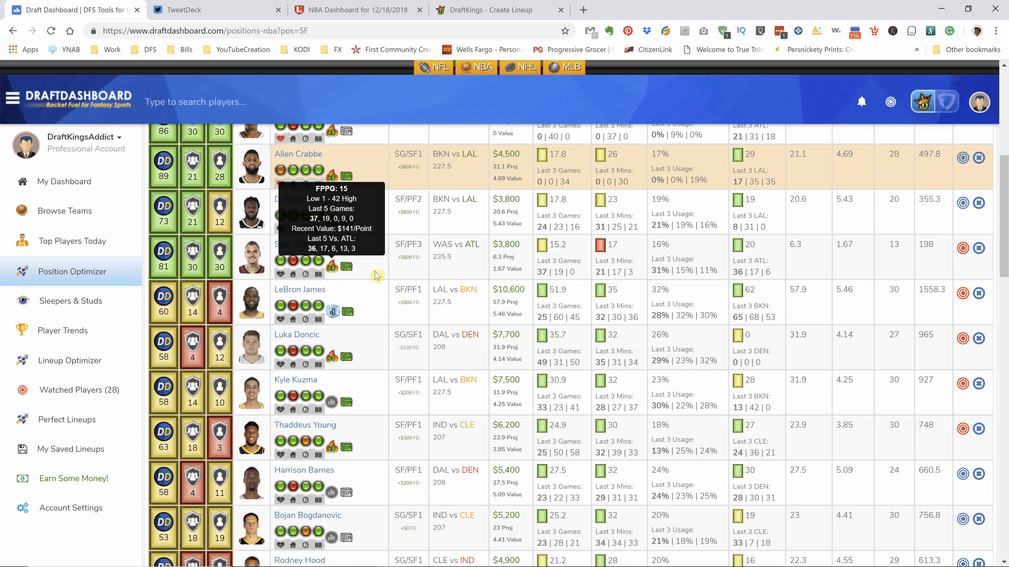
mouse_move(203, 5)
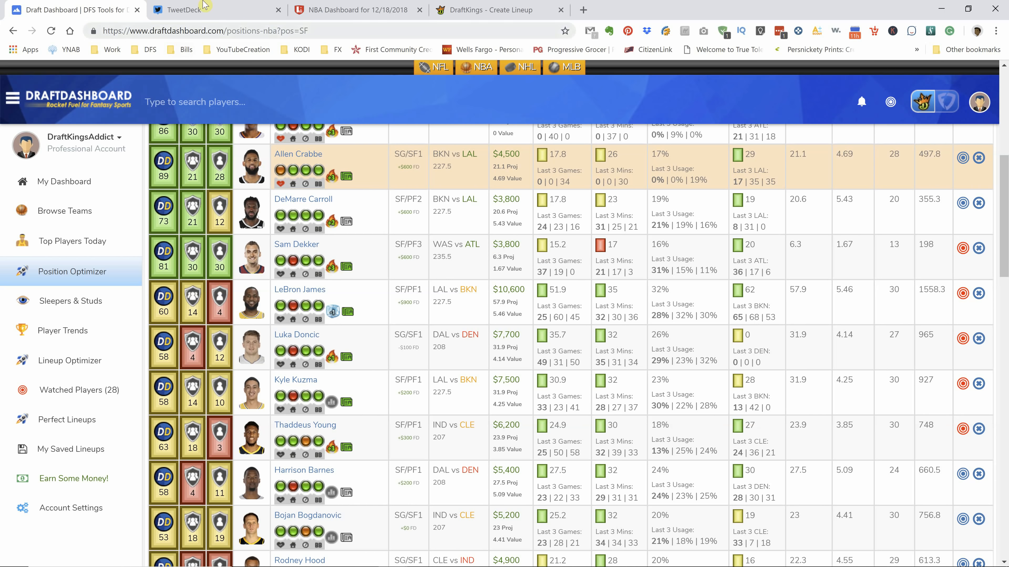
mouse_move(410, 295)
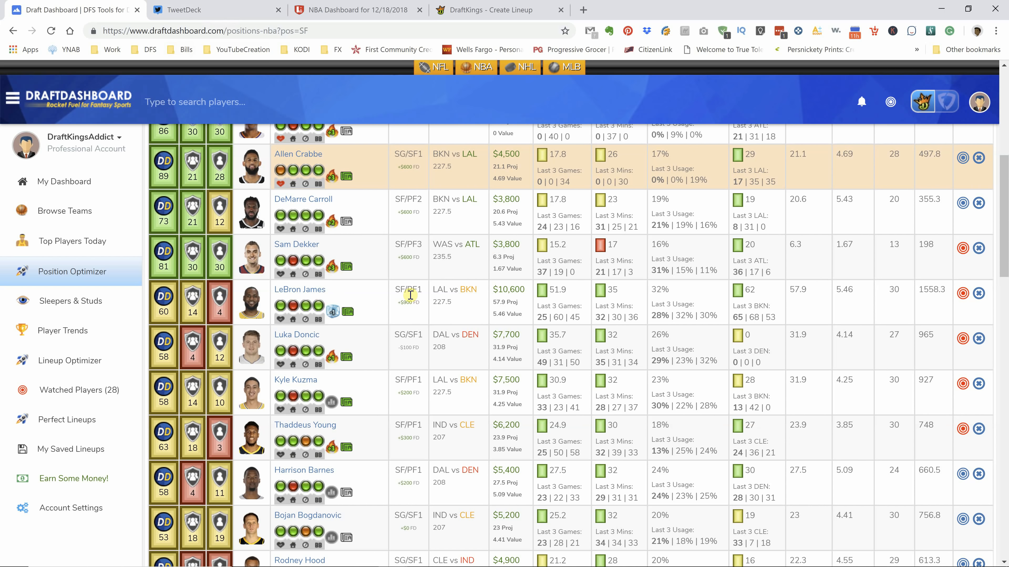
mouse_move(412, 299)
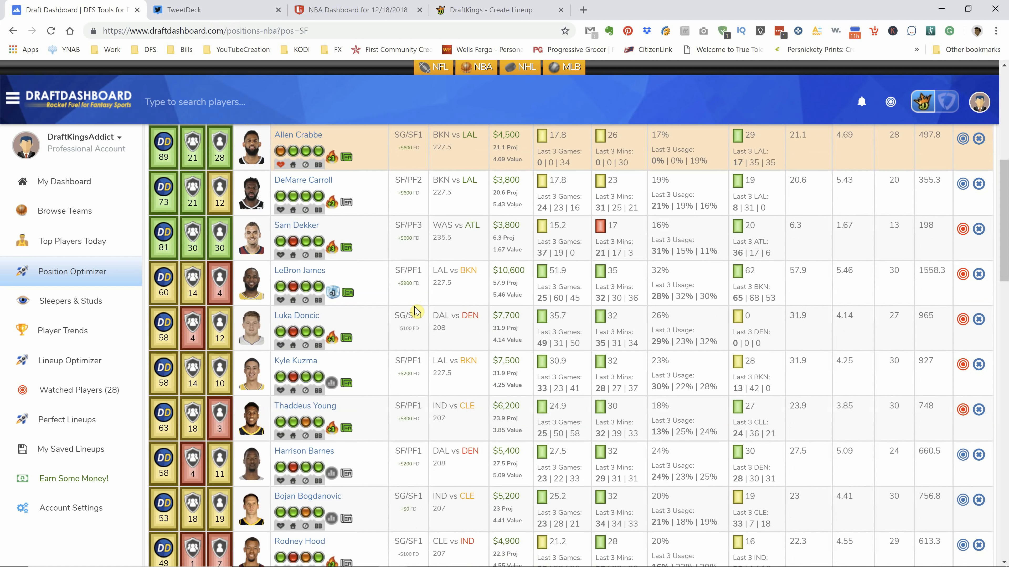
scroll("down", 3)
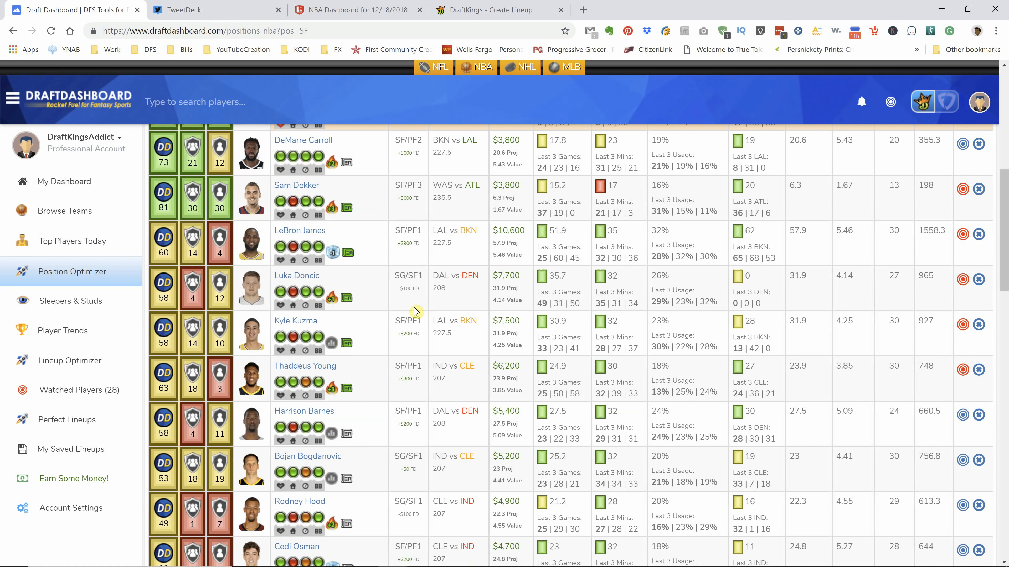
mouse_move(415, 311)
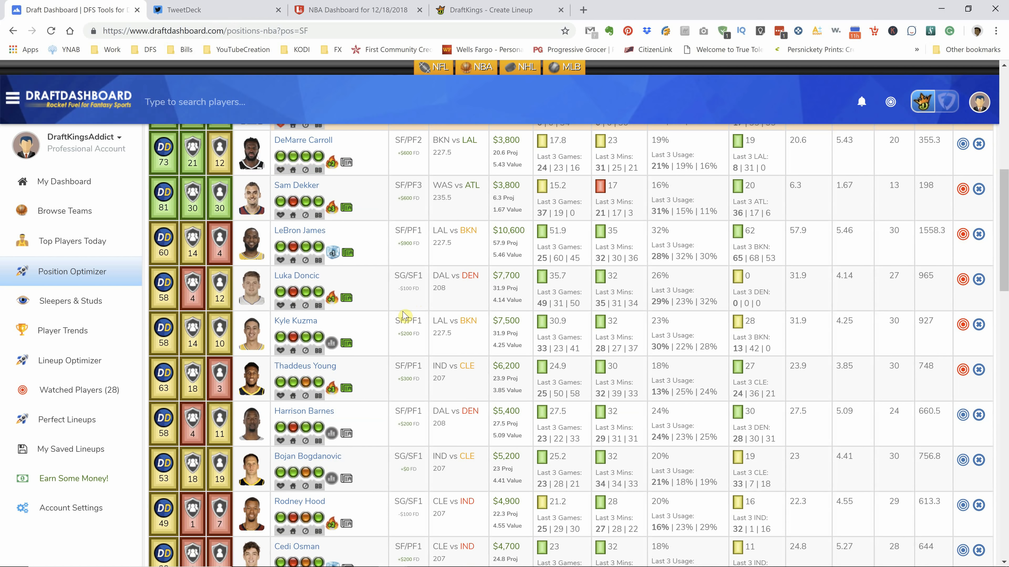
mouse_move(332, 253)
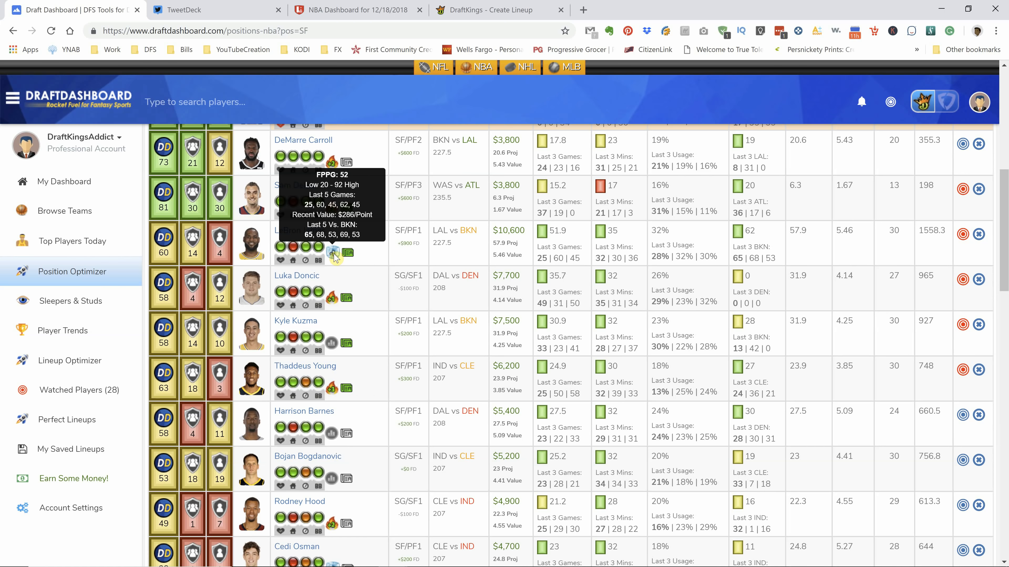
scroll("down", 3)
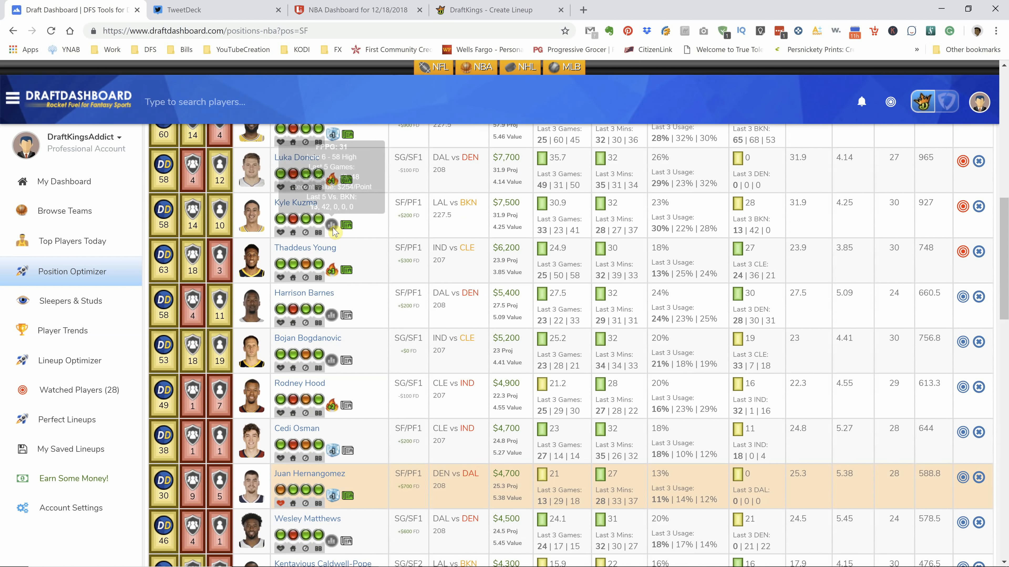
mouse_move(331, 226)
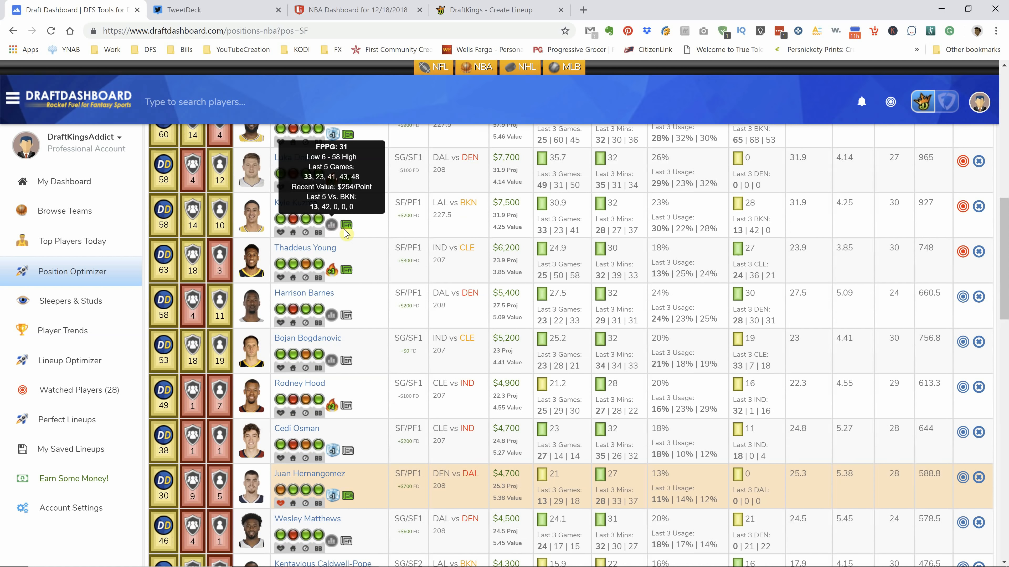
mouse_move(389, 265)
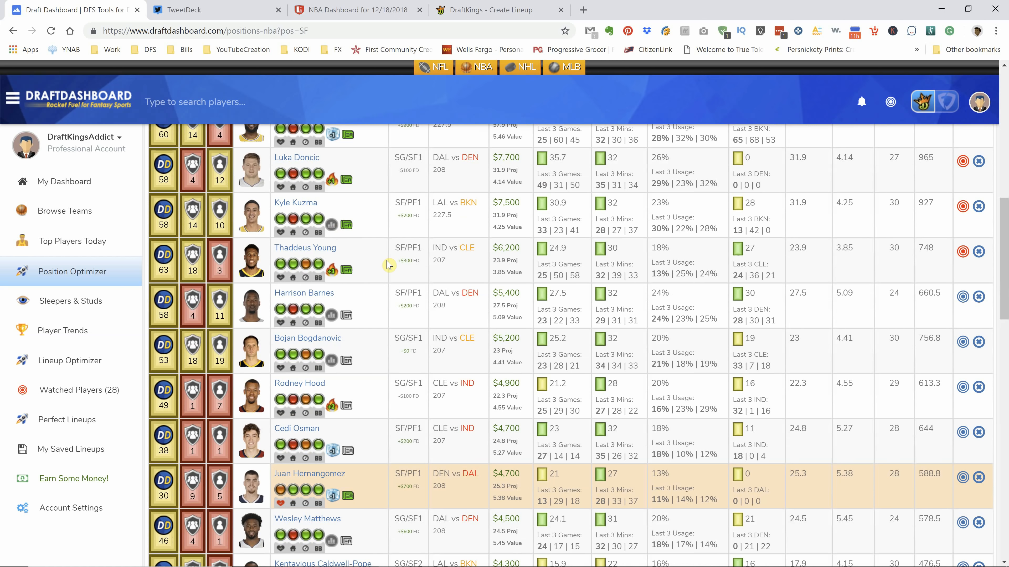
mouse_move(381, 255)
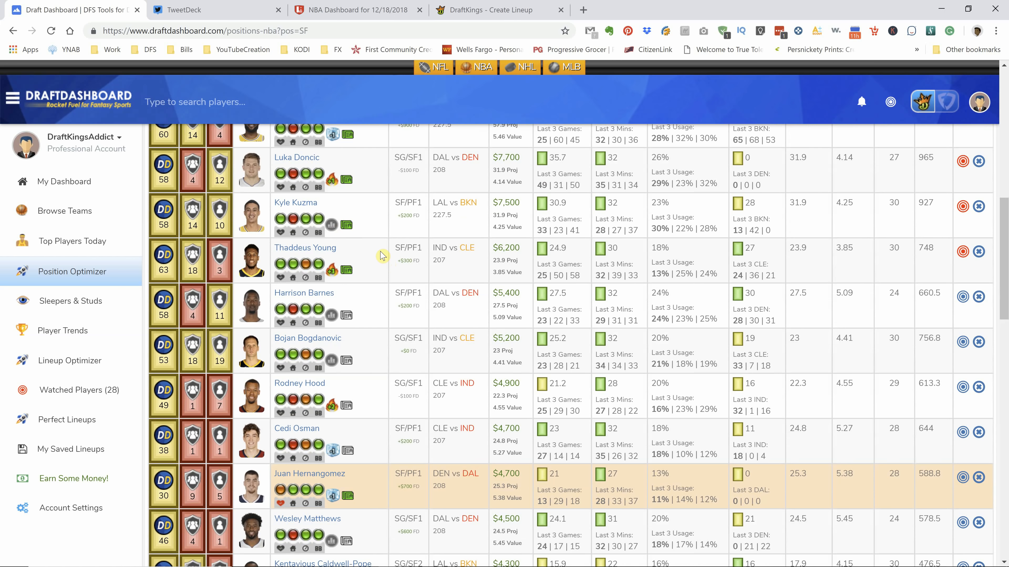
mouse_move(329, 229)
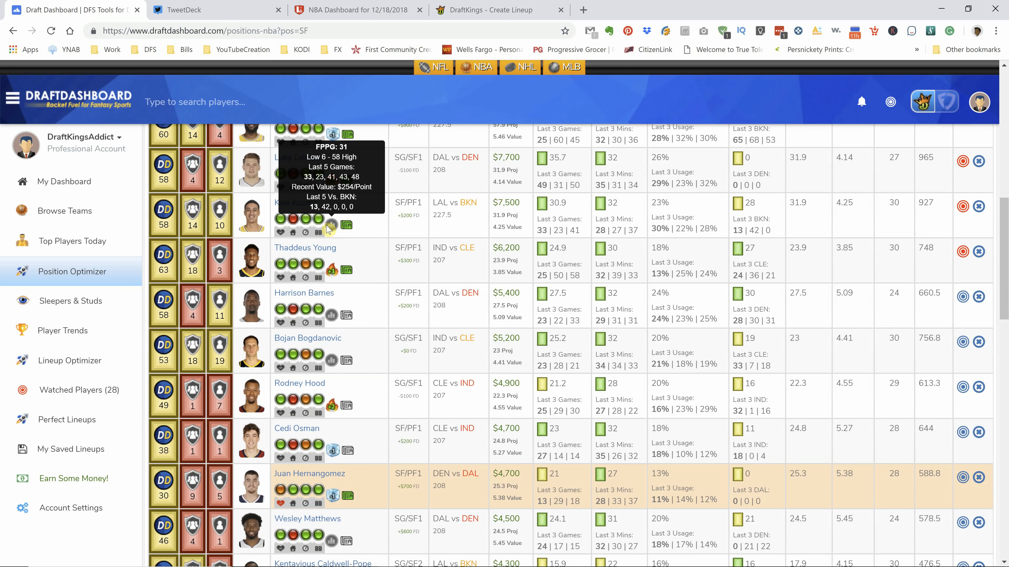
mouse_move(337, 231)
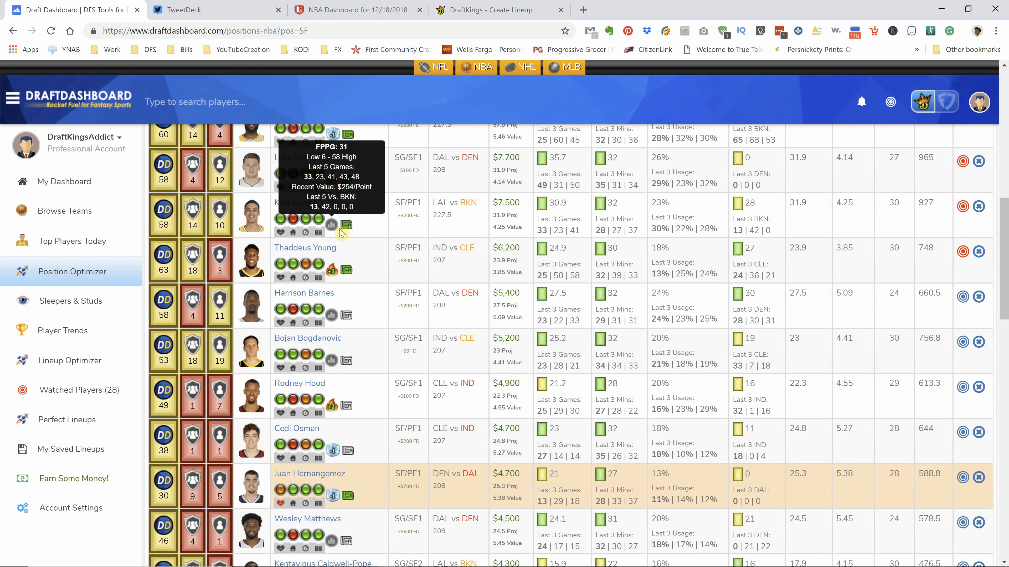
mouse_move(393, 286)
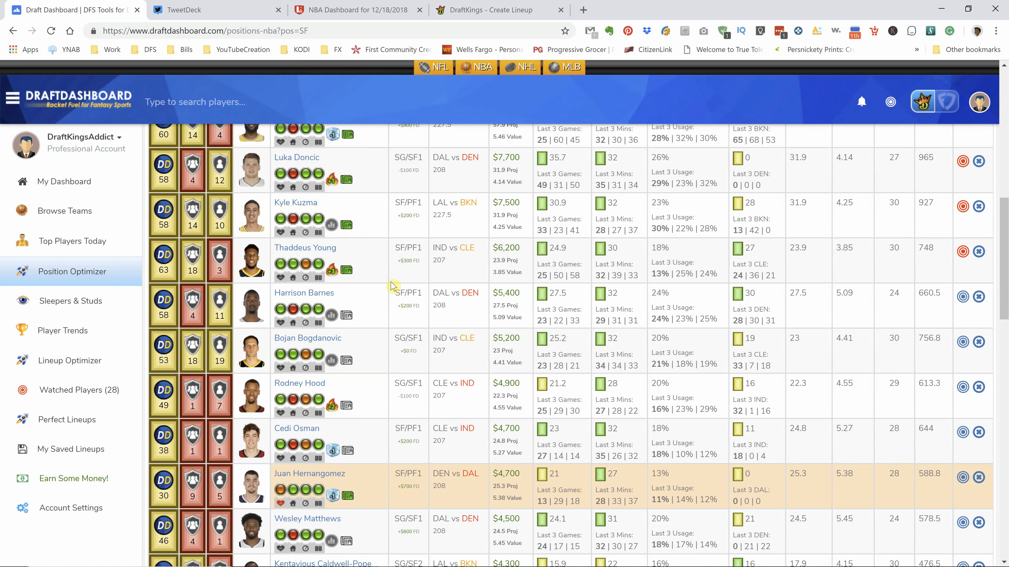
mouse_move(346, 269)
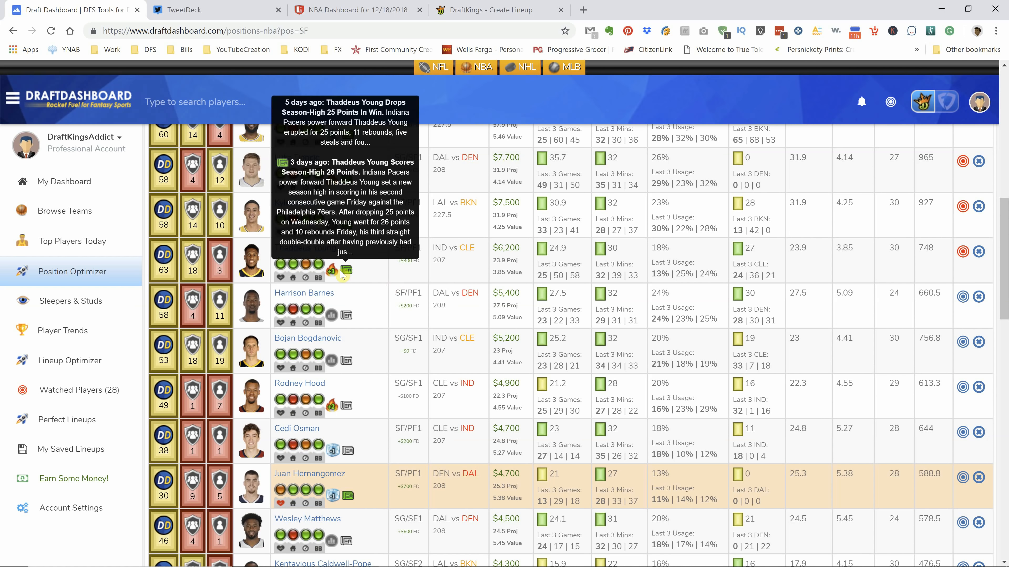
mouse_move(332, 270)
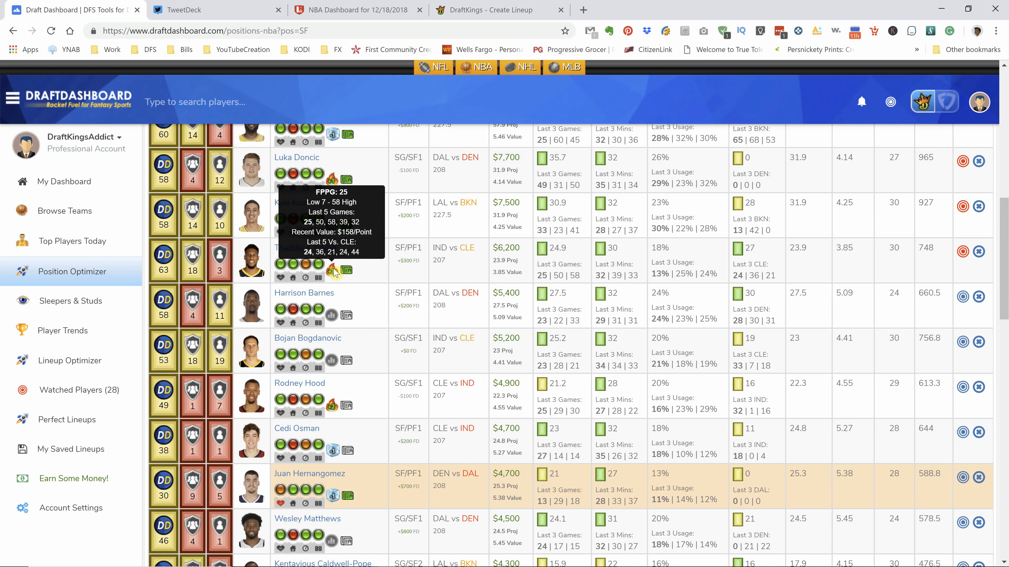
left_click(354, 9)
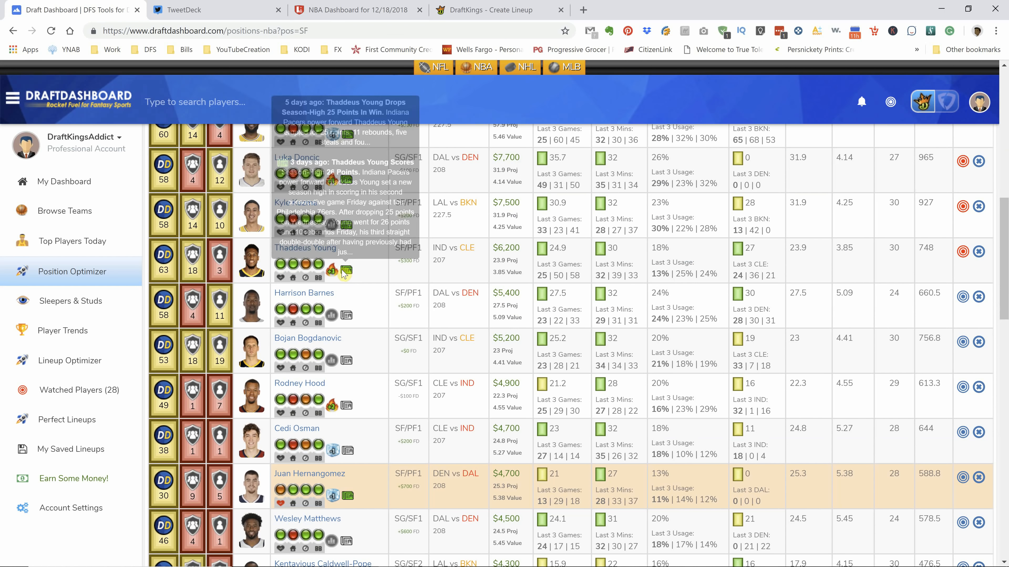
mouse_move(346, 270)
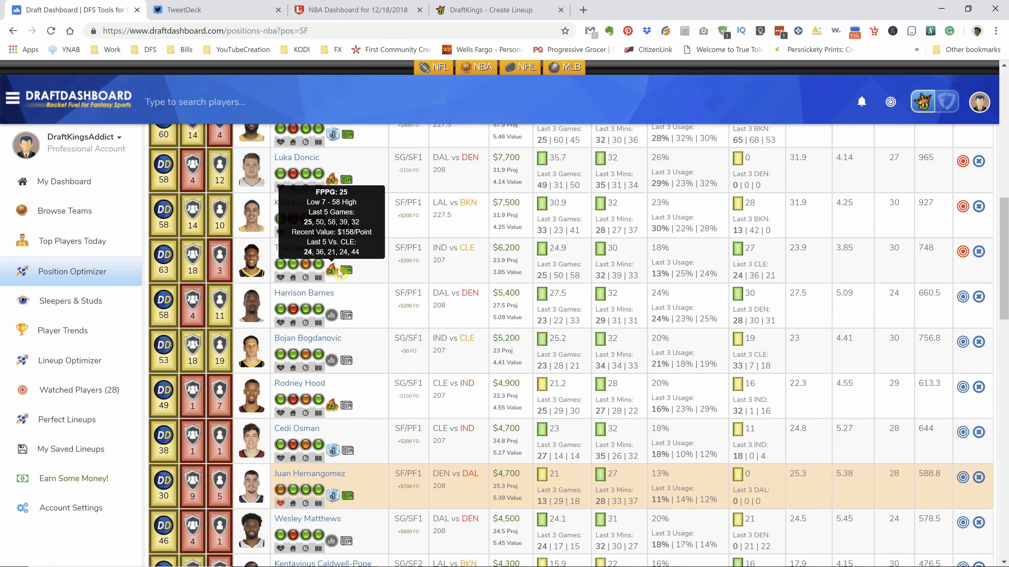
mouse_move(423, 361)
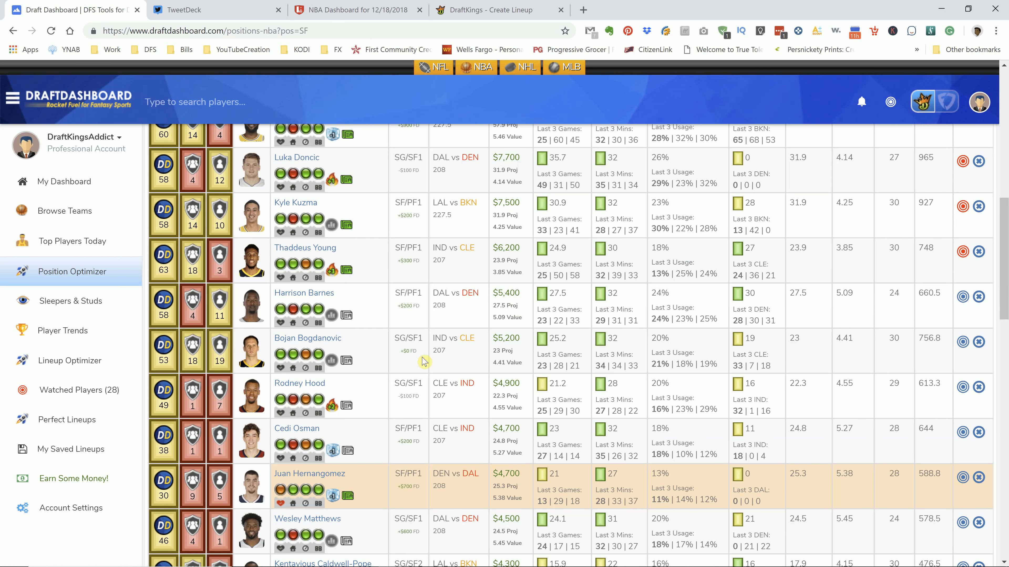
scroll("down", 3)
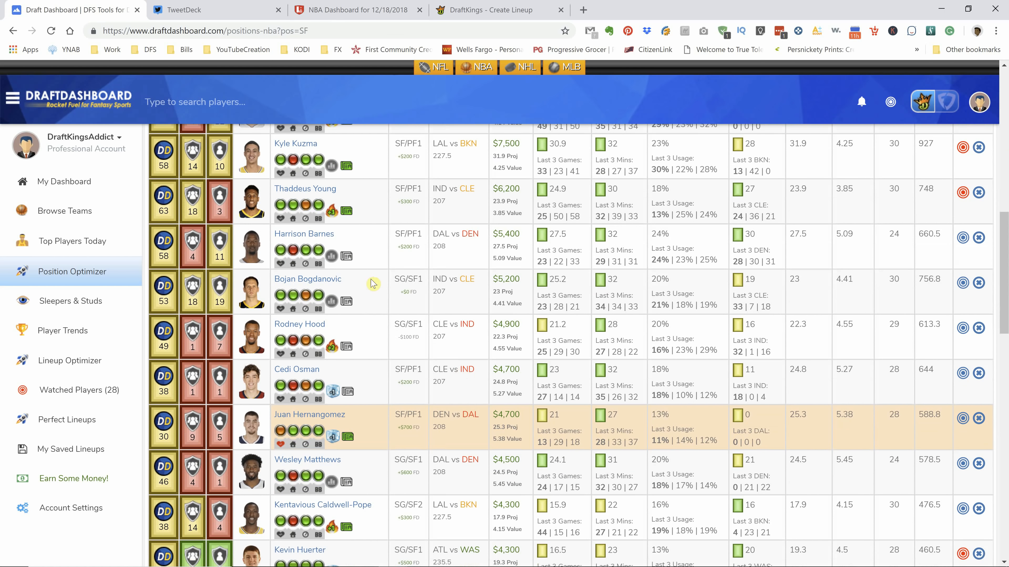
mouse_move(335, 257)
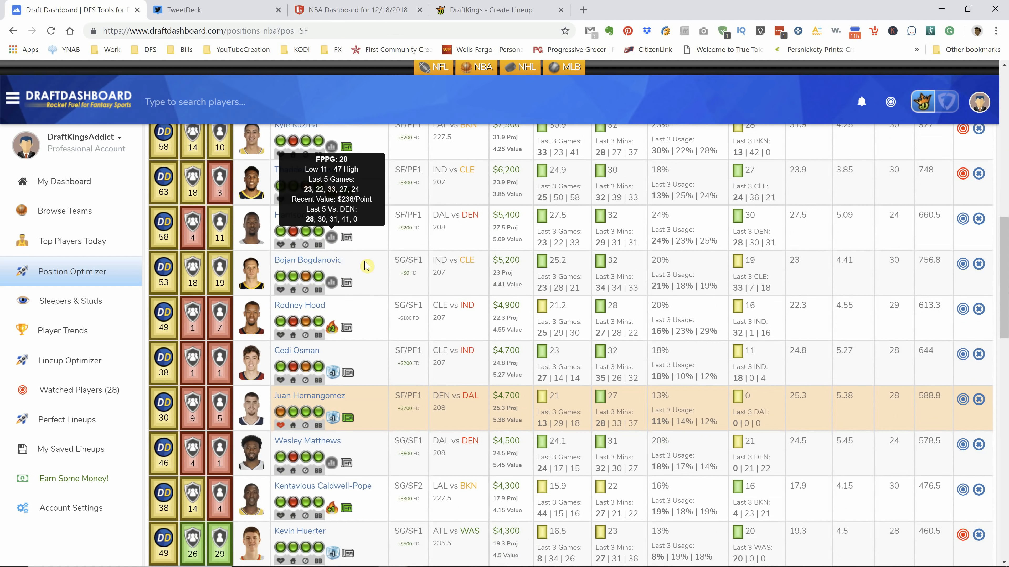
scroll("down", 3)
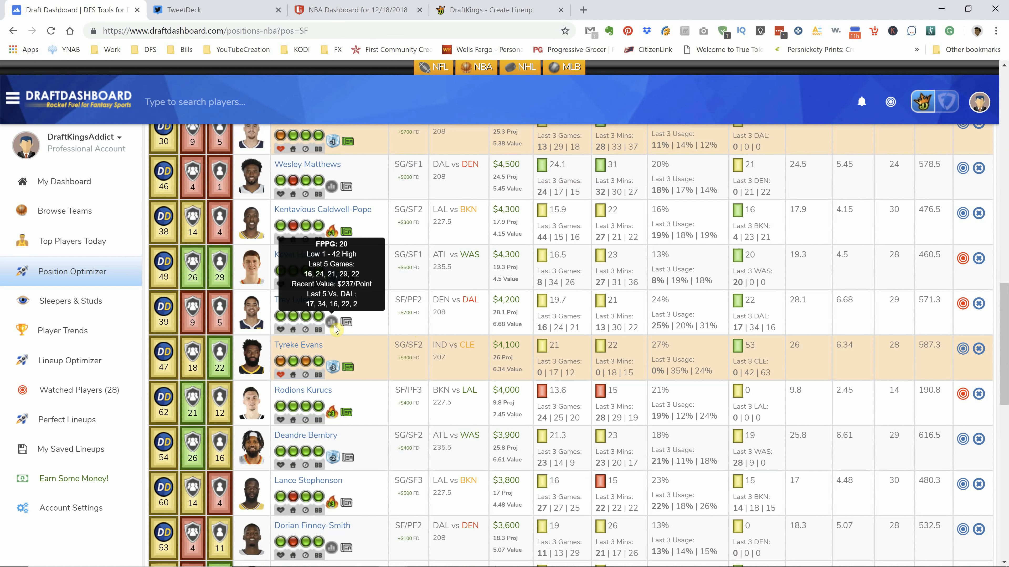
mouse_move(421, 336)
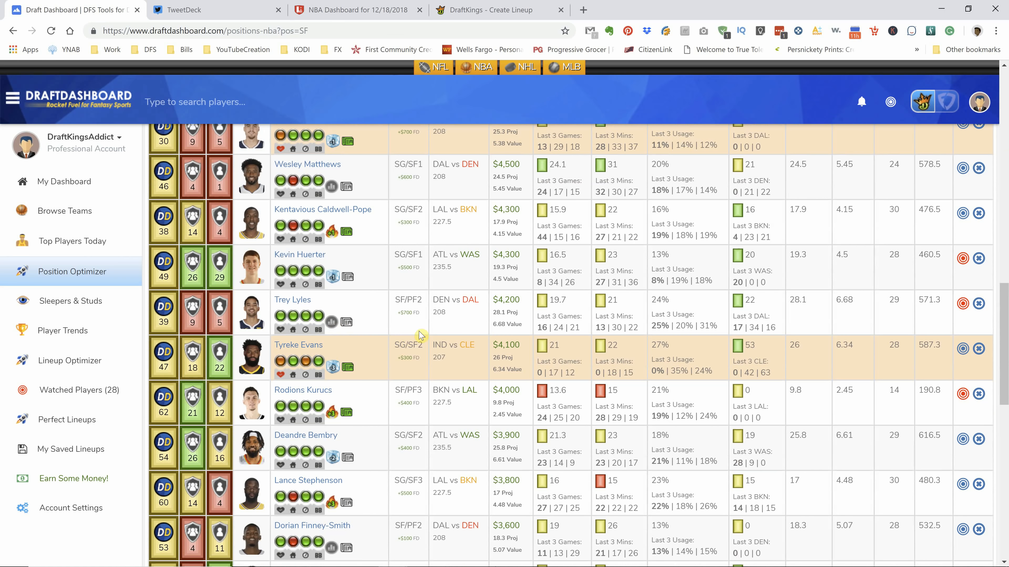
mouse_move(391, 322)
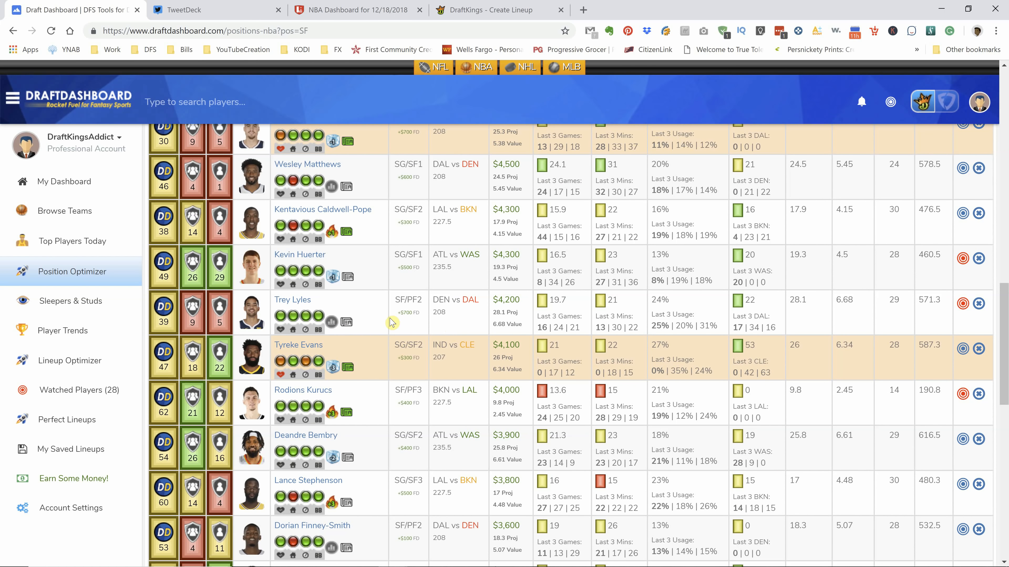
scroll("down", 3)
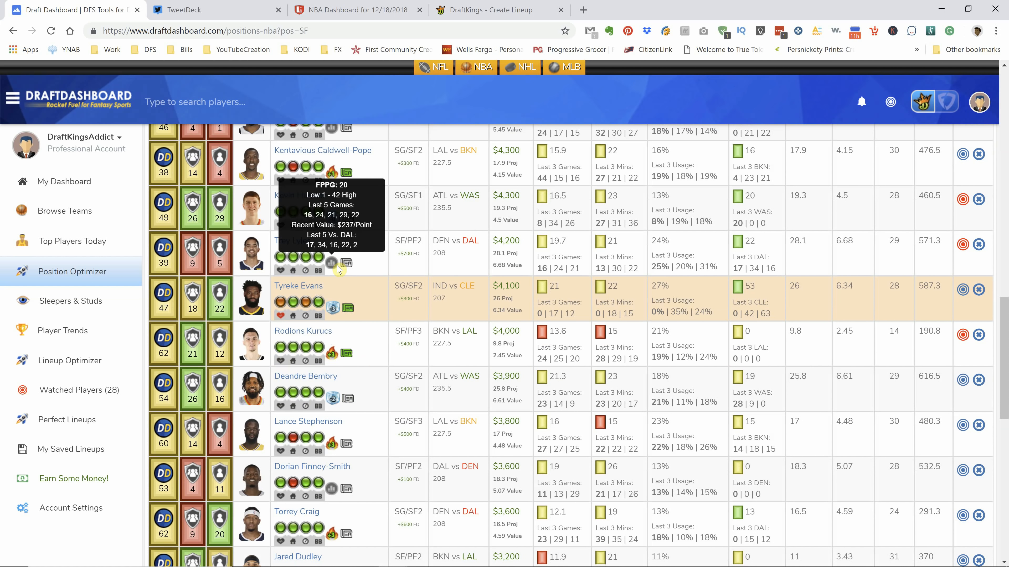
scroll("down", 3)
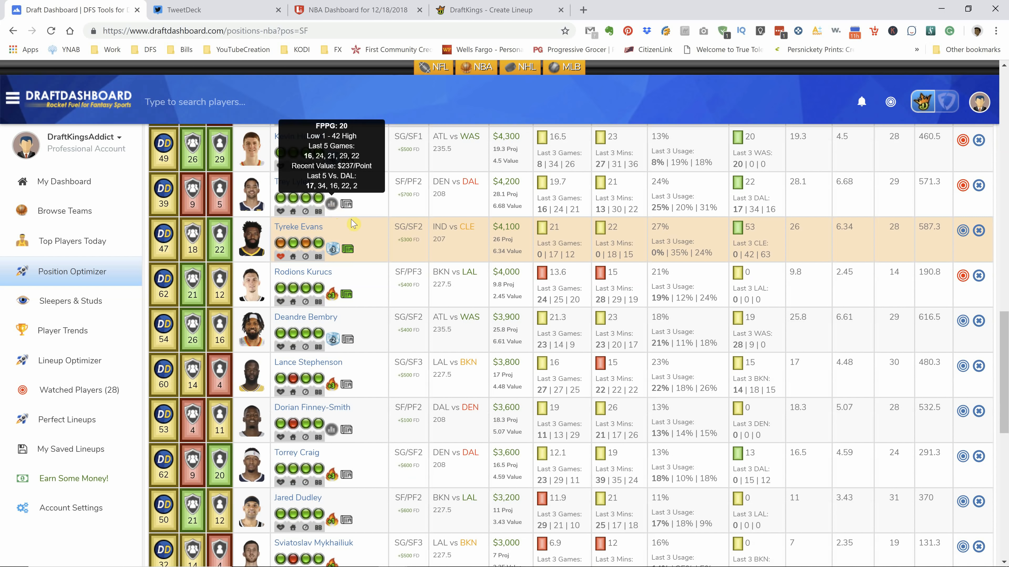
mouse_move(327, 292)
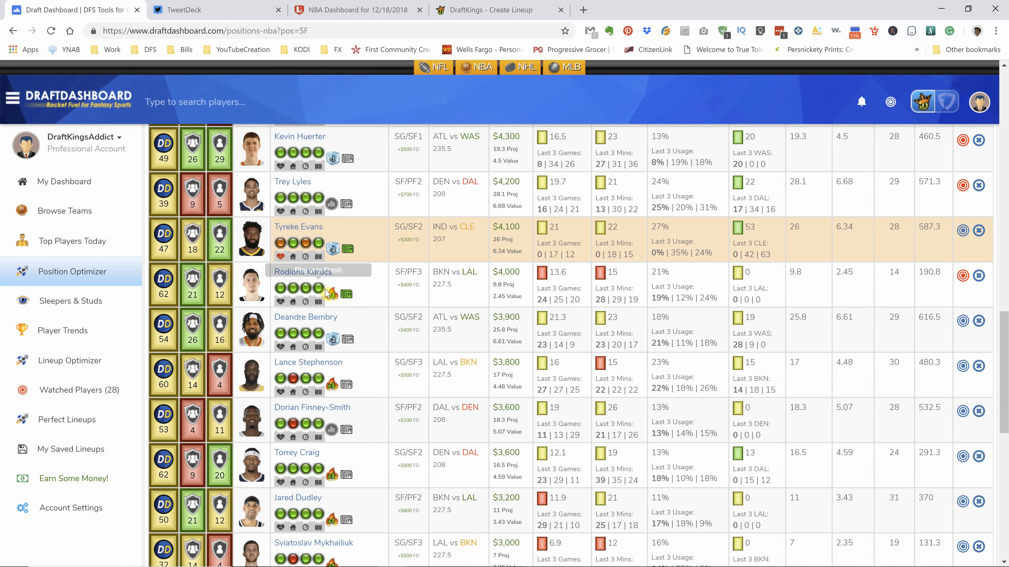
mouse_move(333, 301)
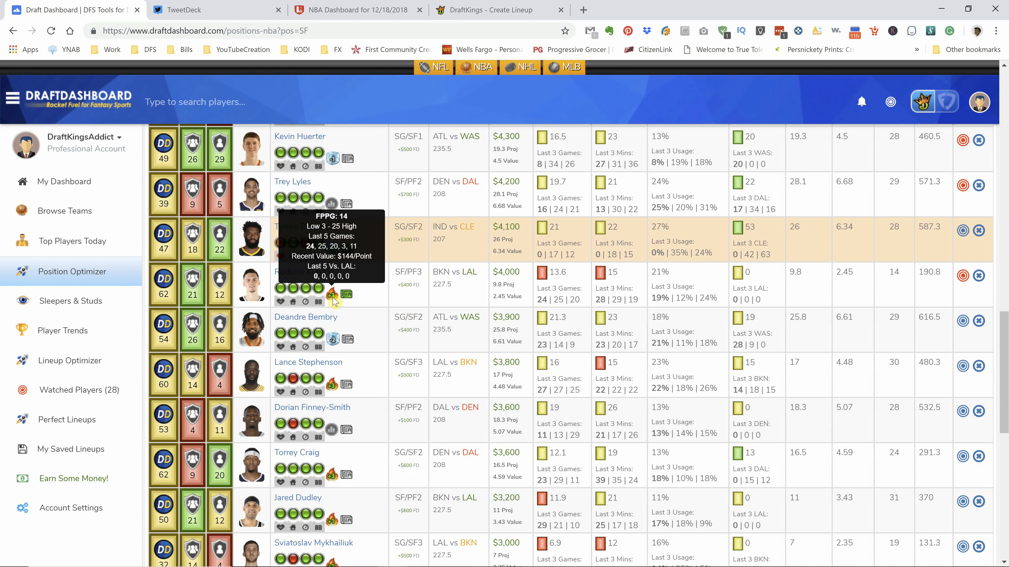
mouse_move(391, 332)
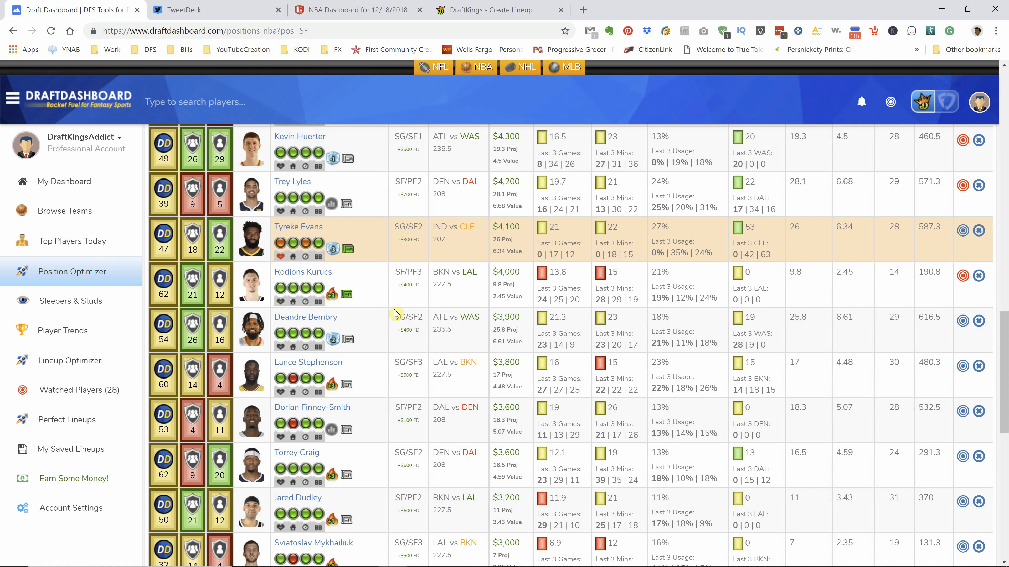
mouse_move(387, 315)
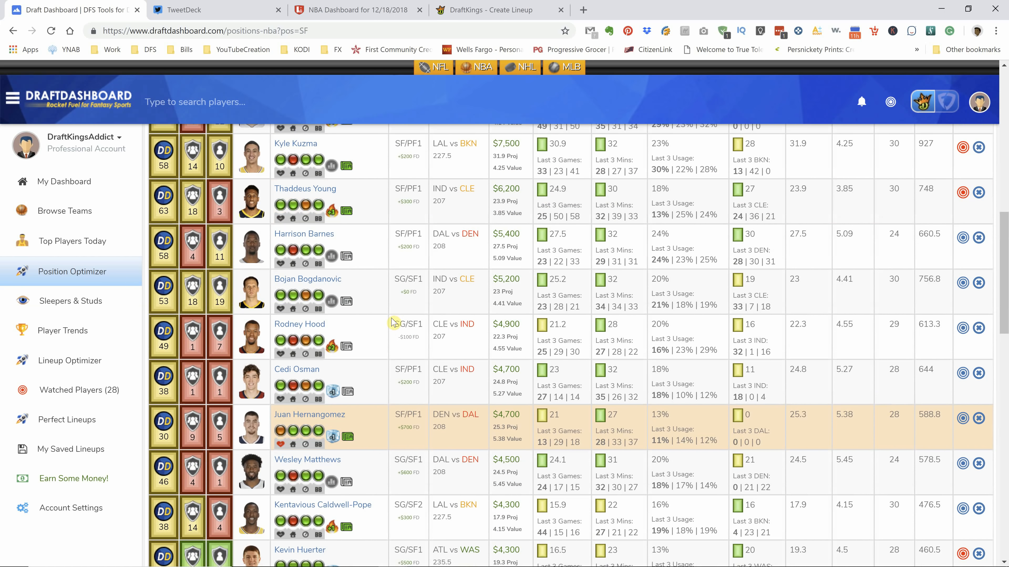
scroll("up", 3)
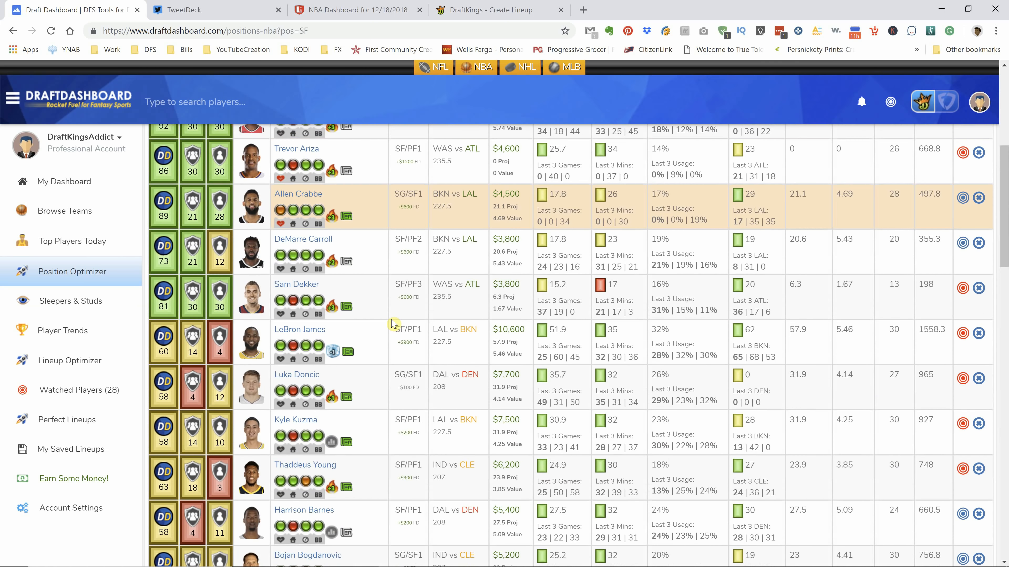
scroll("down", 3)
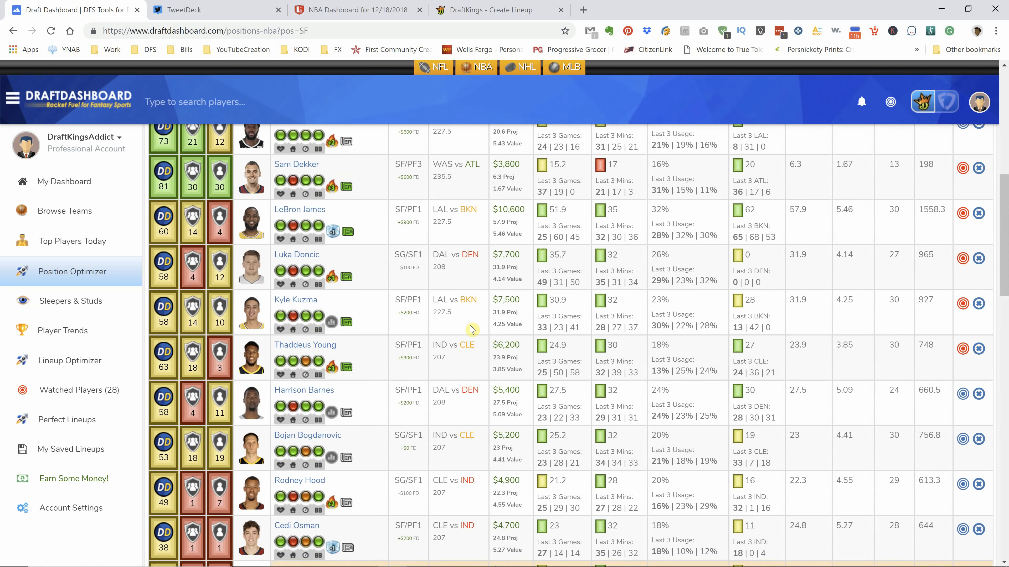
scroll("down", 3)
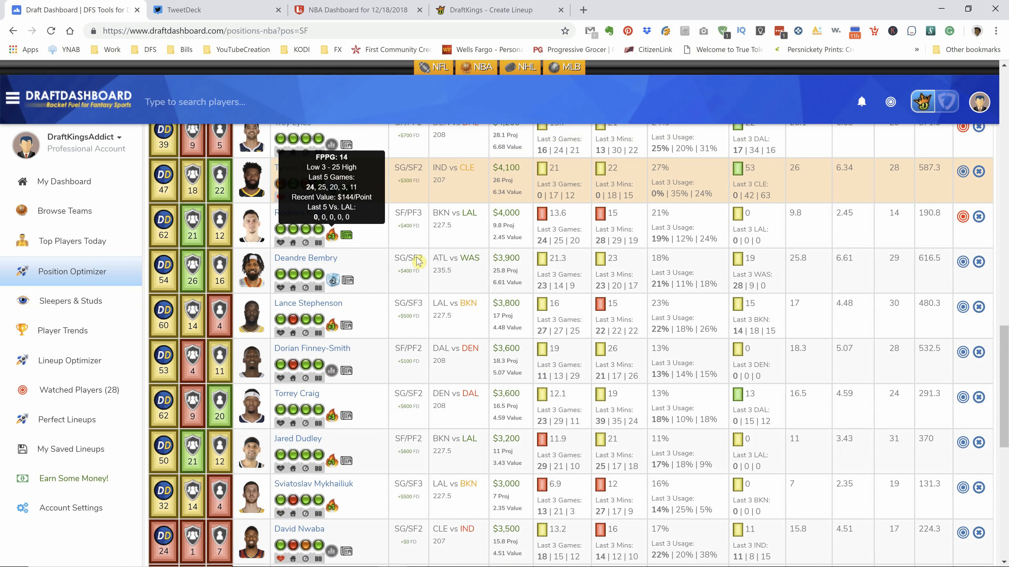
scroll("down", 3)
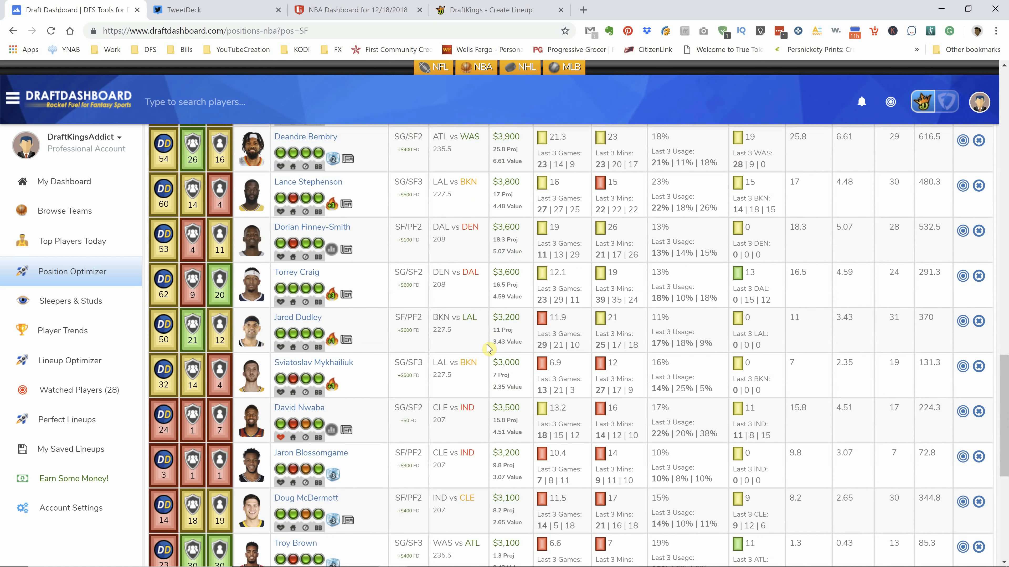
Show the PF rankings led by John Collins and review them, including Thomas Bryant's recent scoring.
left_click(533, 255)
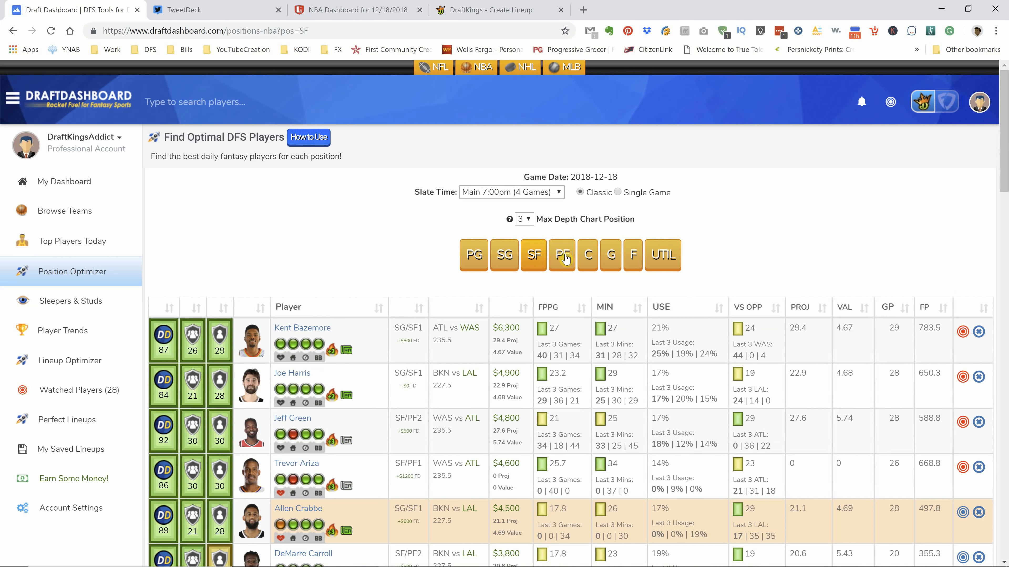
left_click(561, 254)
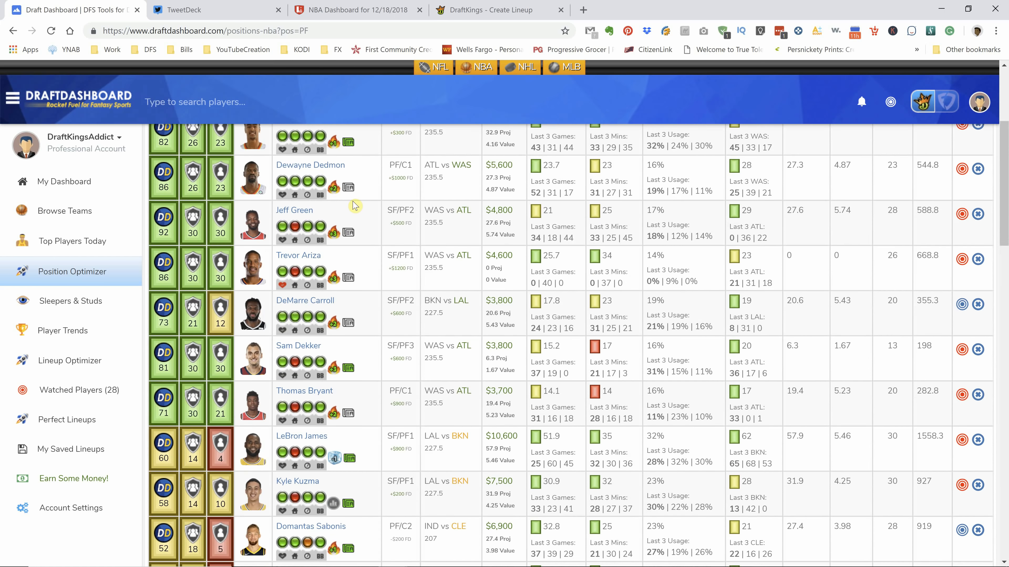
scroll("down", 3)
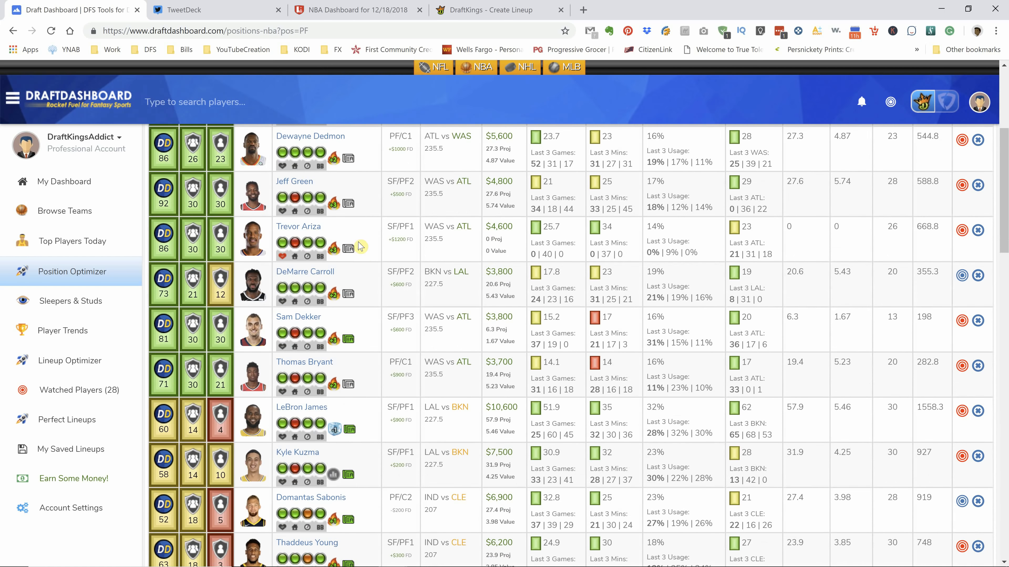
scroll("down", 3)
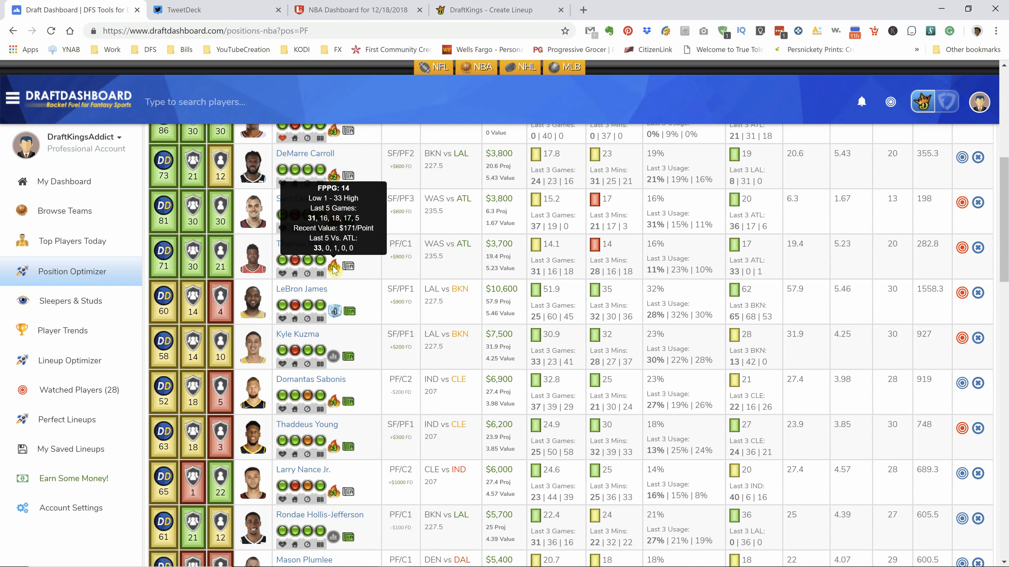
mouse_move(335, 270)
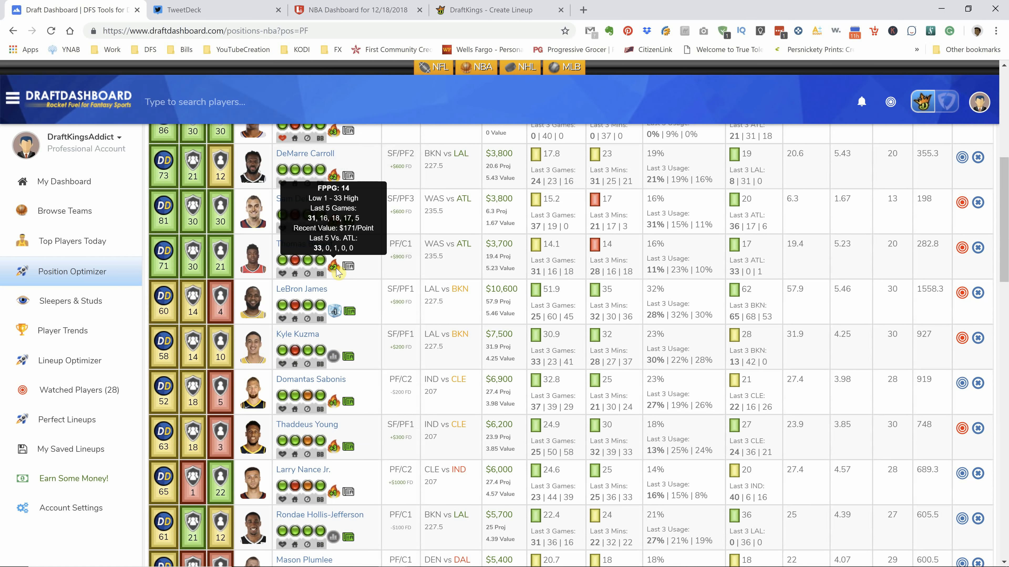
mouse_move(383, 272)
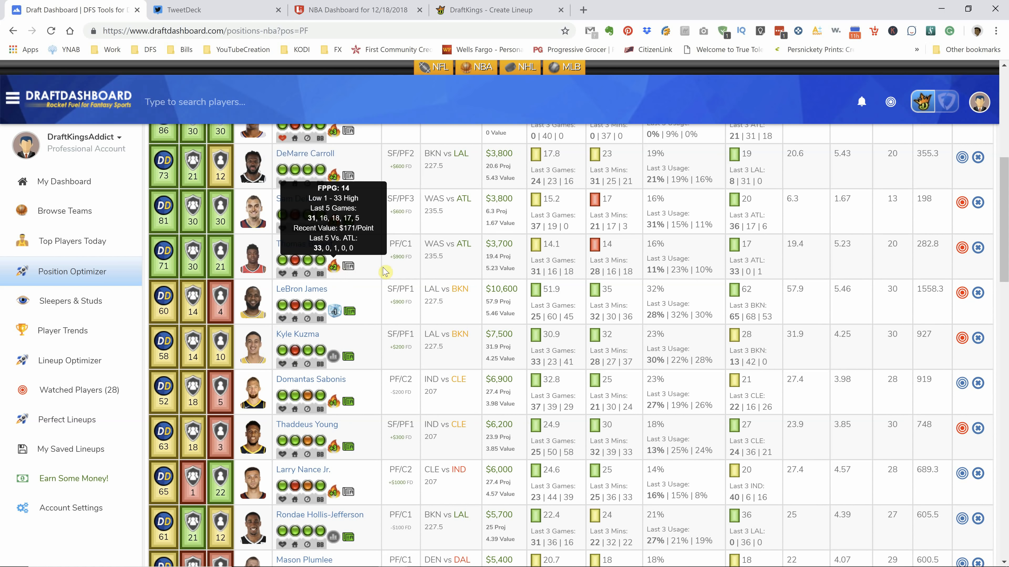
scroll("down", 3)
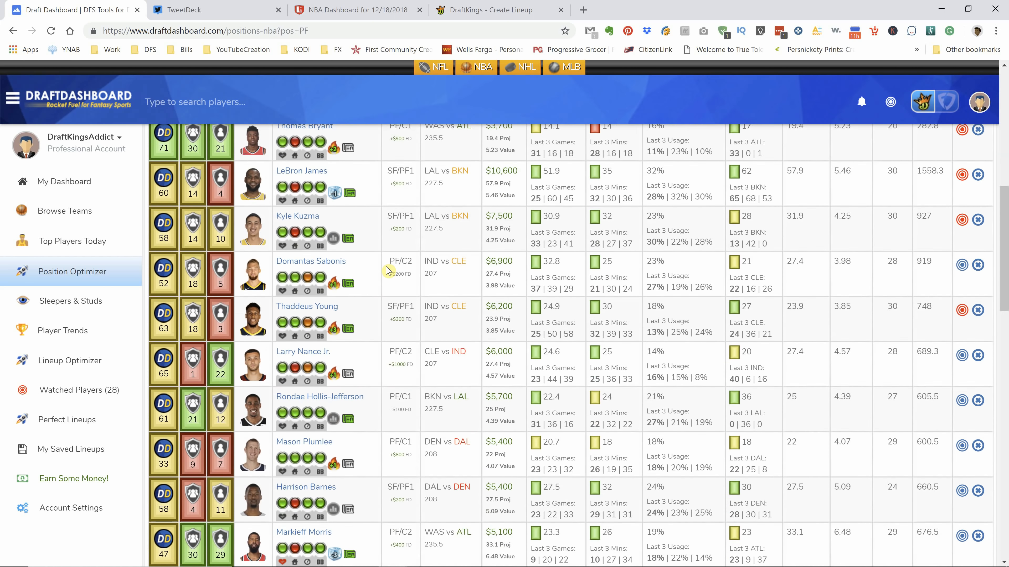
scroll("down", 3)
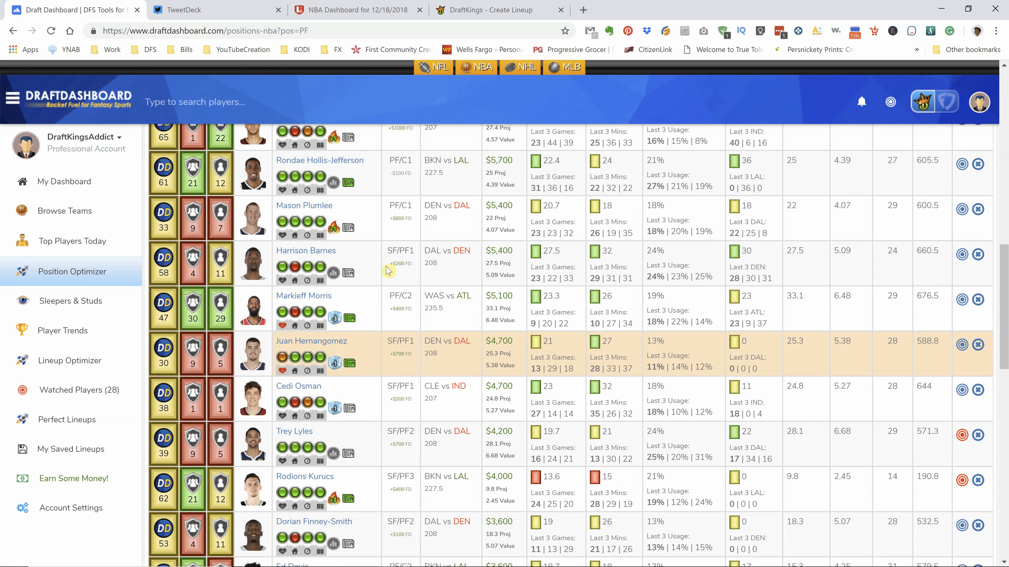
scroll("down", 3)
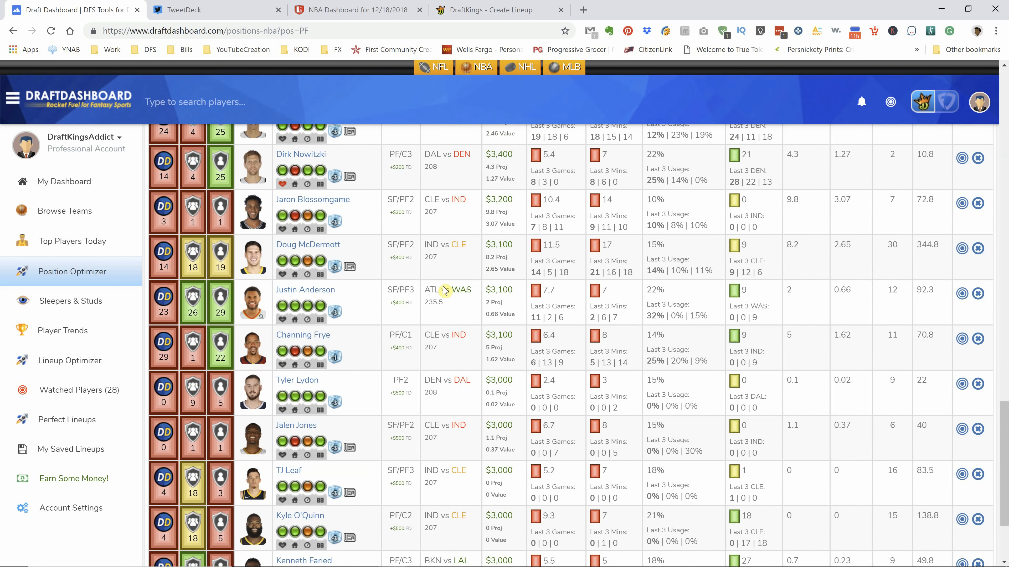
scroll("up", 3)
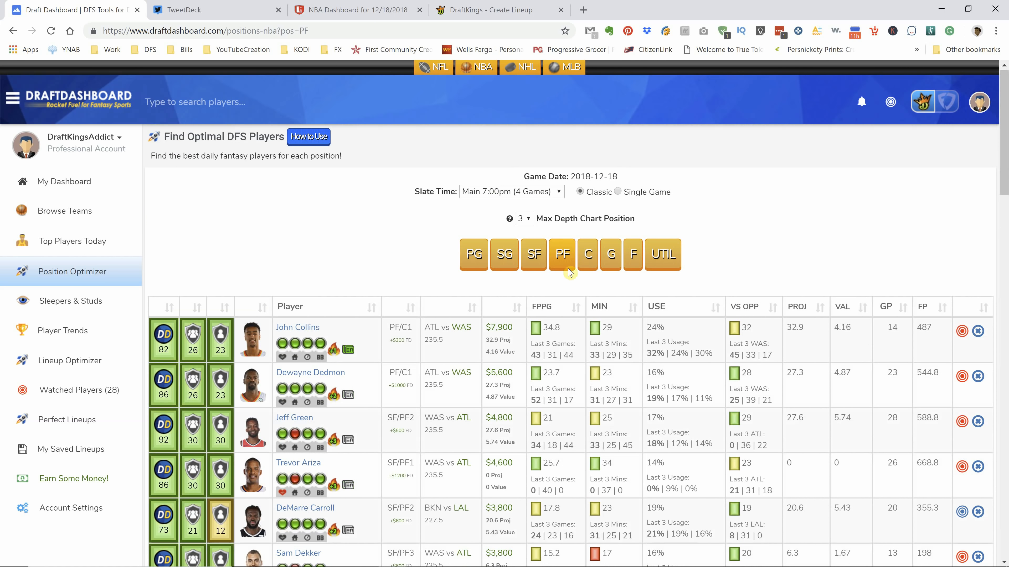
Show the C rankings and review all 26 centers, checking Hollis-Jefferson's and Channing Frye's scoring.
left_click(586, 255)
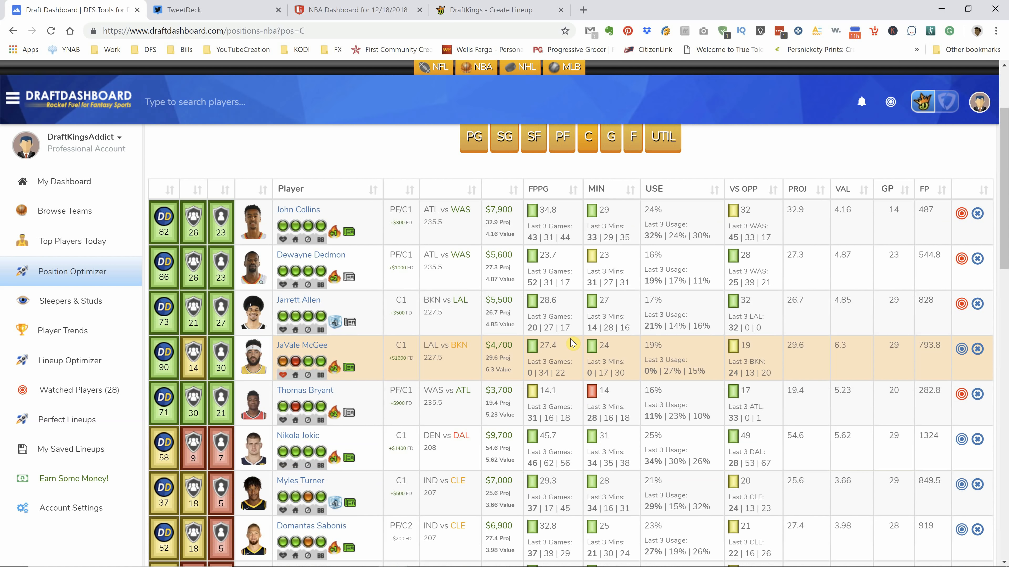
mouse_move(334, 322)
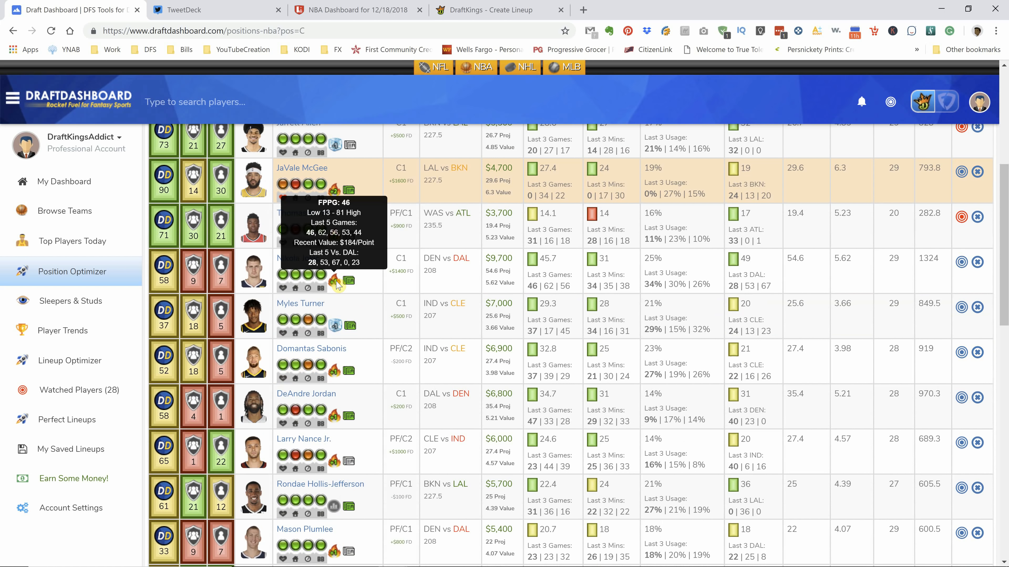
mouse_move(964, 269)
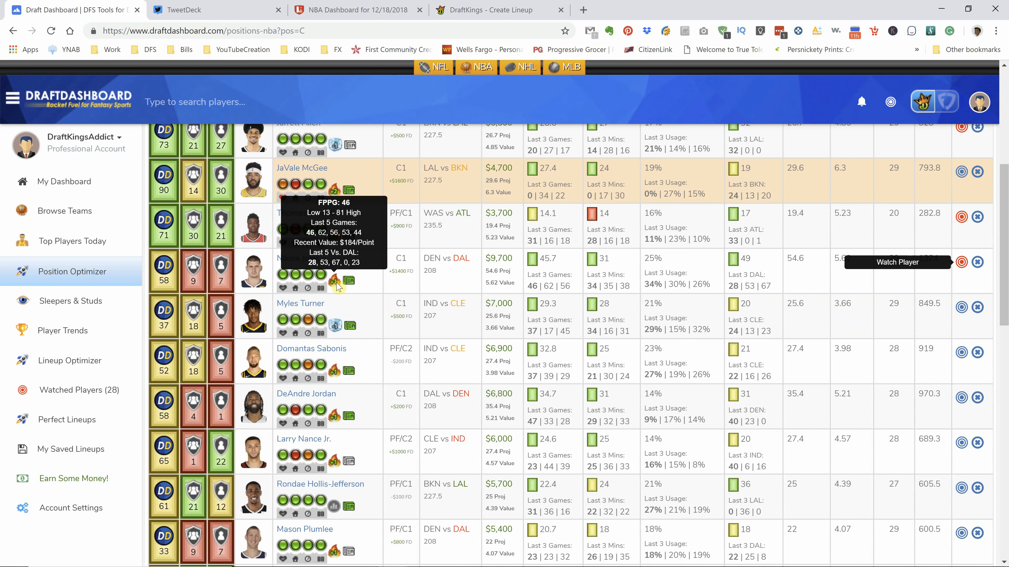
mouse_move(335, 421)
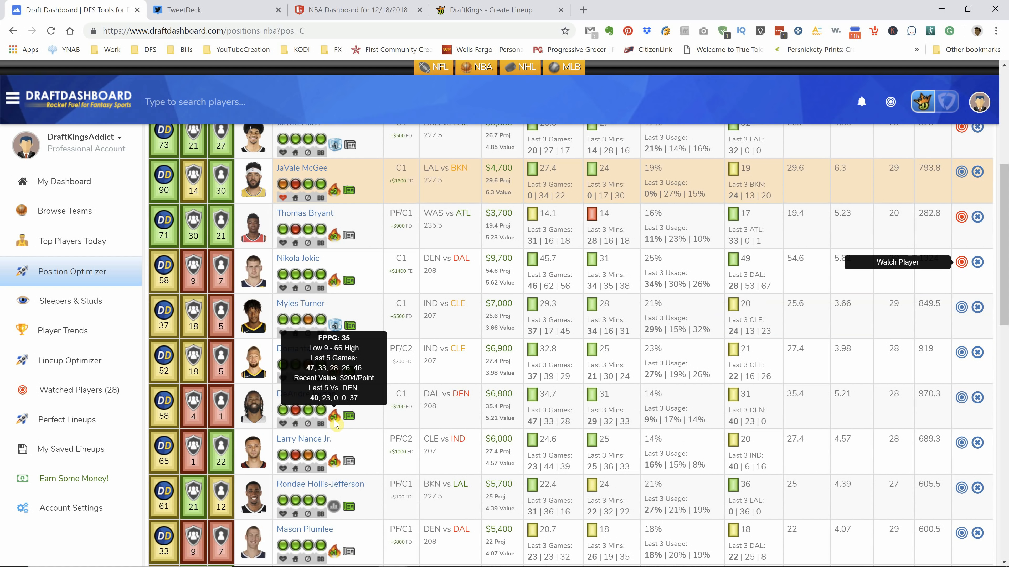
mouse_move(379, 425)
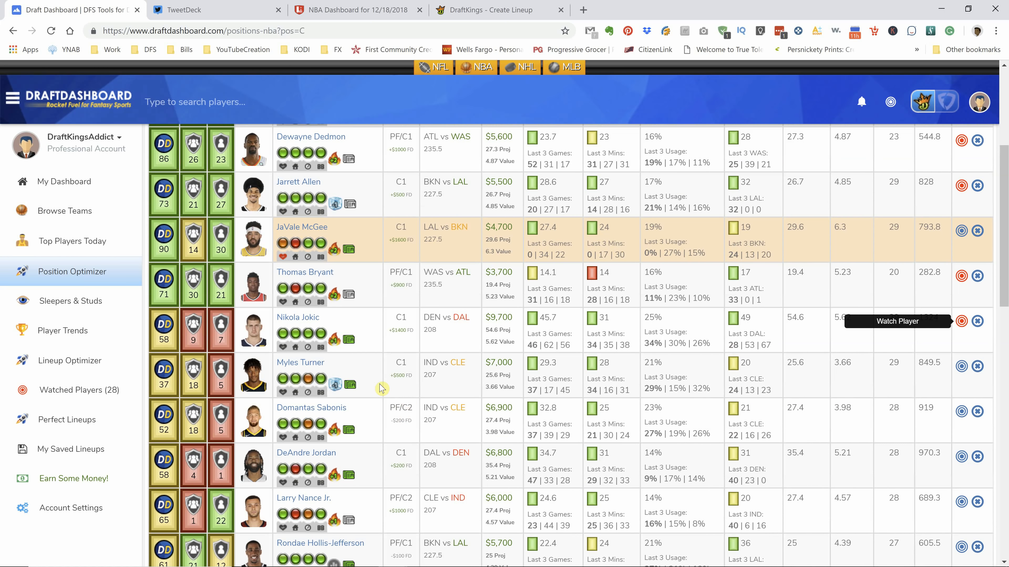
scroll("down", 3)
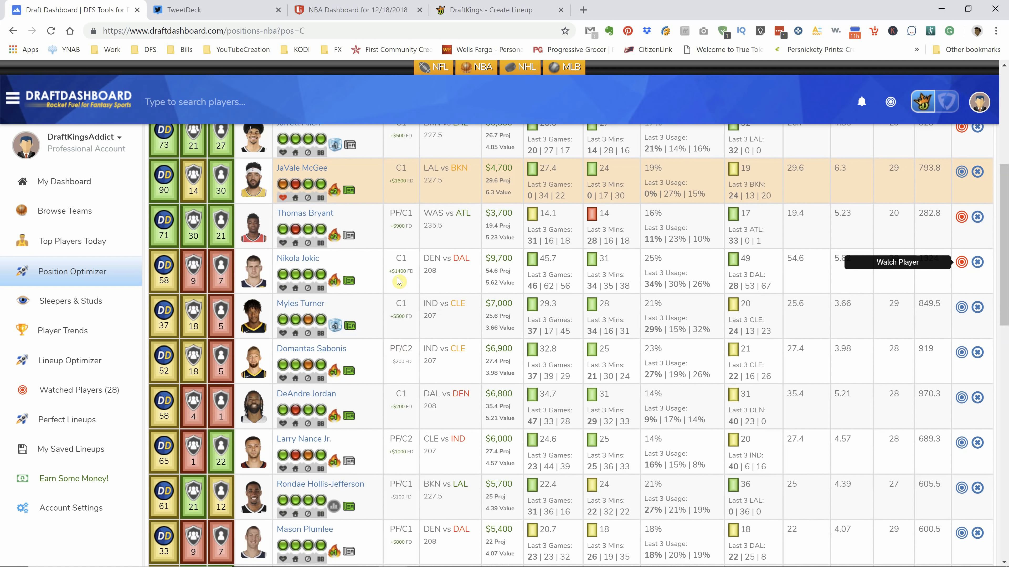
mouse_move(335, 275)
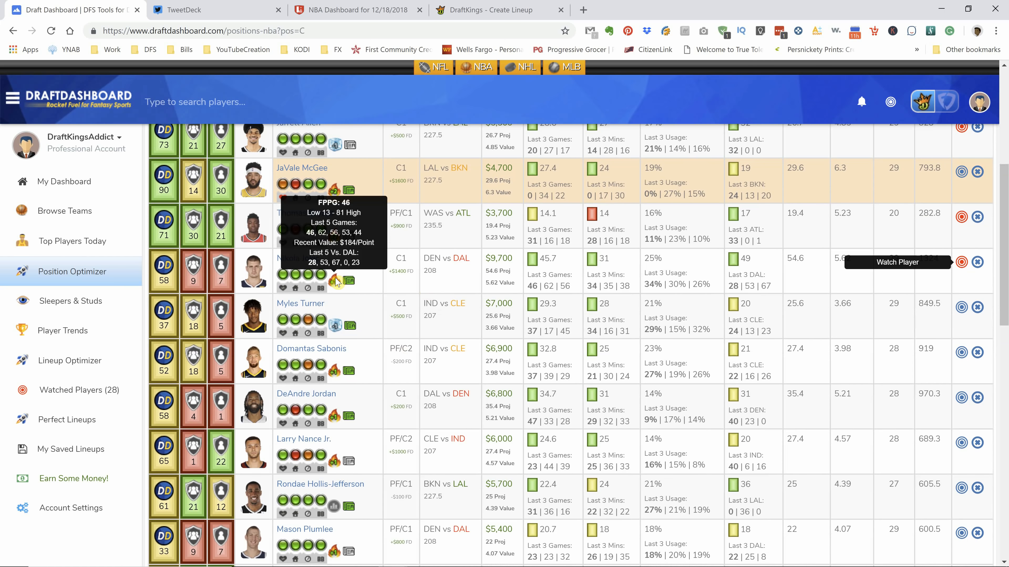
mouse_move(390, 54)
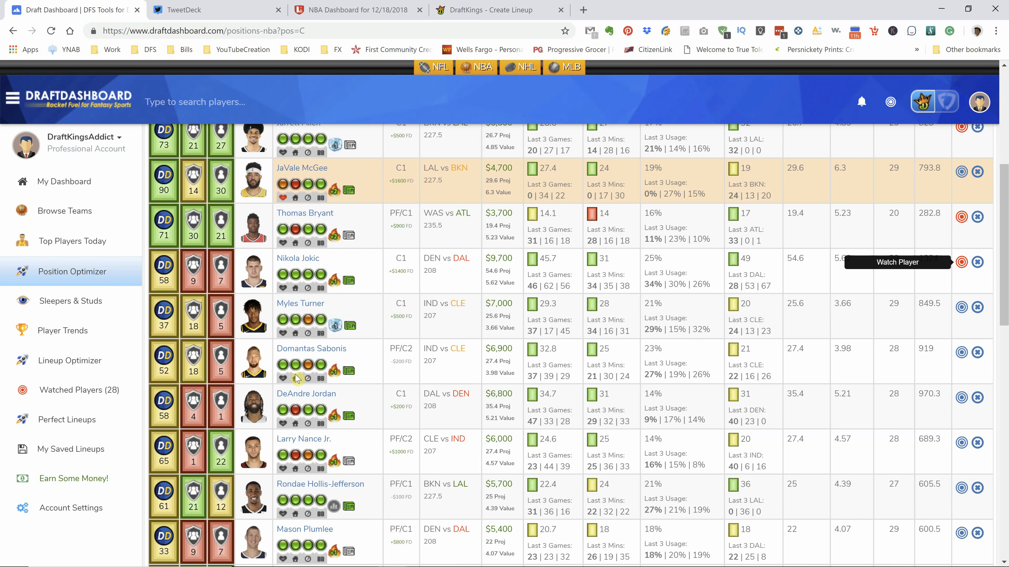
mouse_move(398, 273)
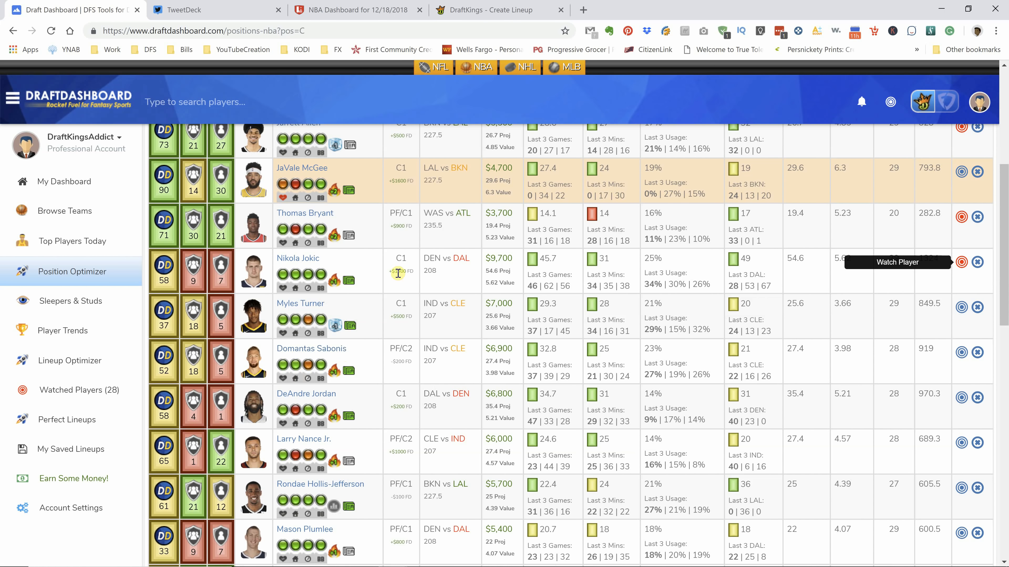
scroll("down", 3)
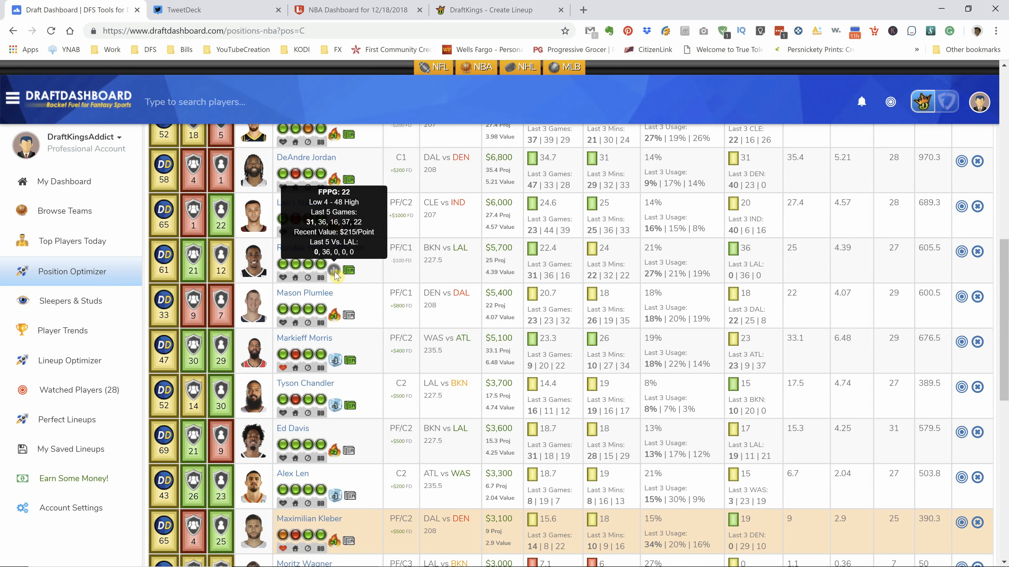
mouse_move(963, 256)
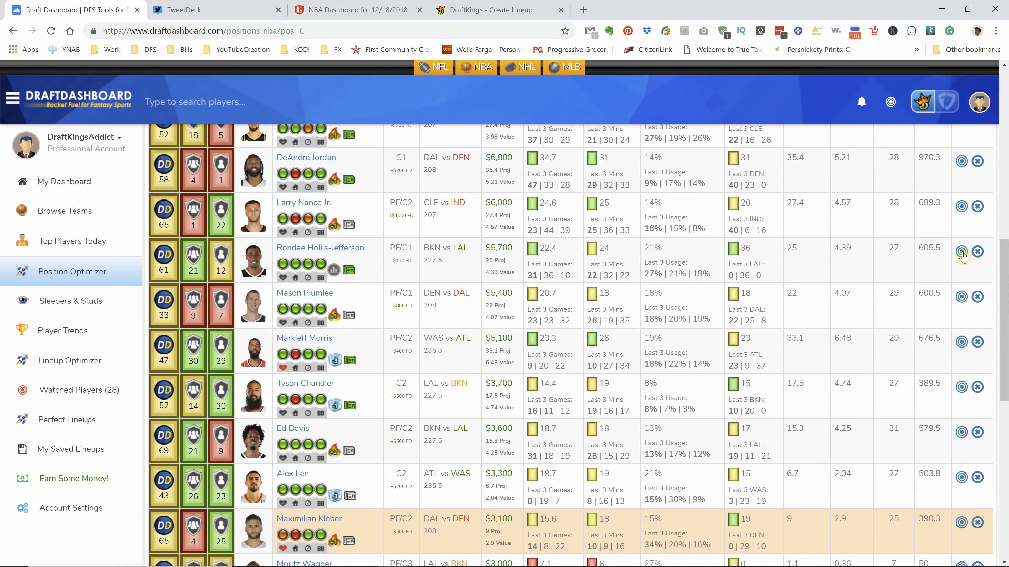
mouse_move(961, 252)
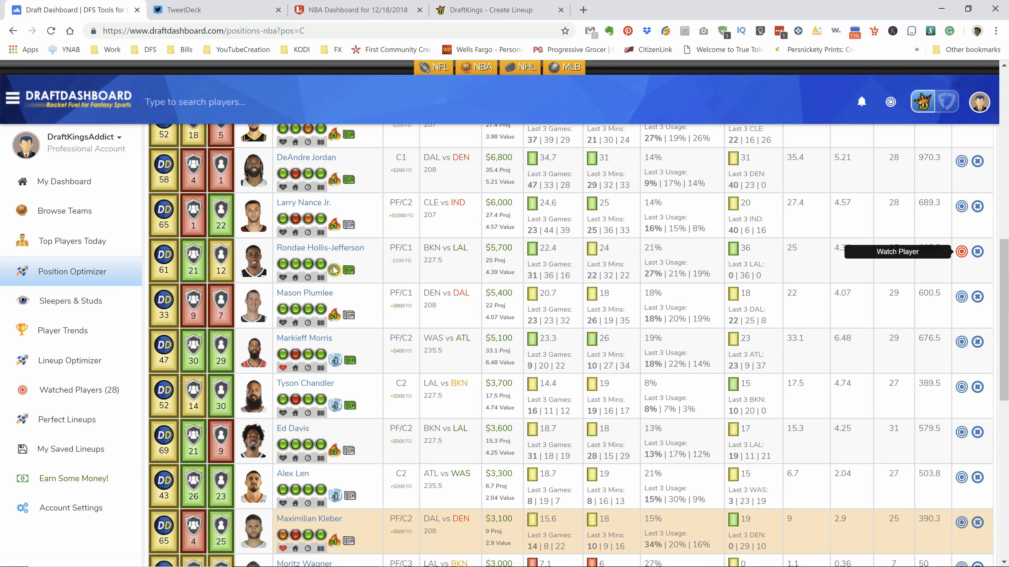
mouse_move(334, 269)
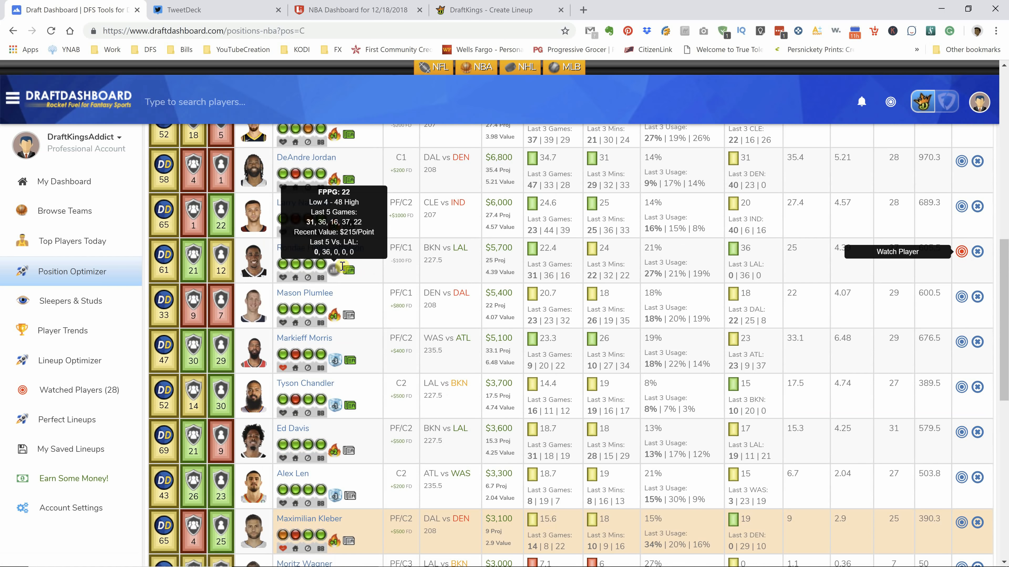
scroll("down", 3)
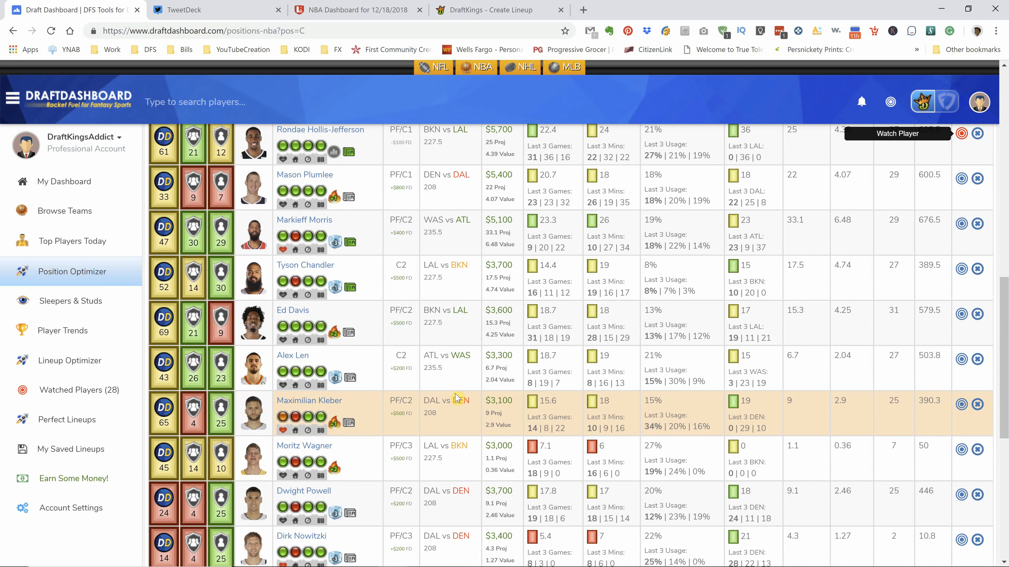
scroll("down", 3)
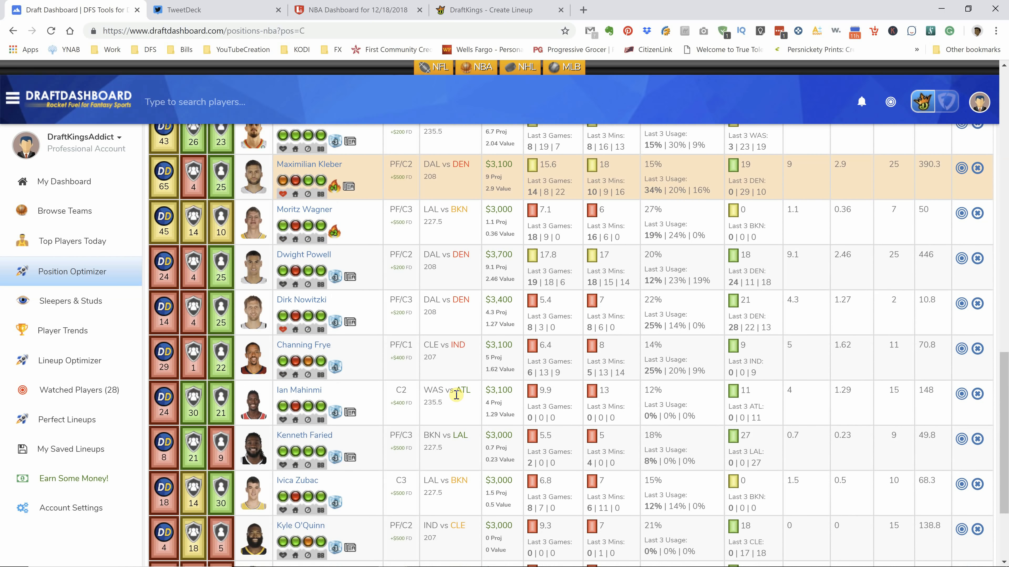
scroll("down", 3)
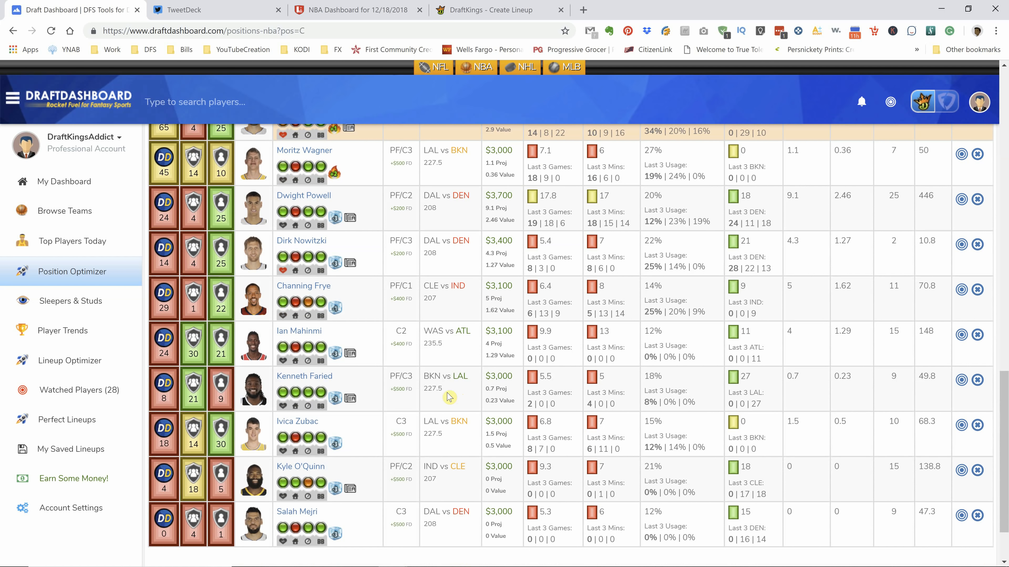
mouse_move(335, 314)
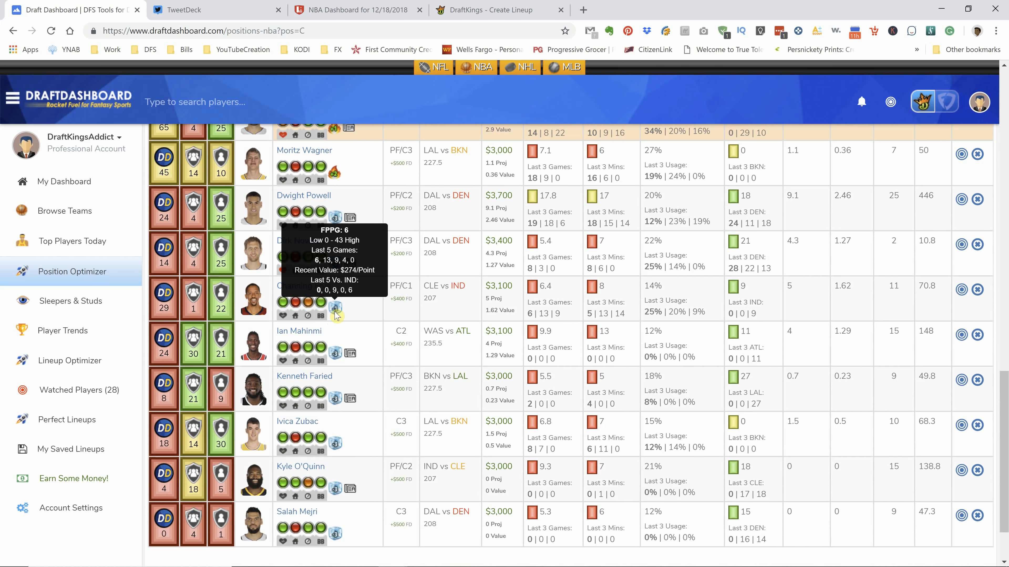
scroll("down", 3)
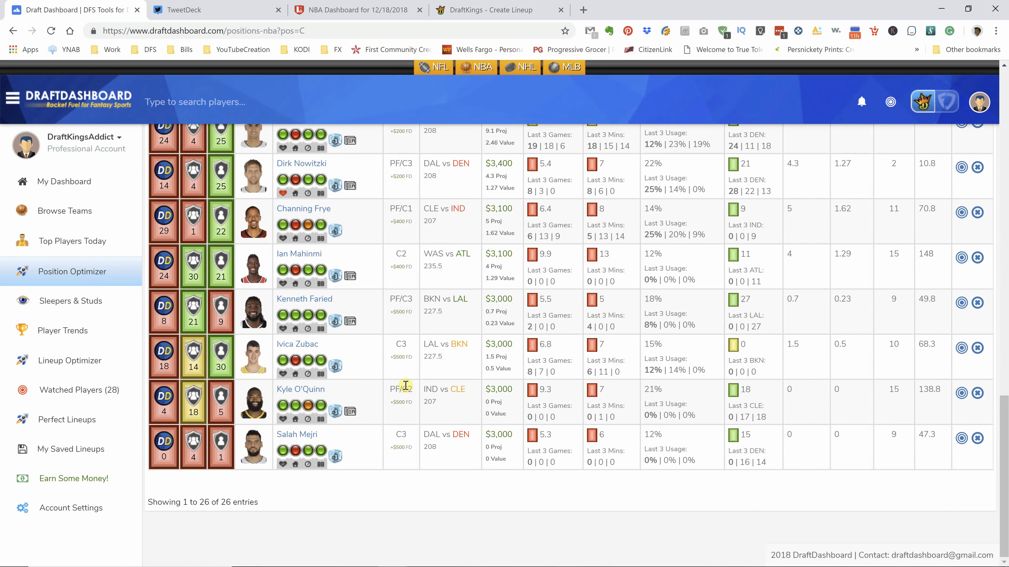
scroll("up", 3)
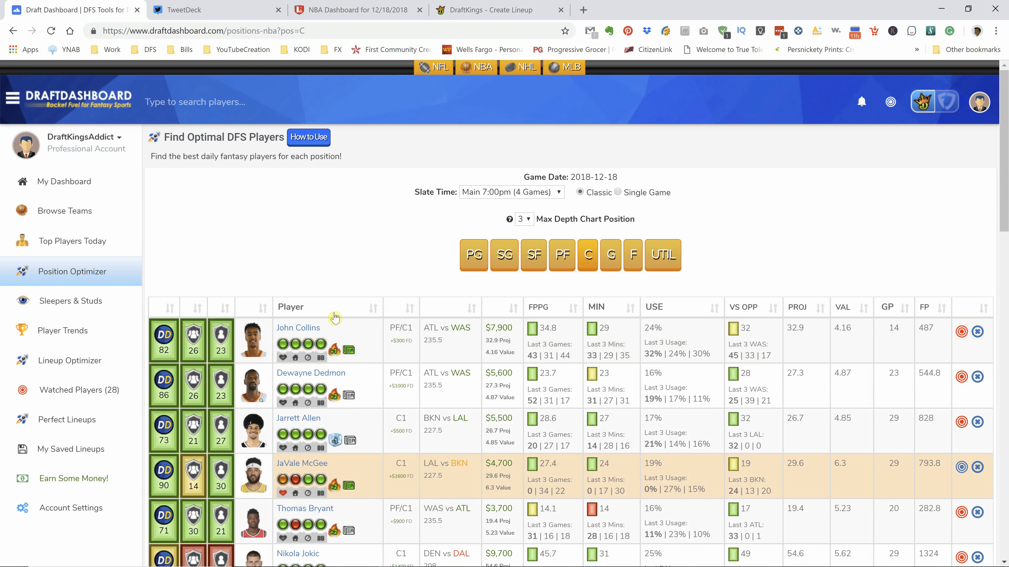
mouse_move(329, 241)
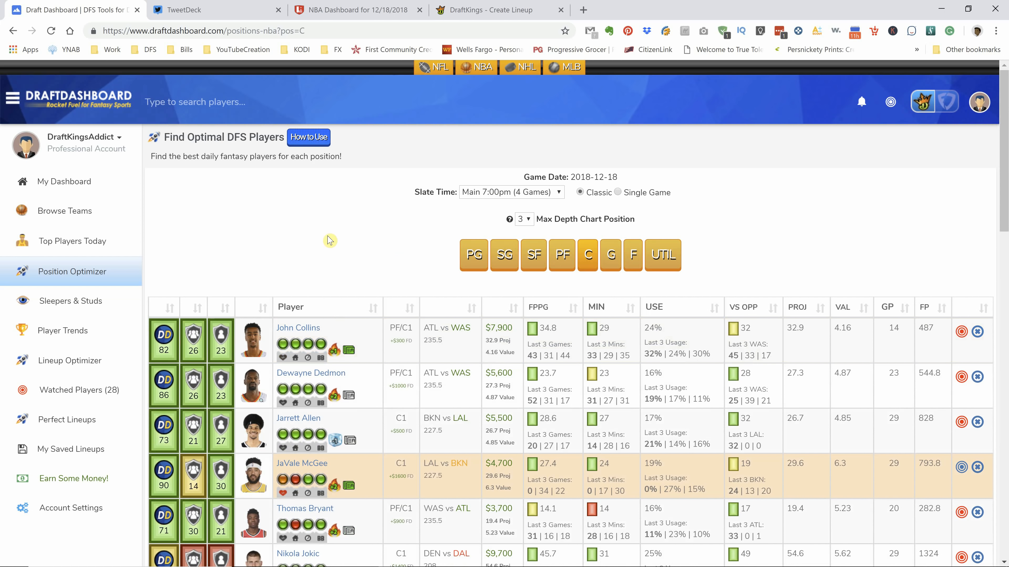
mouse_move(416, 267)
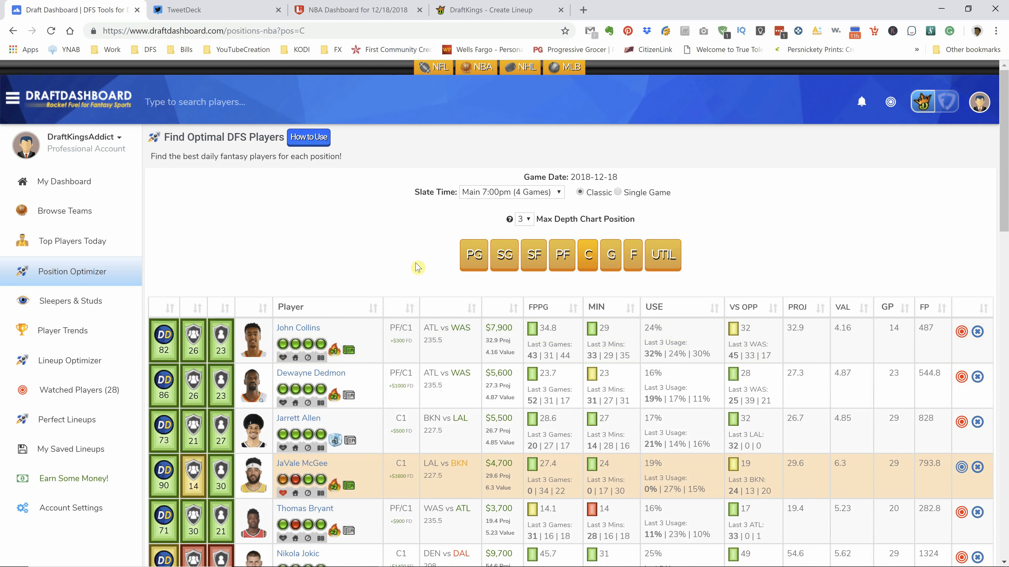
mouse_move(424, 306)
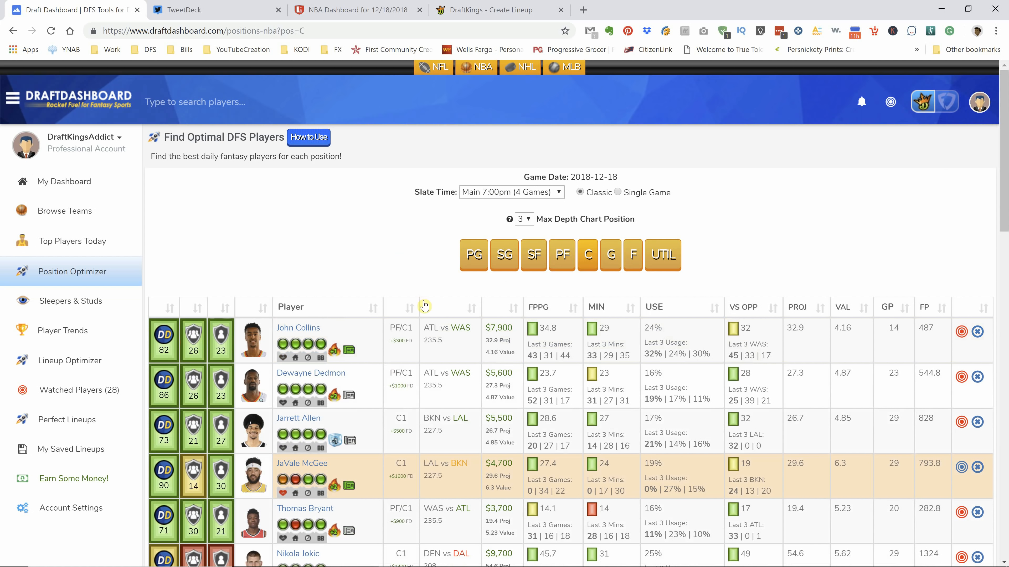
Run the Lineup Optimizer and save its $49,700 lineup led by John Wall and Bradley Beal.
left_click(69, 360)
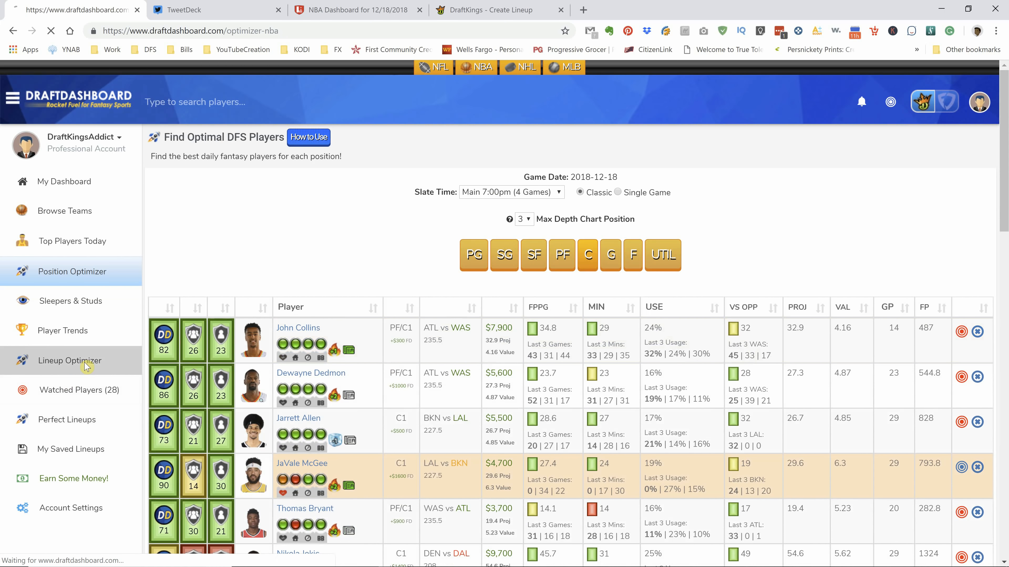
left_click(70, 361)
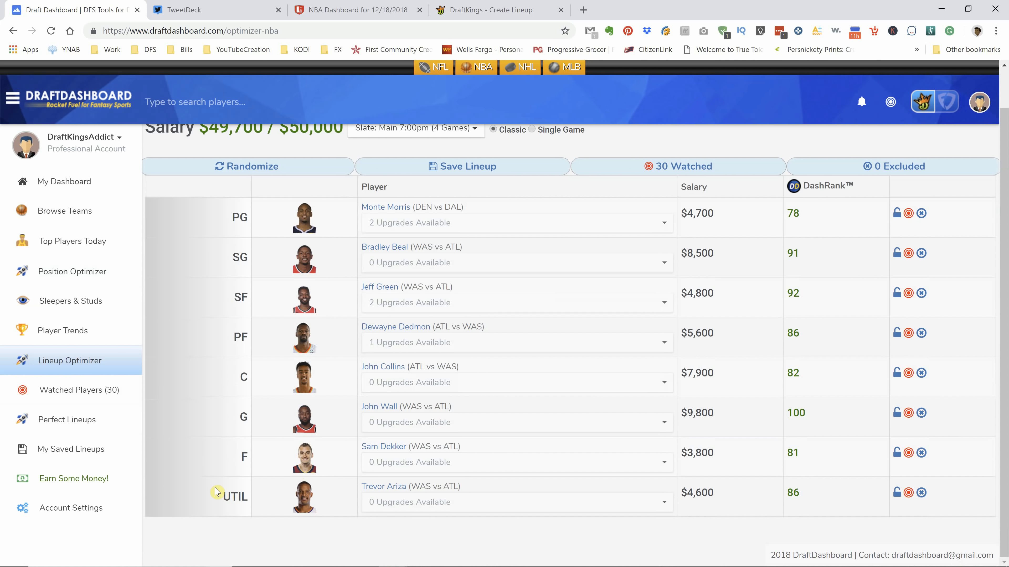
scroll("up", 3)
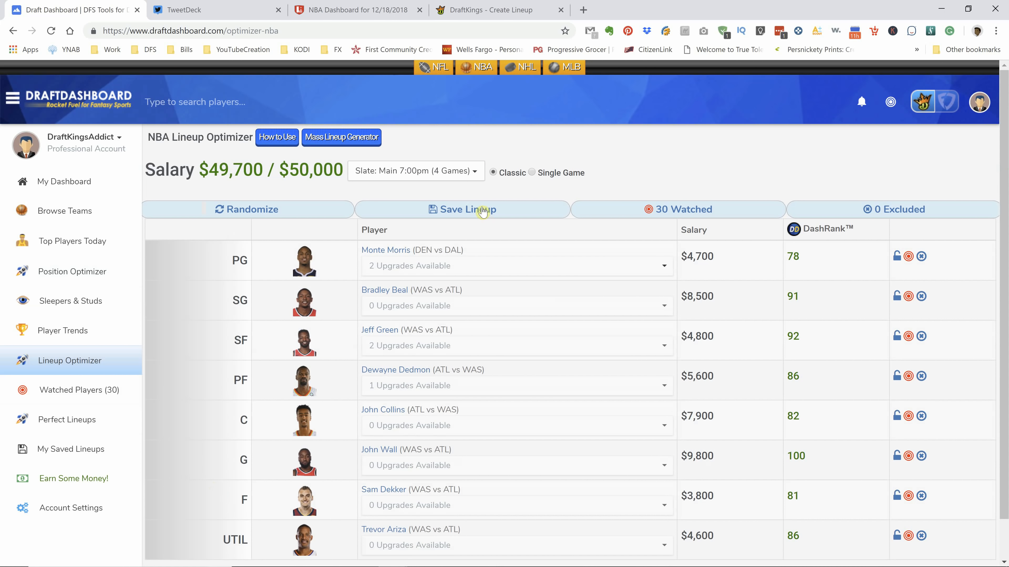
left_click(461, 209)
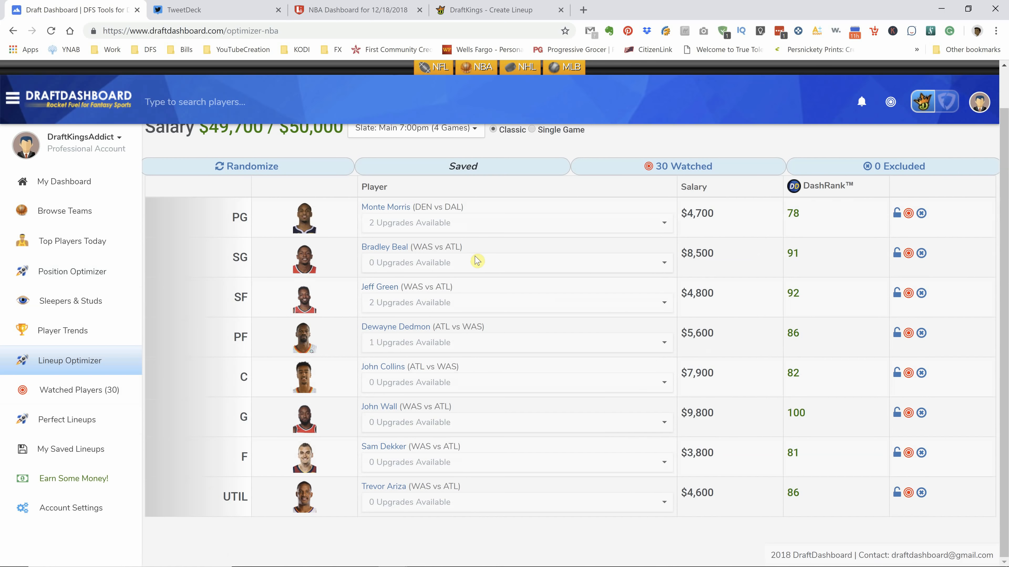
mouse_move(427, 364)
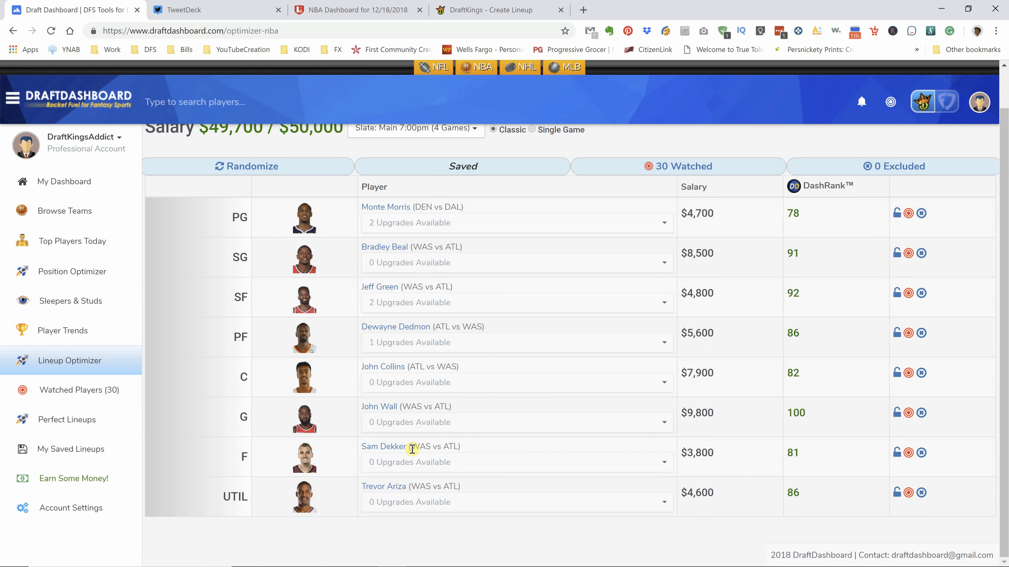
scroll("up", 3)
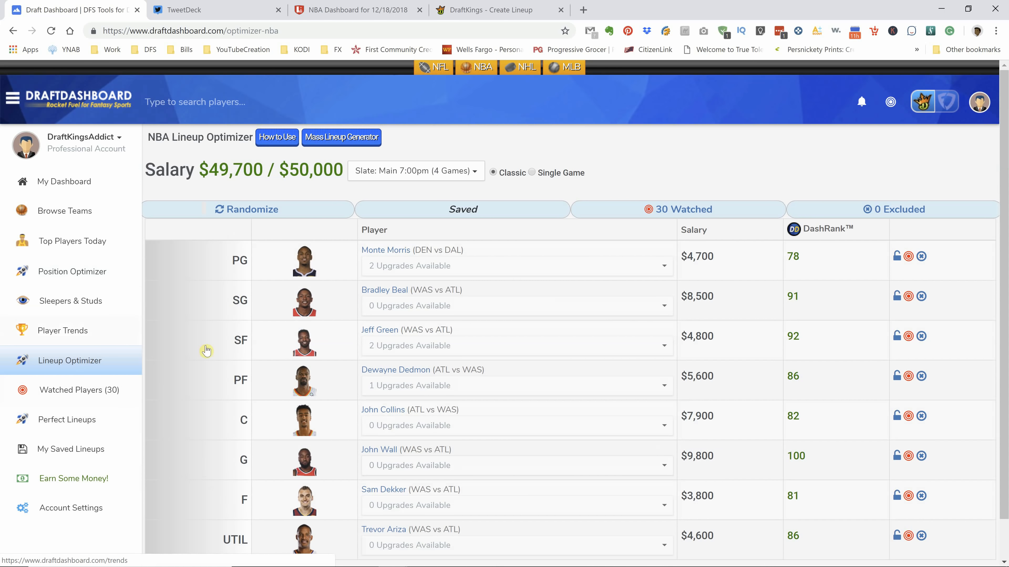
left_click(341, 137)
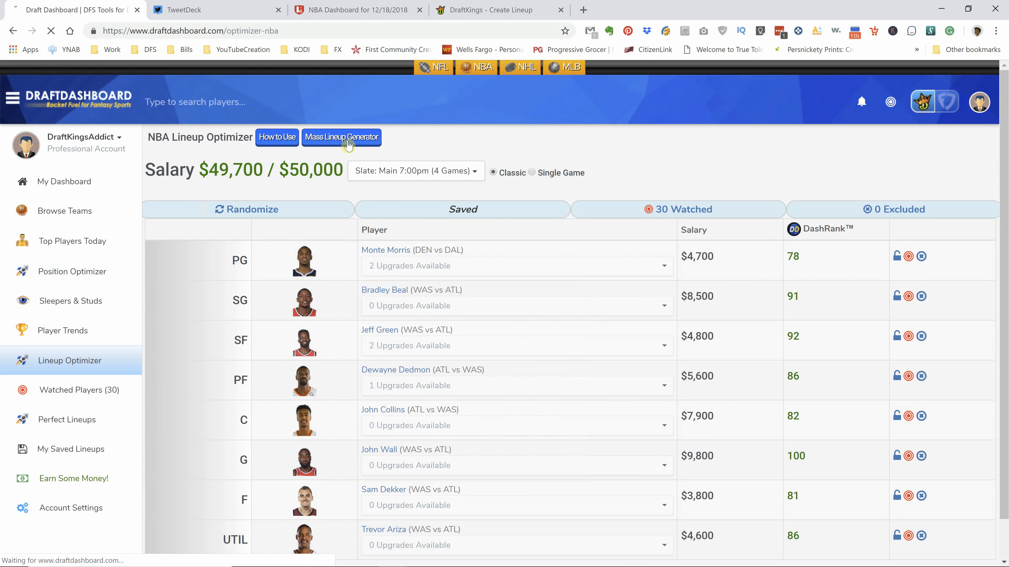
Generate 20 lineups at low randomness and 25% max exposure, then view the DraftKings lineup.
left_click(341, 137)
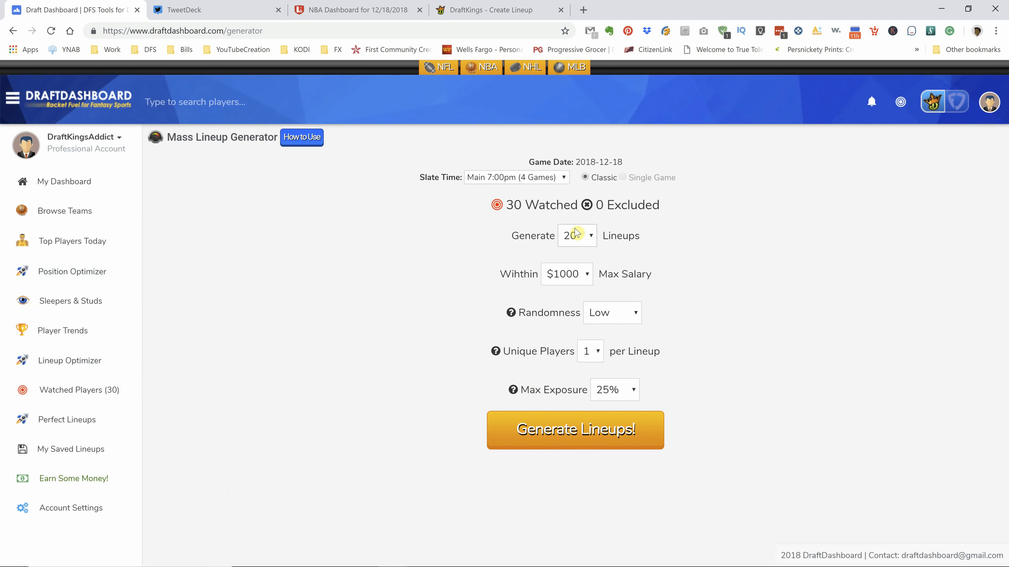
left_click(576, 235)
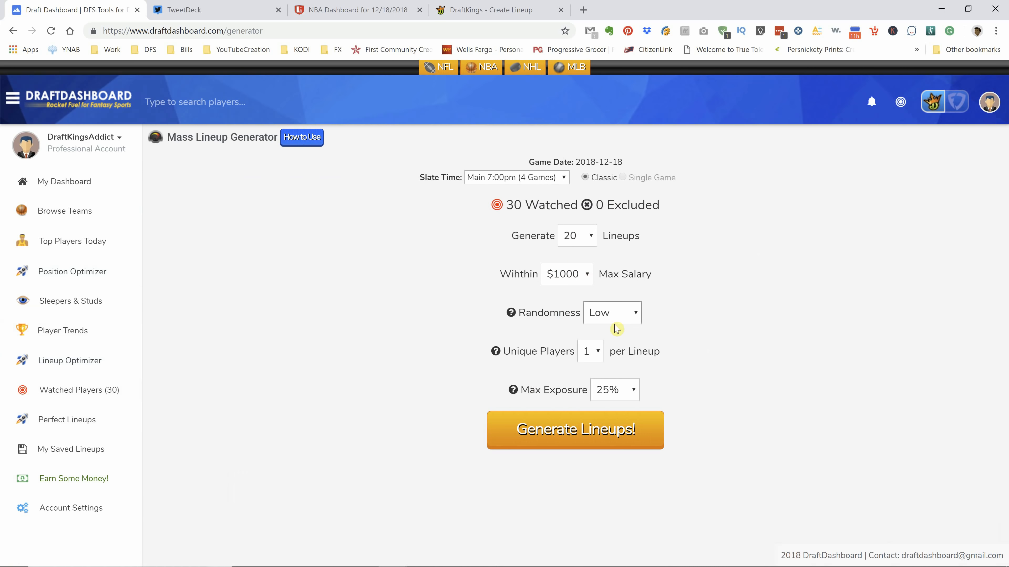
left_click(575, 429)
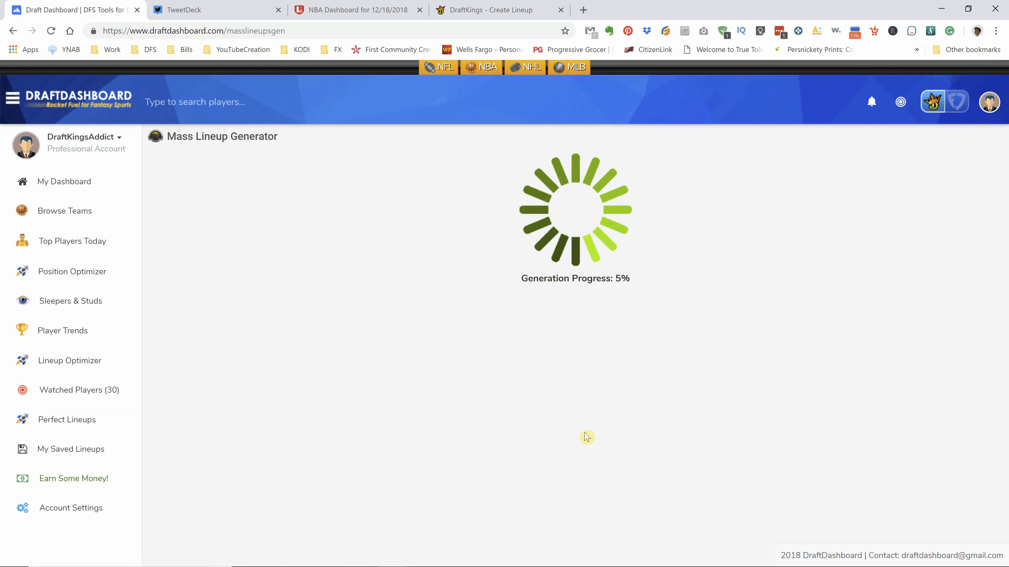
mouse_move(562, 389)
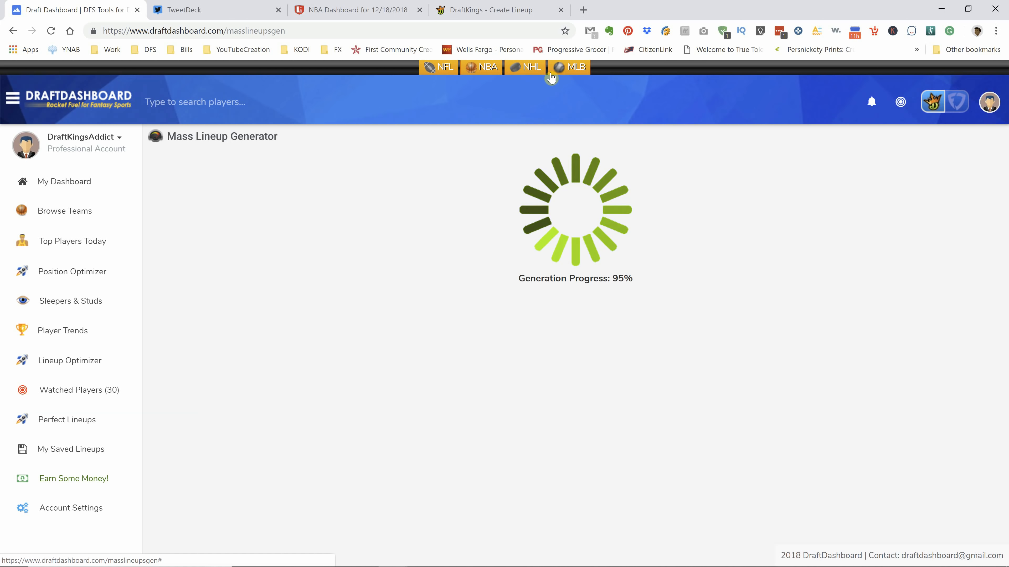
mouse_move(968, 111)
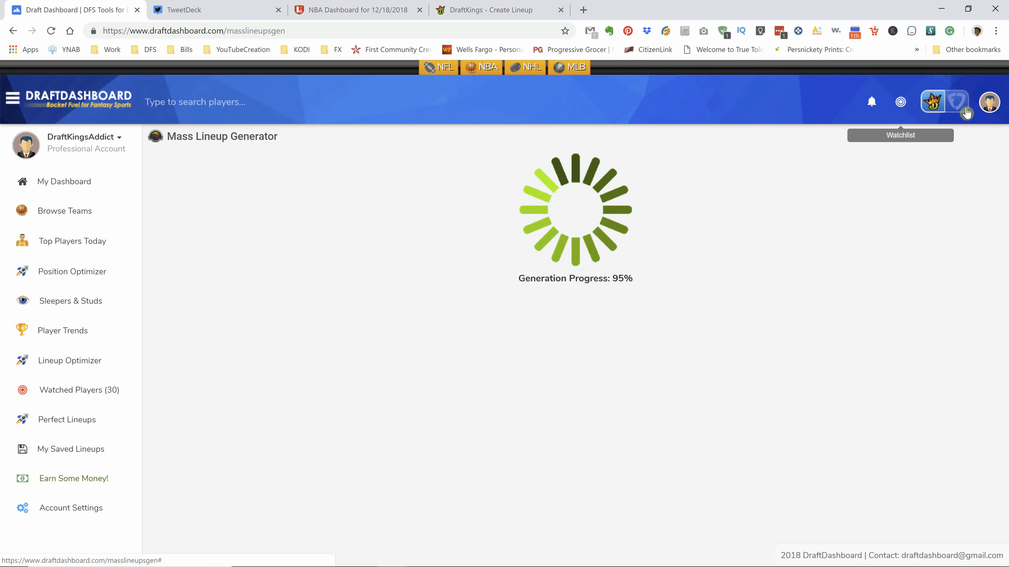
mouse_move(736, 161)
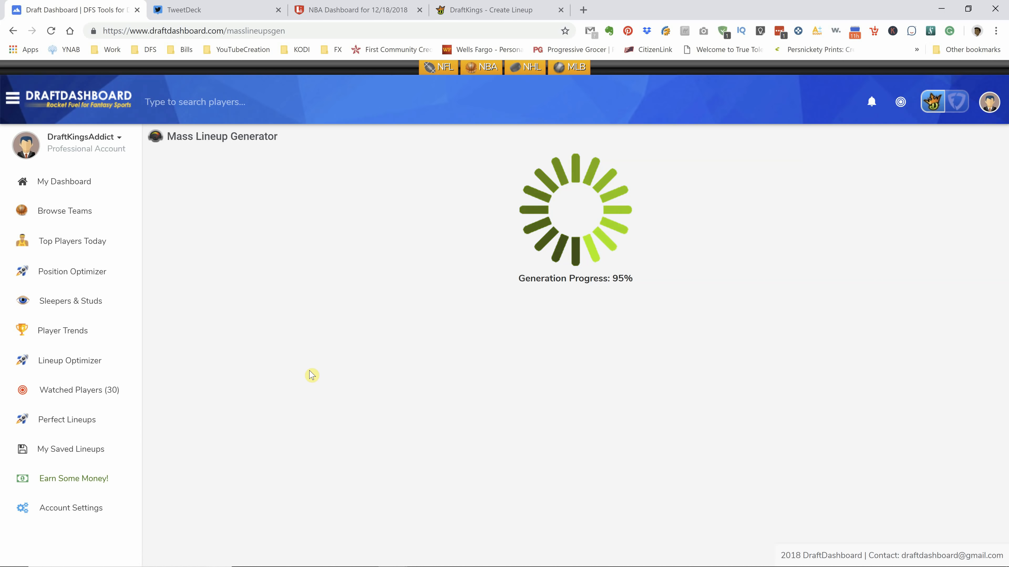
left_click(499, 10)
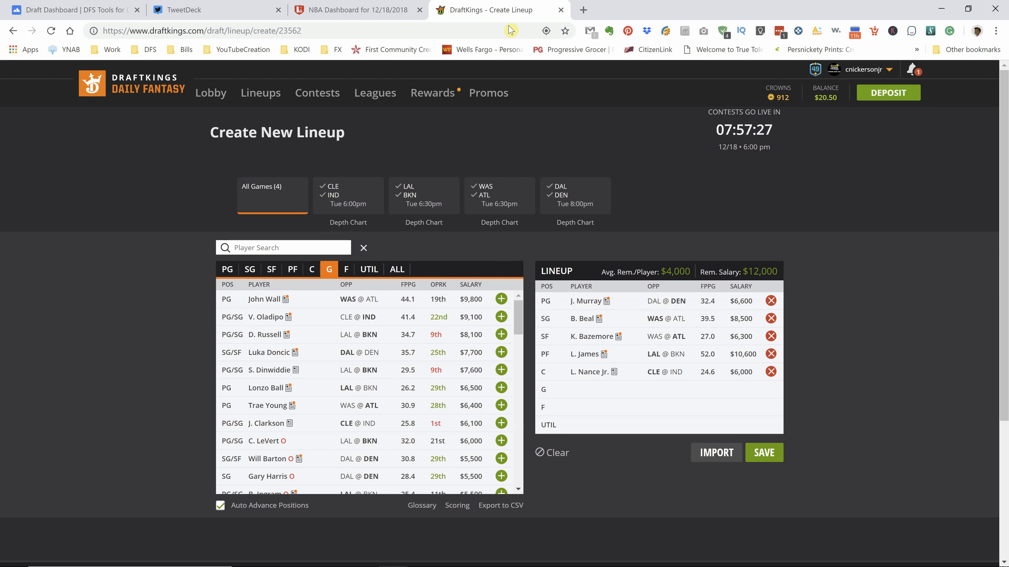
mouse_move(832, 333)
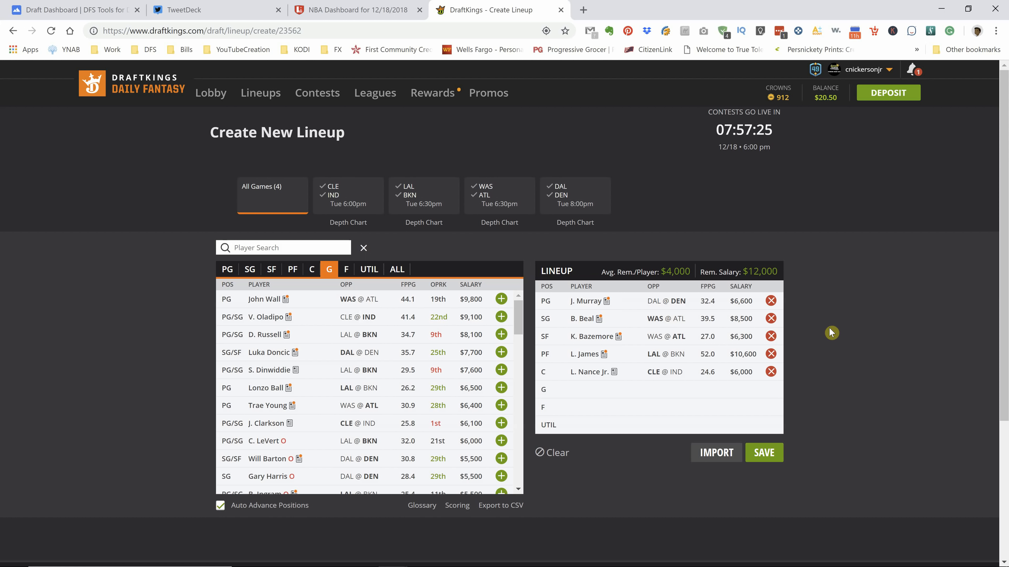
mouse_move(645, 368)
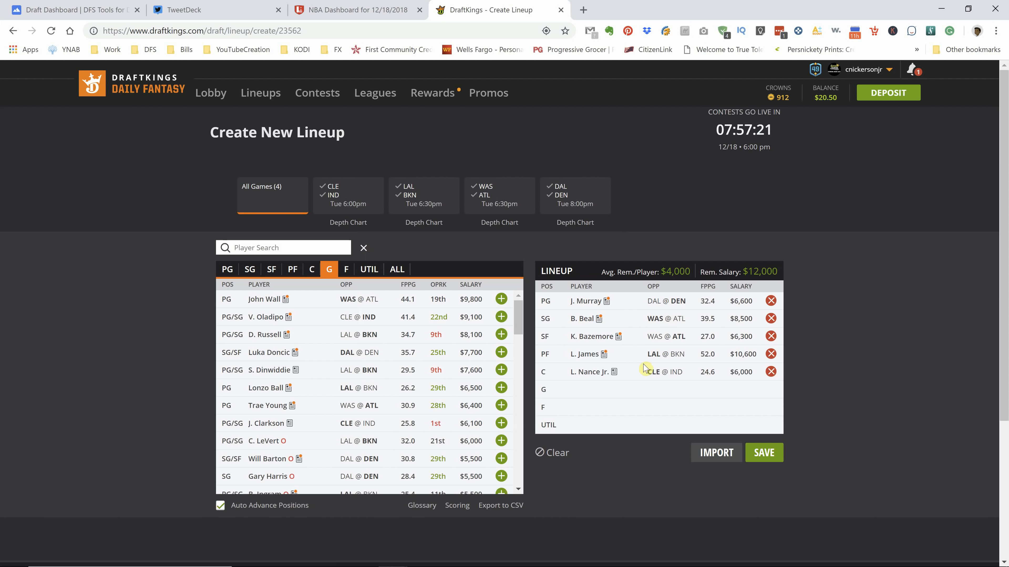
left_click(586, 371)
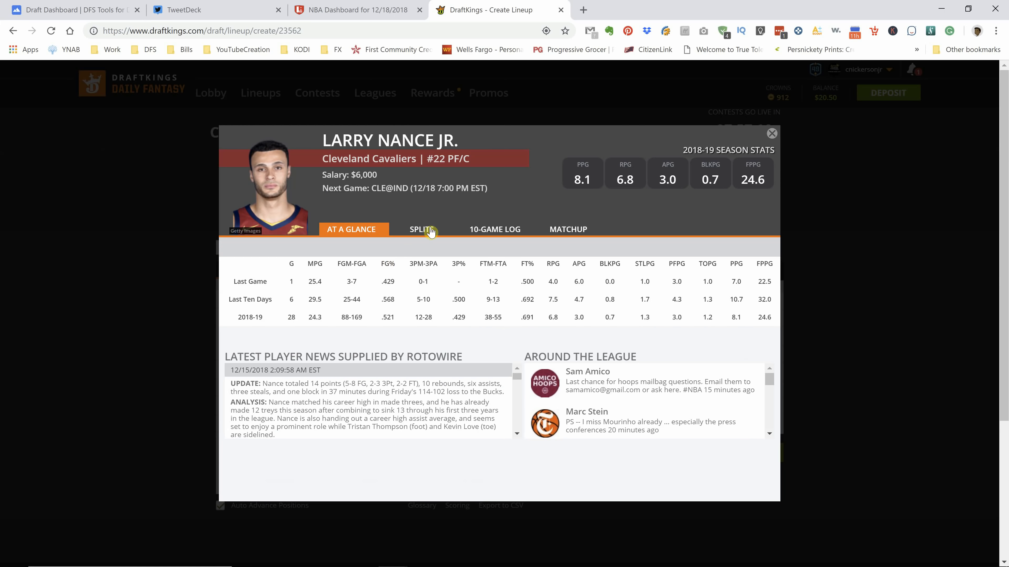
left_click(424, 229)
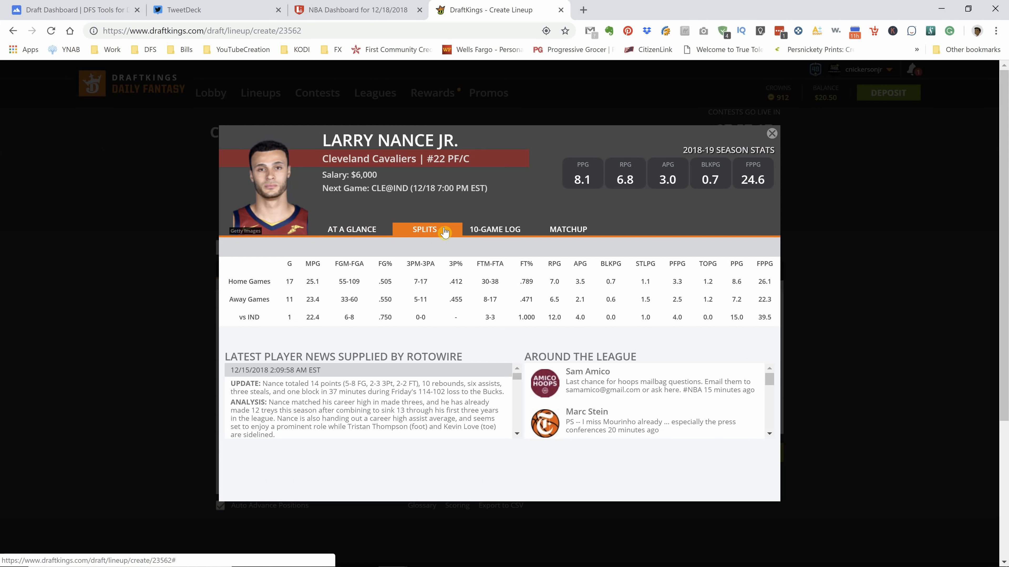
mouse_move(479, 232)
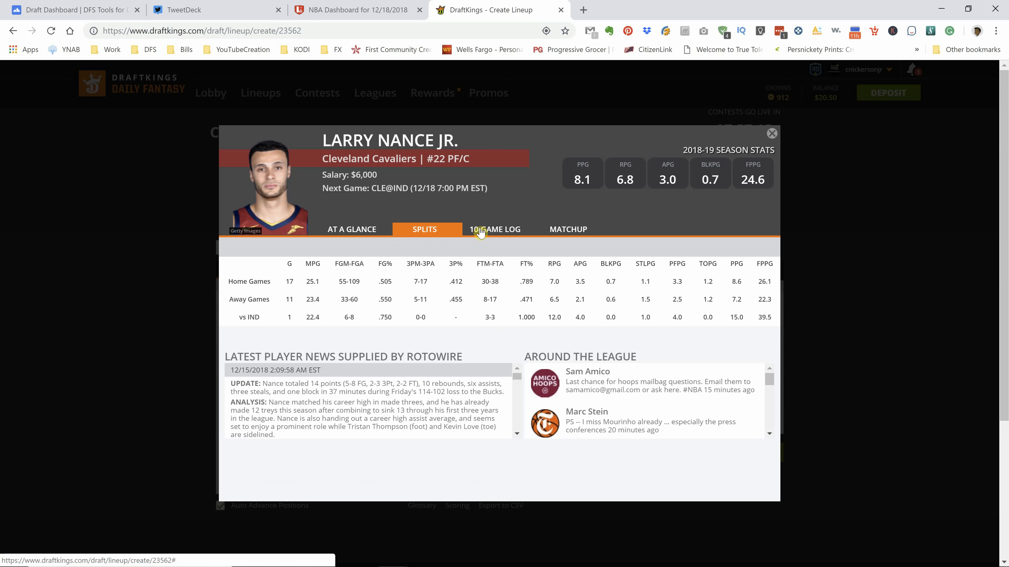
left_click(498, 229)
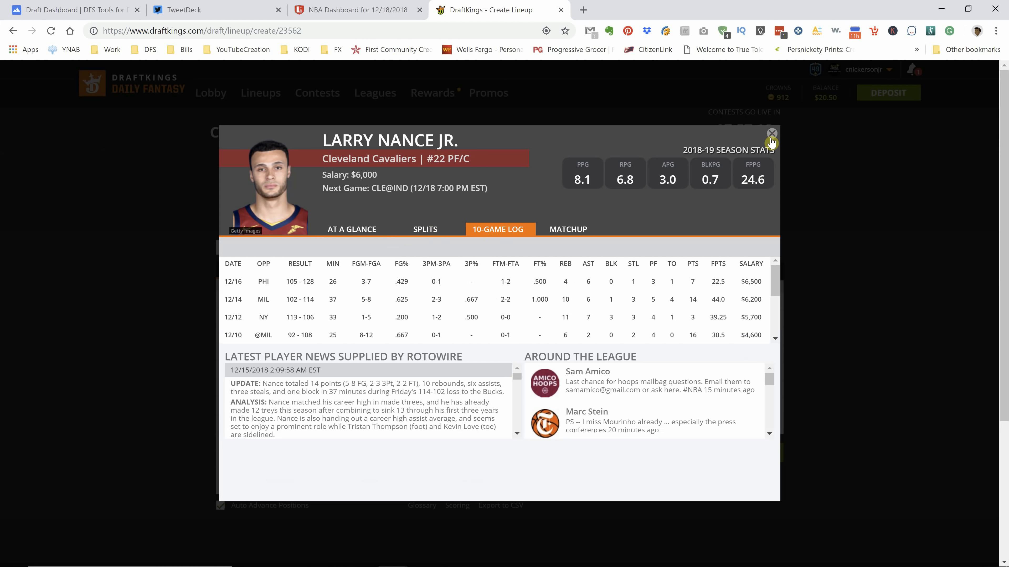
left_click(771, 133)
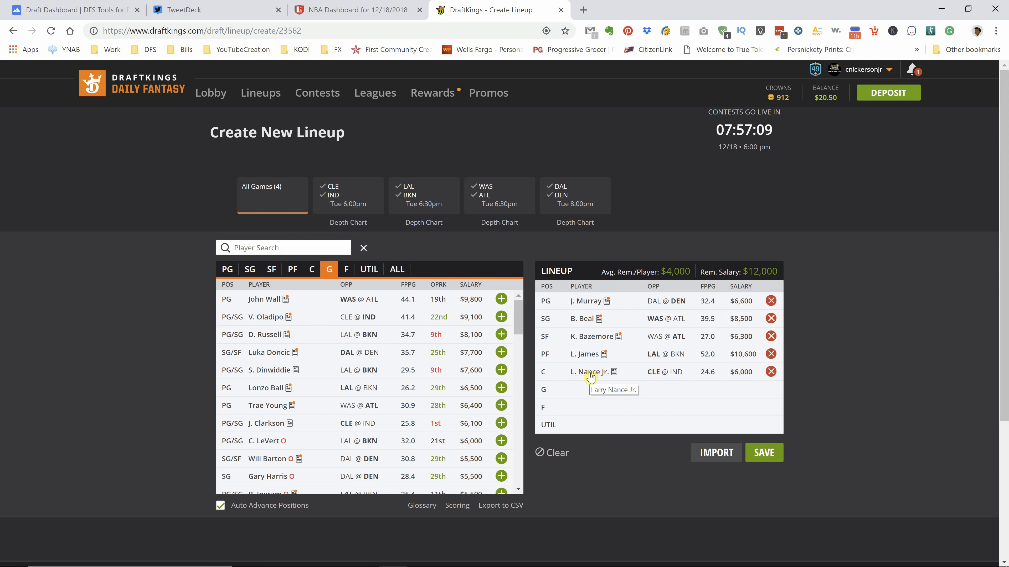
mouse_move(620, 390)
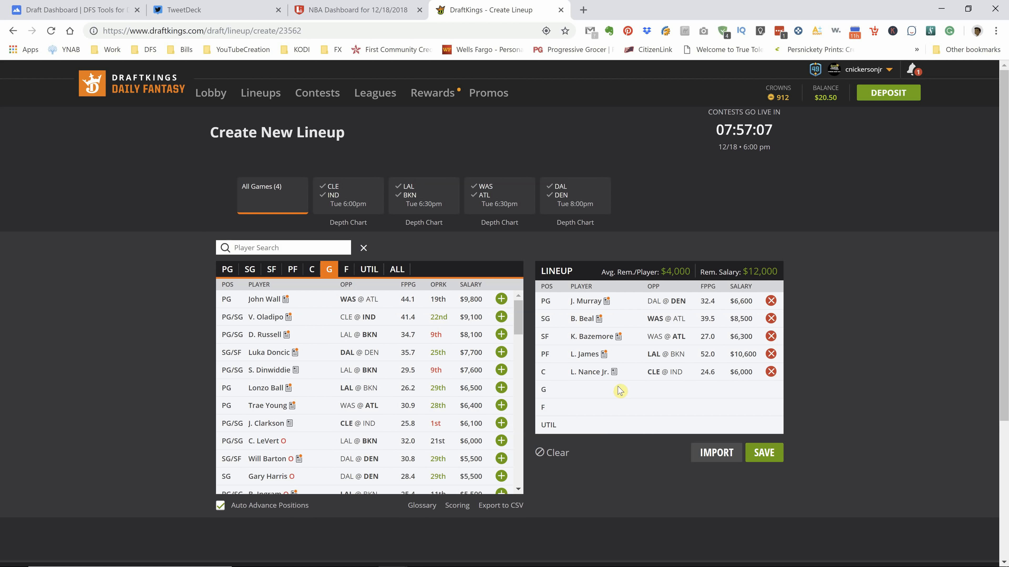
mouse_move(782, 355)
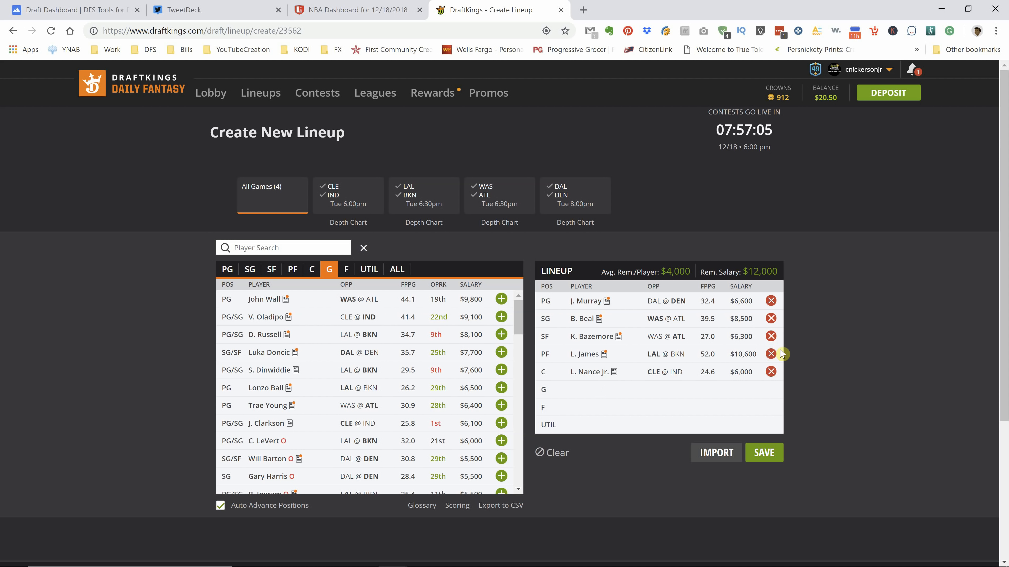
mouse_move(278, 302)
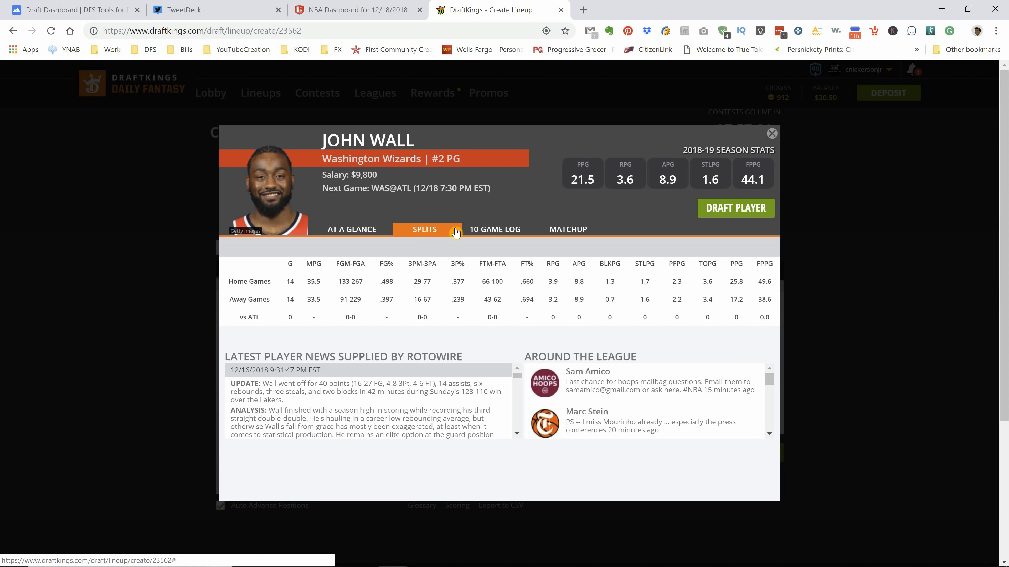
left_click(495, 229)
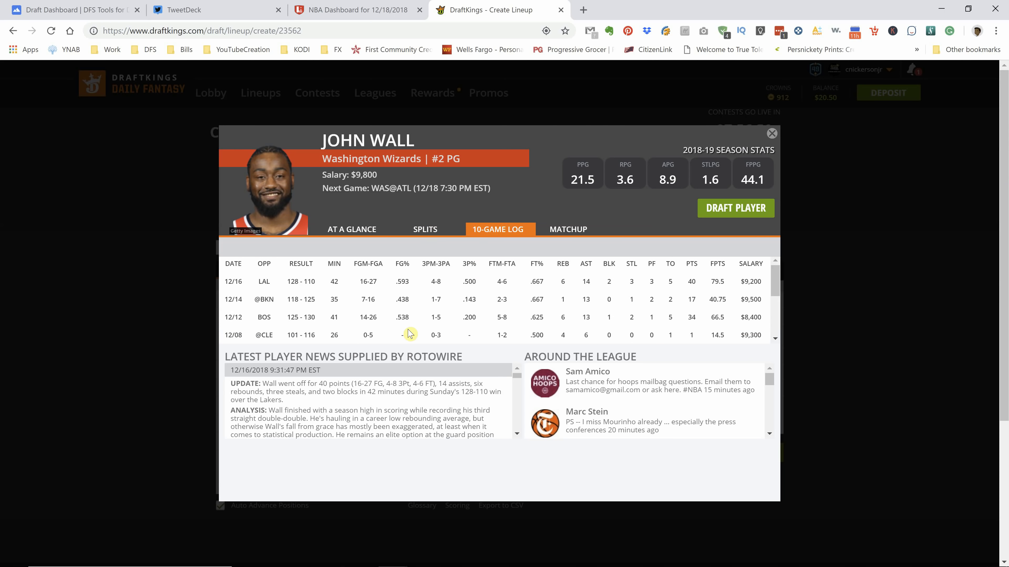
mouse_move(457, 310)
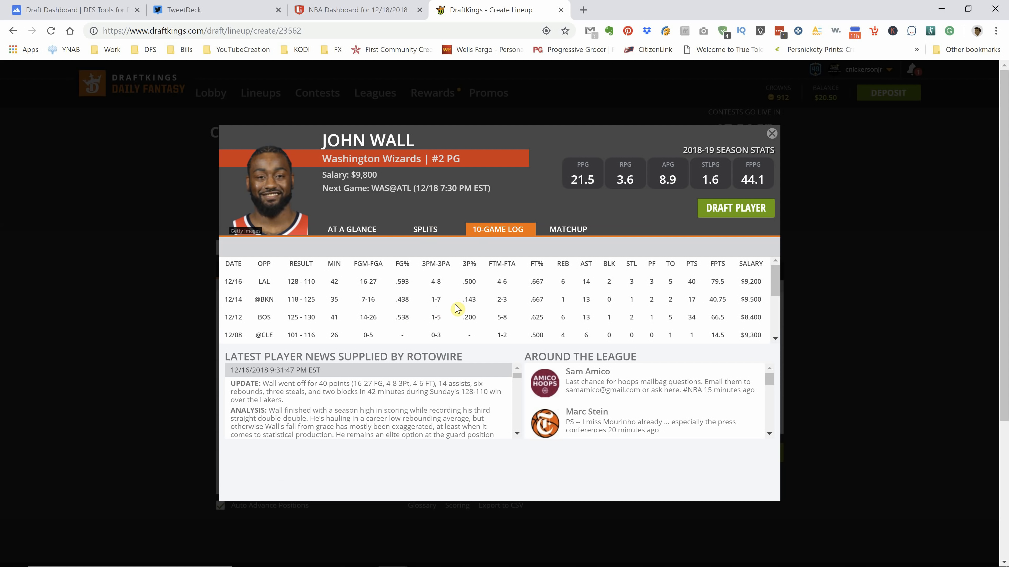
mouse_move(779, 138)
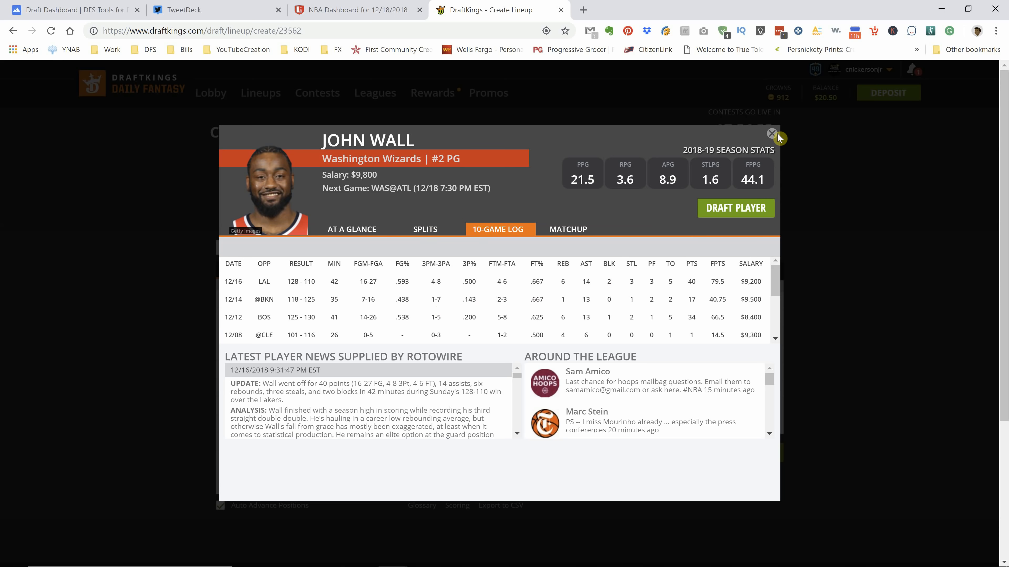
left_click(773, 133)
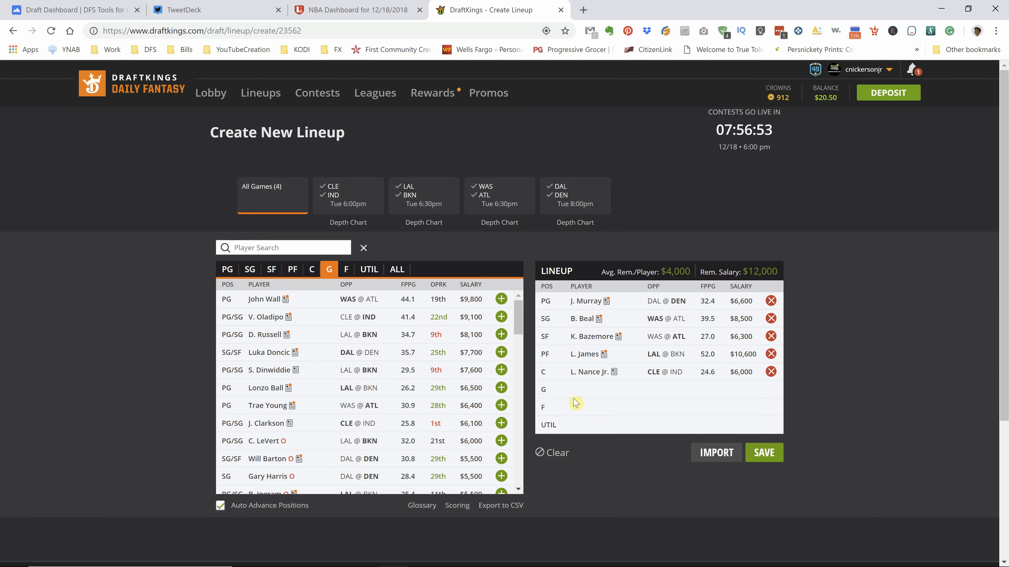